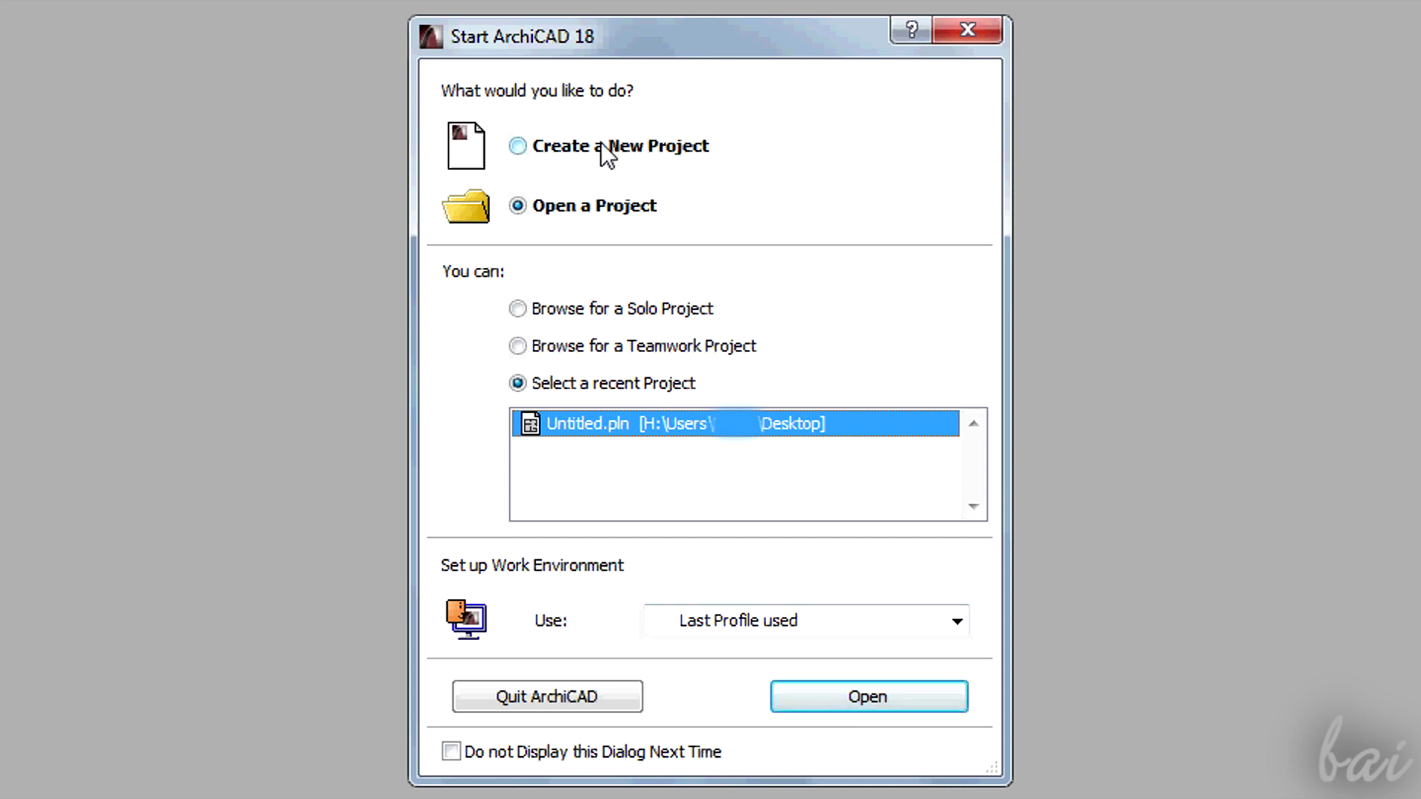
- Create a new untitled project from the default ArchiCAD 18 template
click(517, 146)
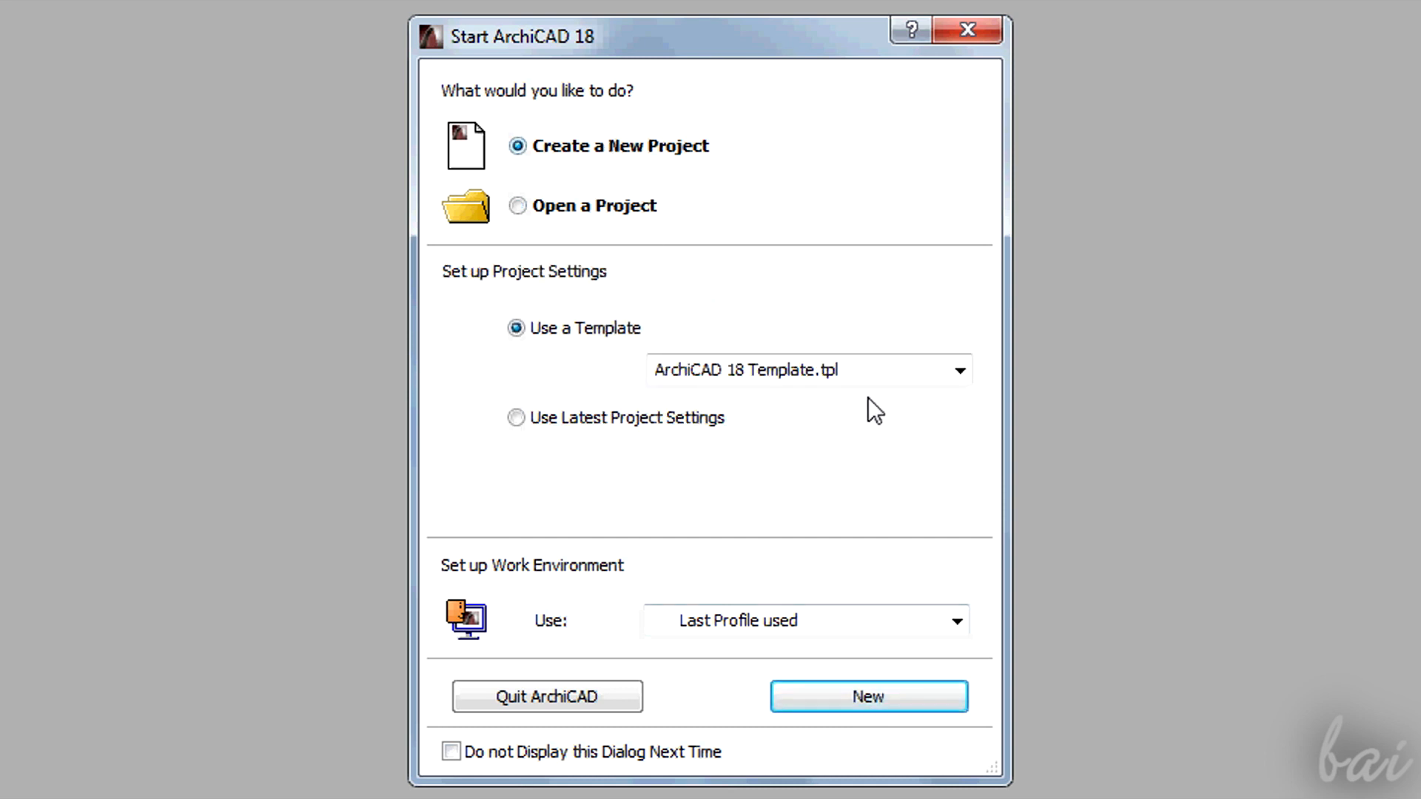
mouse_move(868, 696)
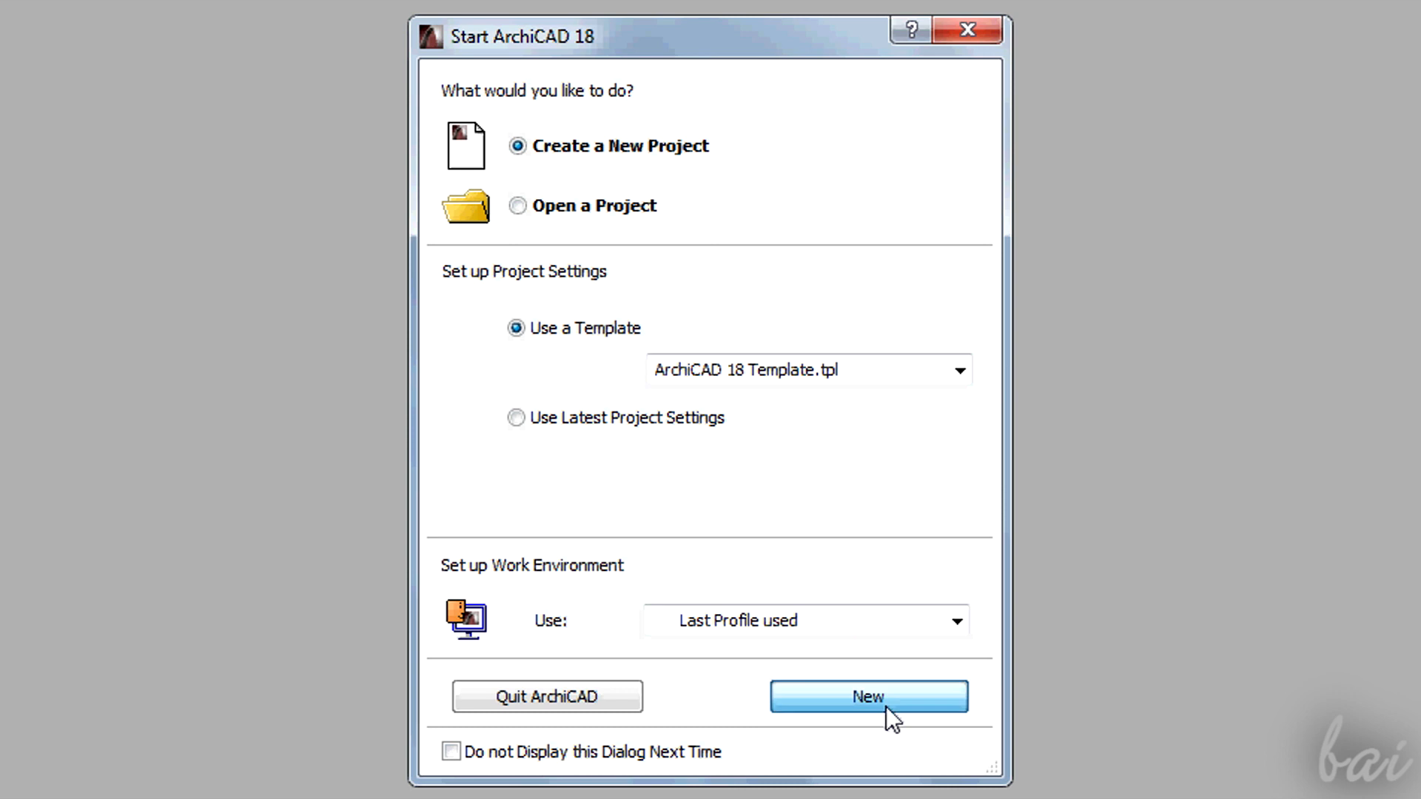
click(867, 696)
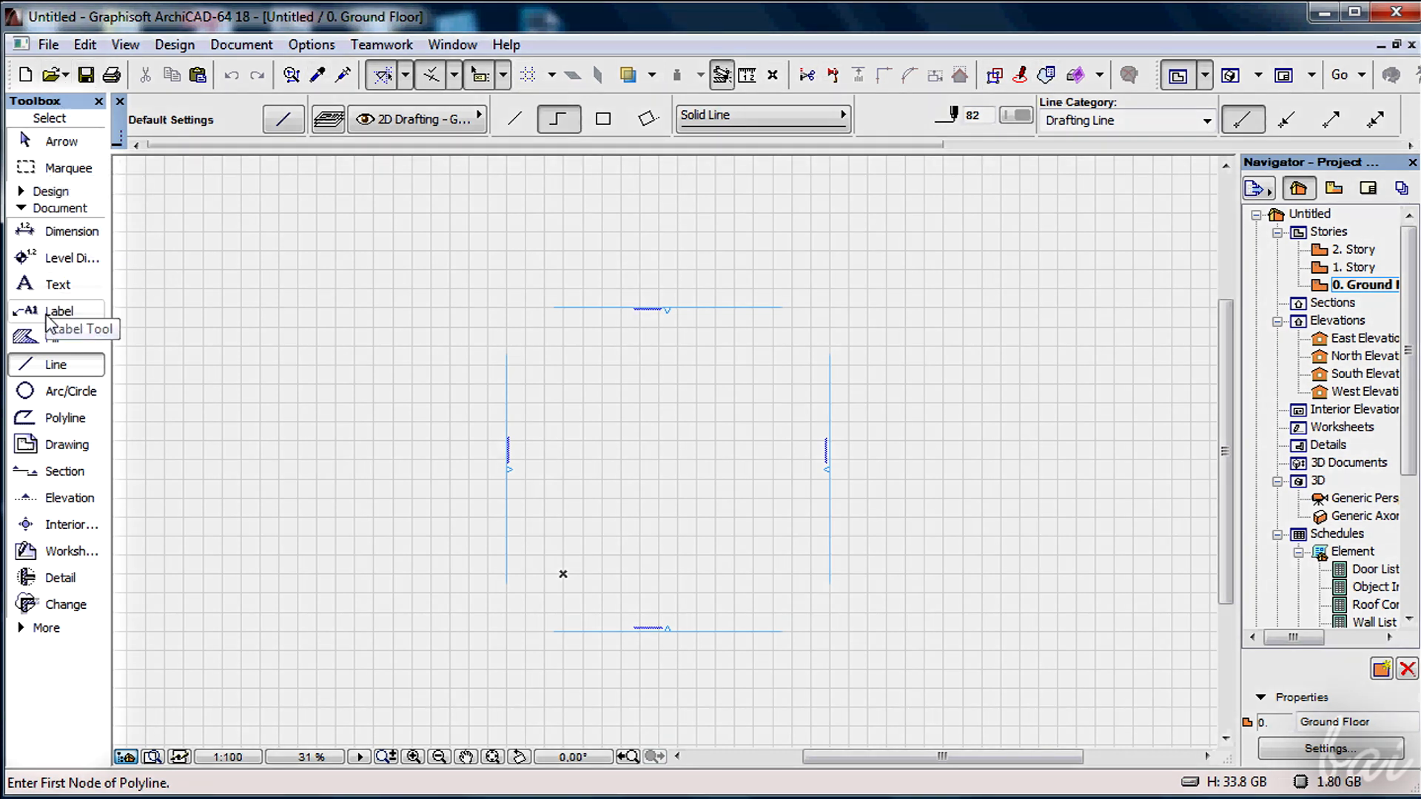
click(57, 284)
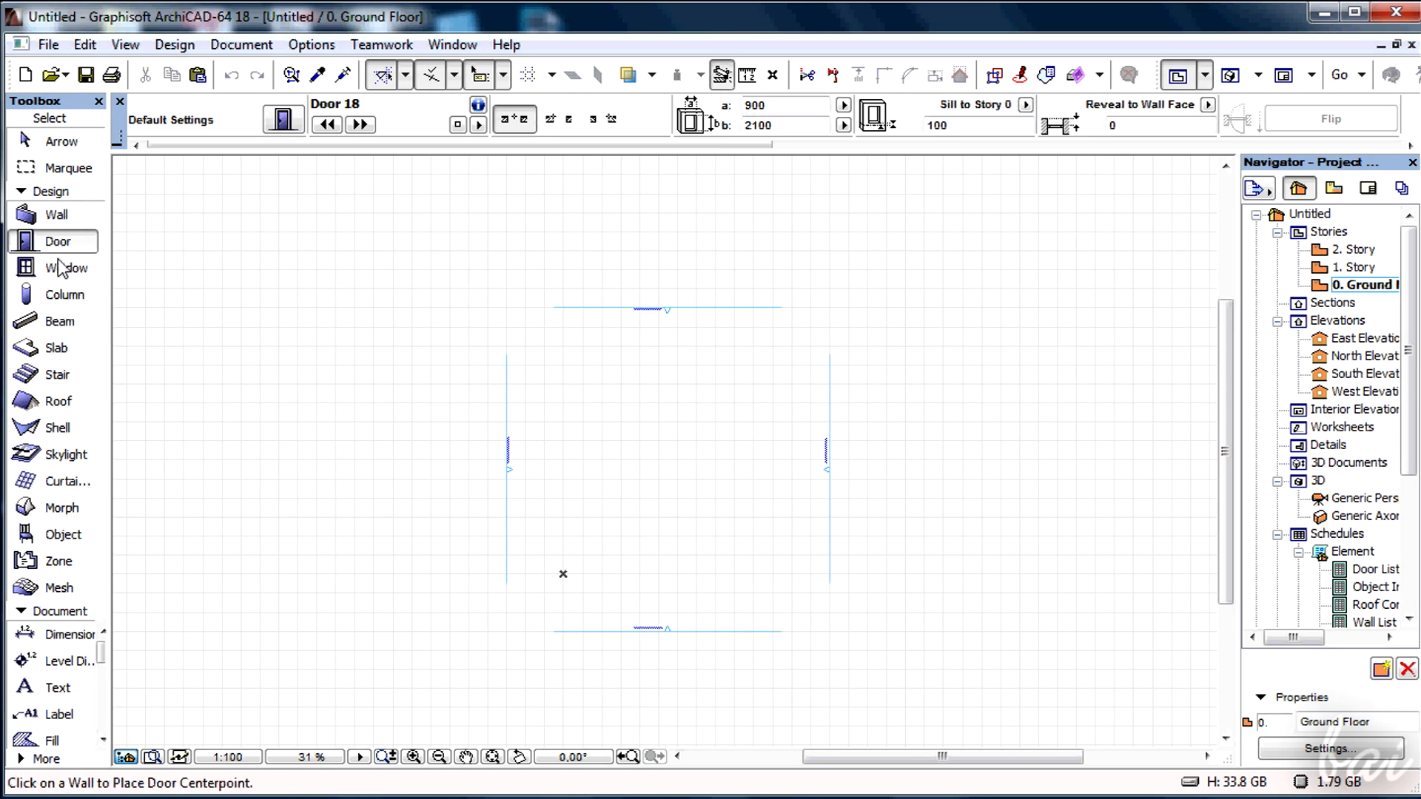
click(63, 294)
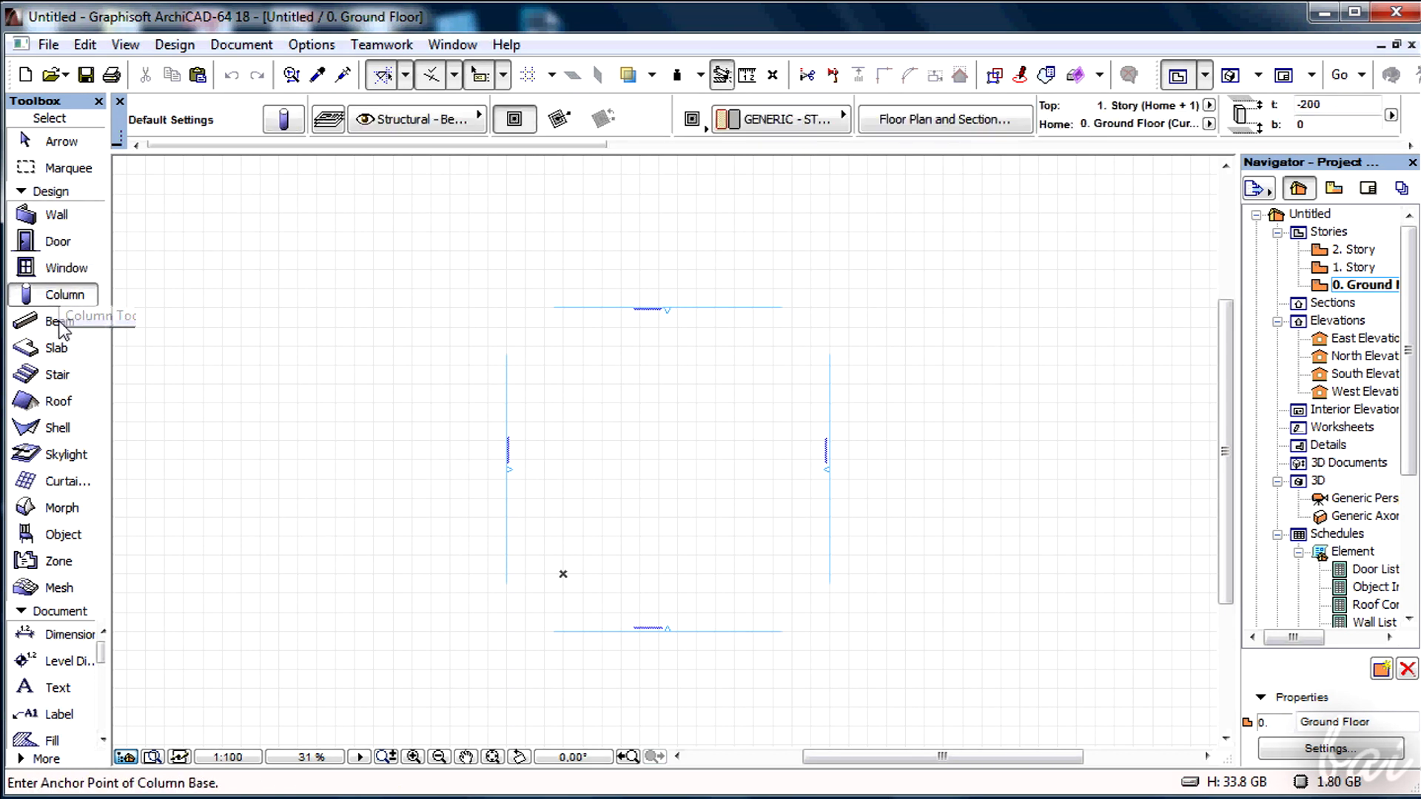
click(56, 347)
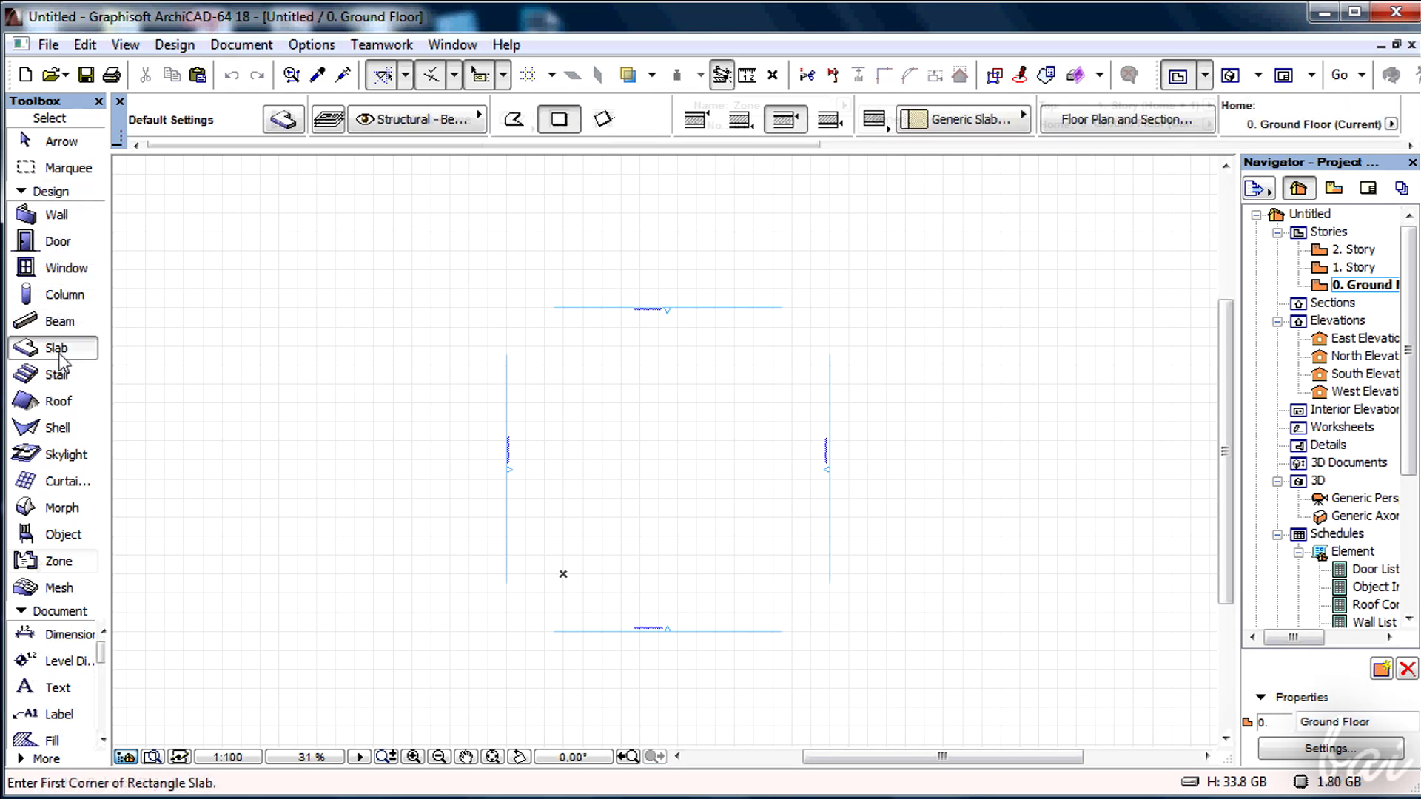
click(58, 561)
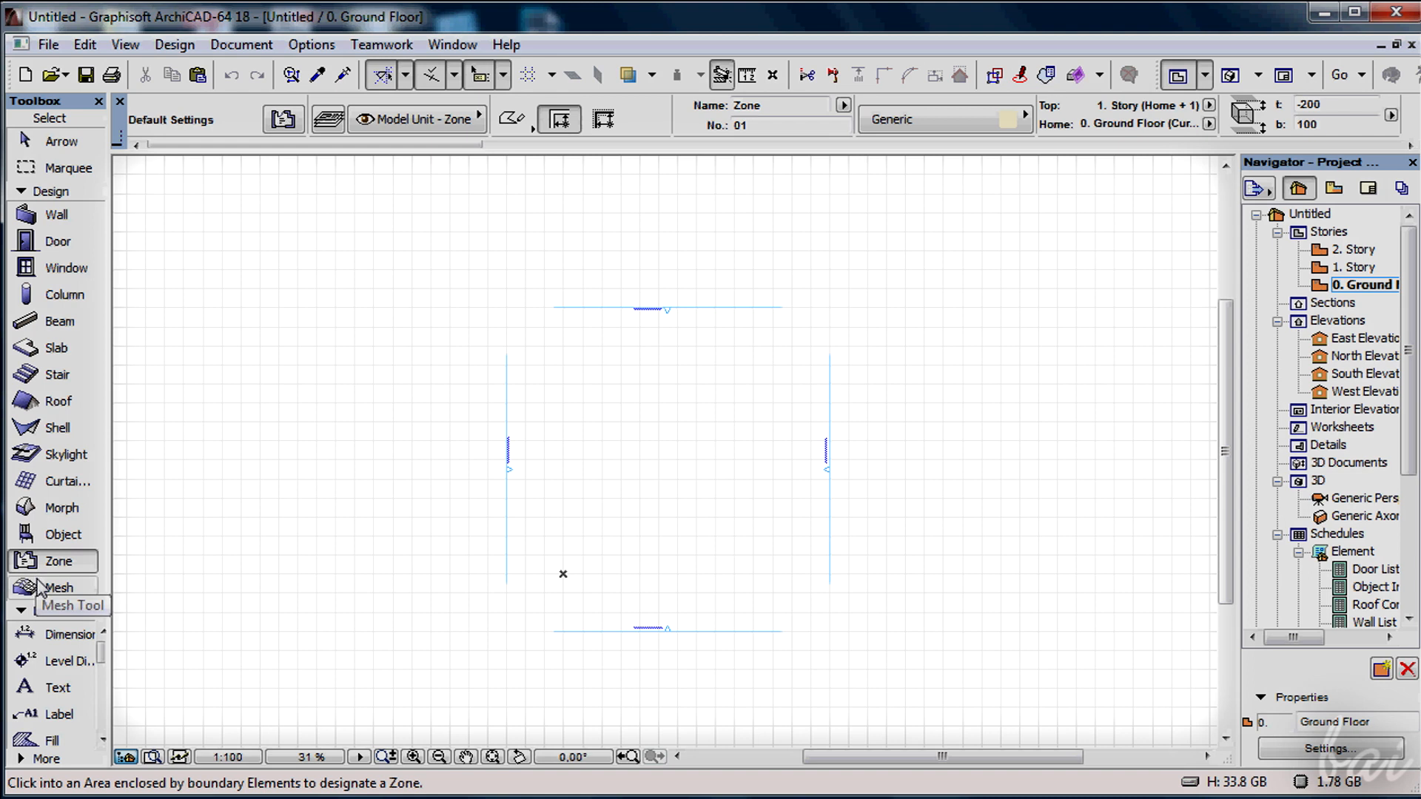
click(59, 587)
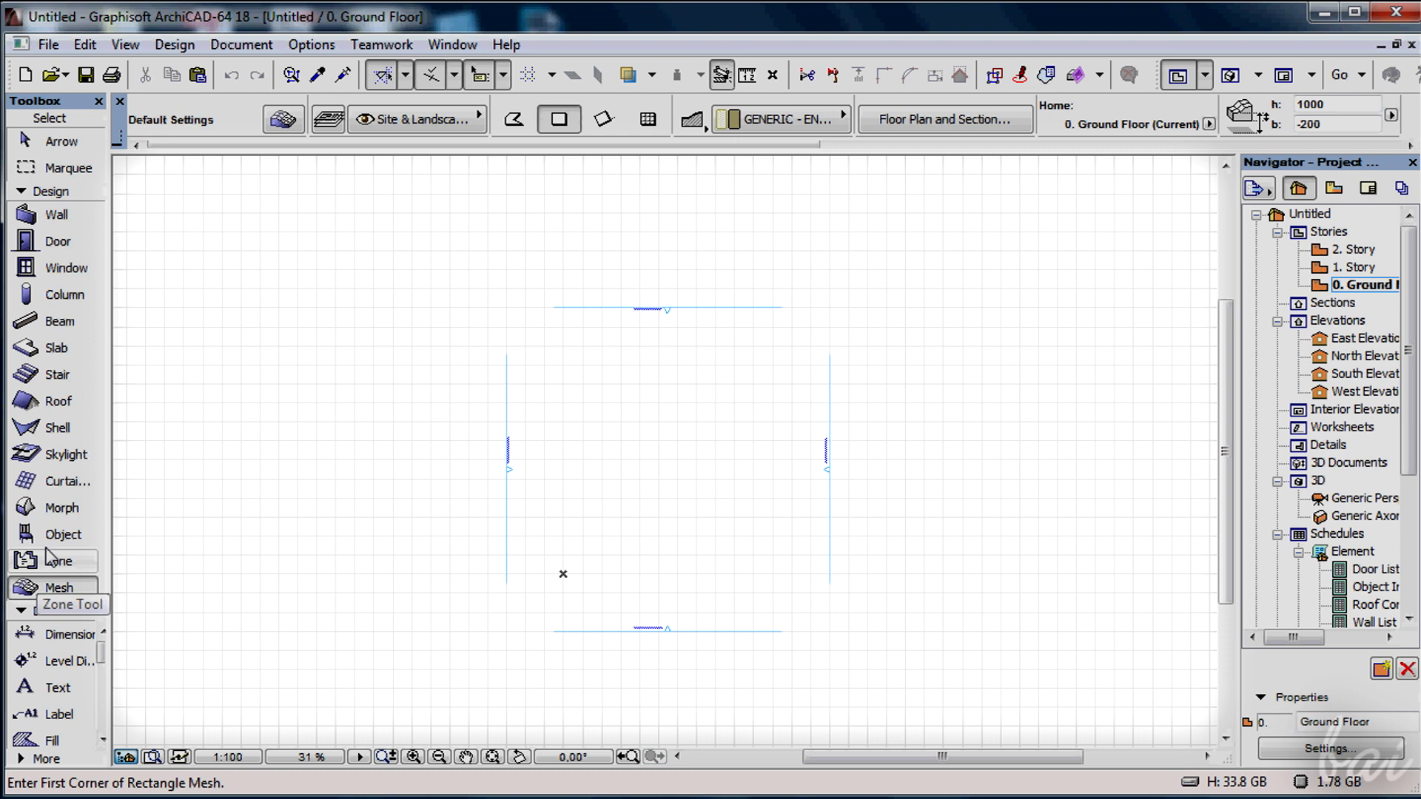
click(57, 375)
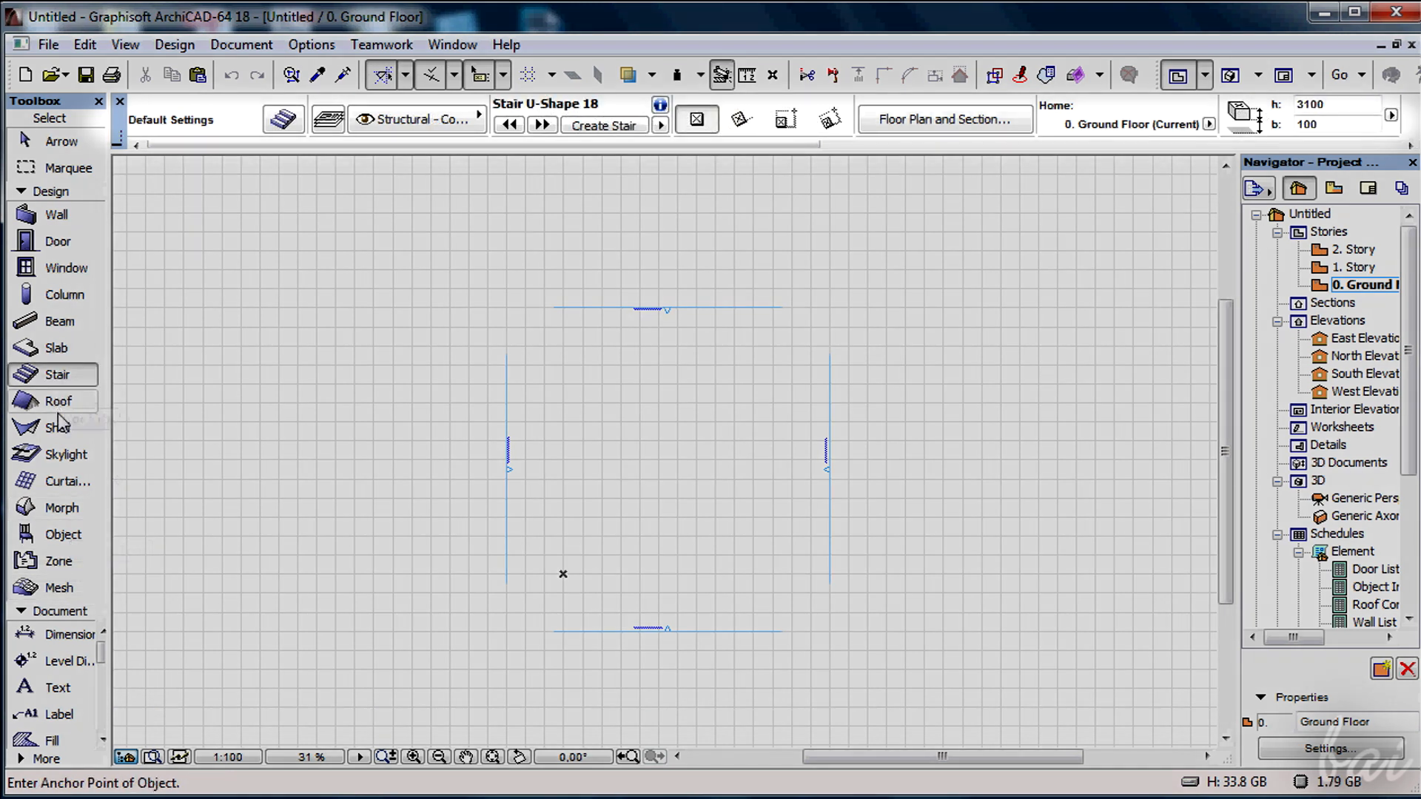
click(57, 427)
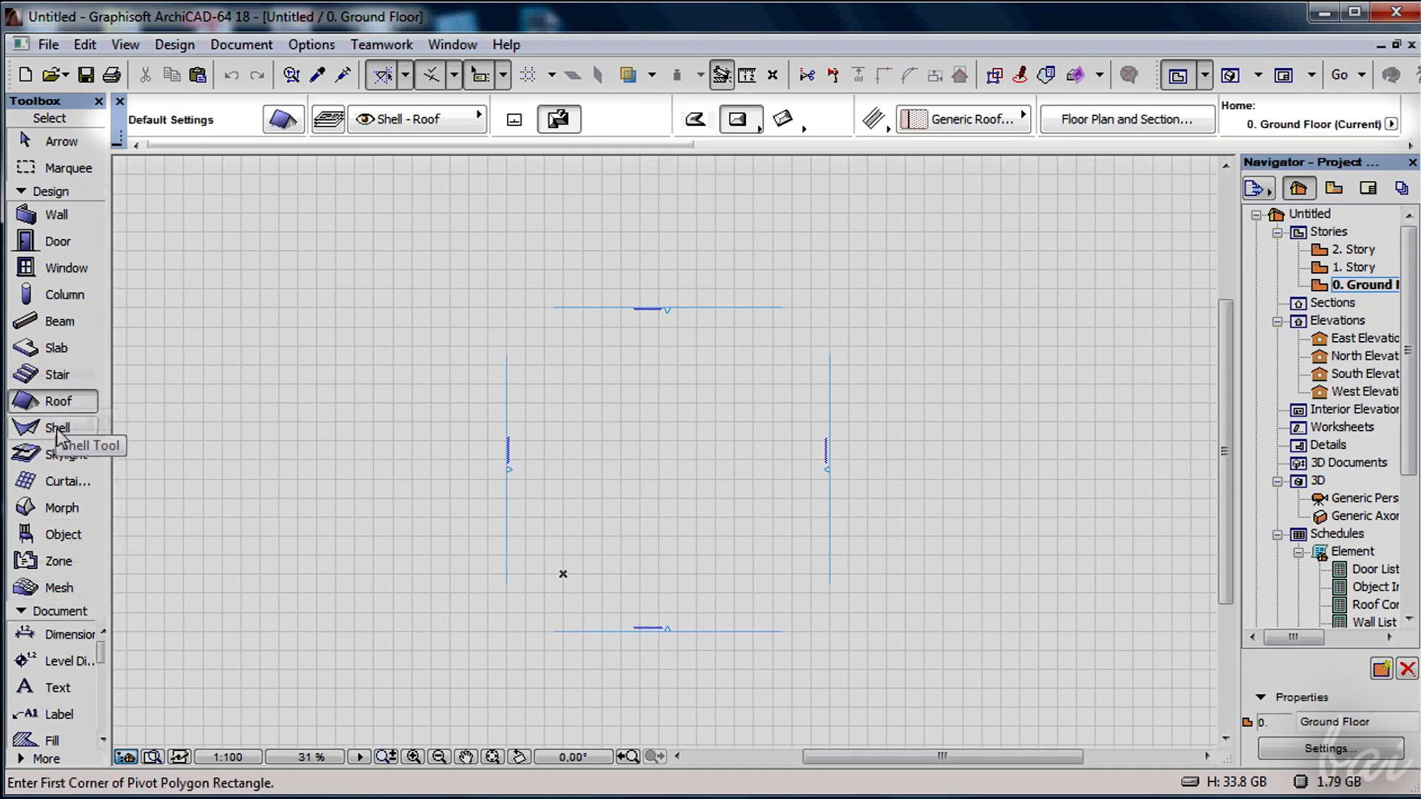
click(64, 454)
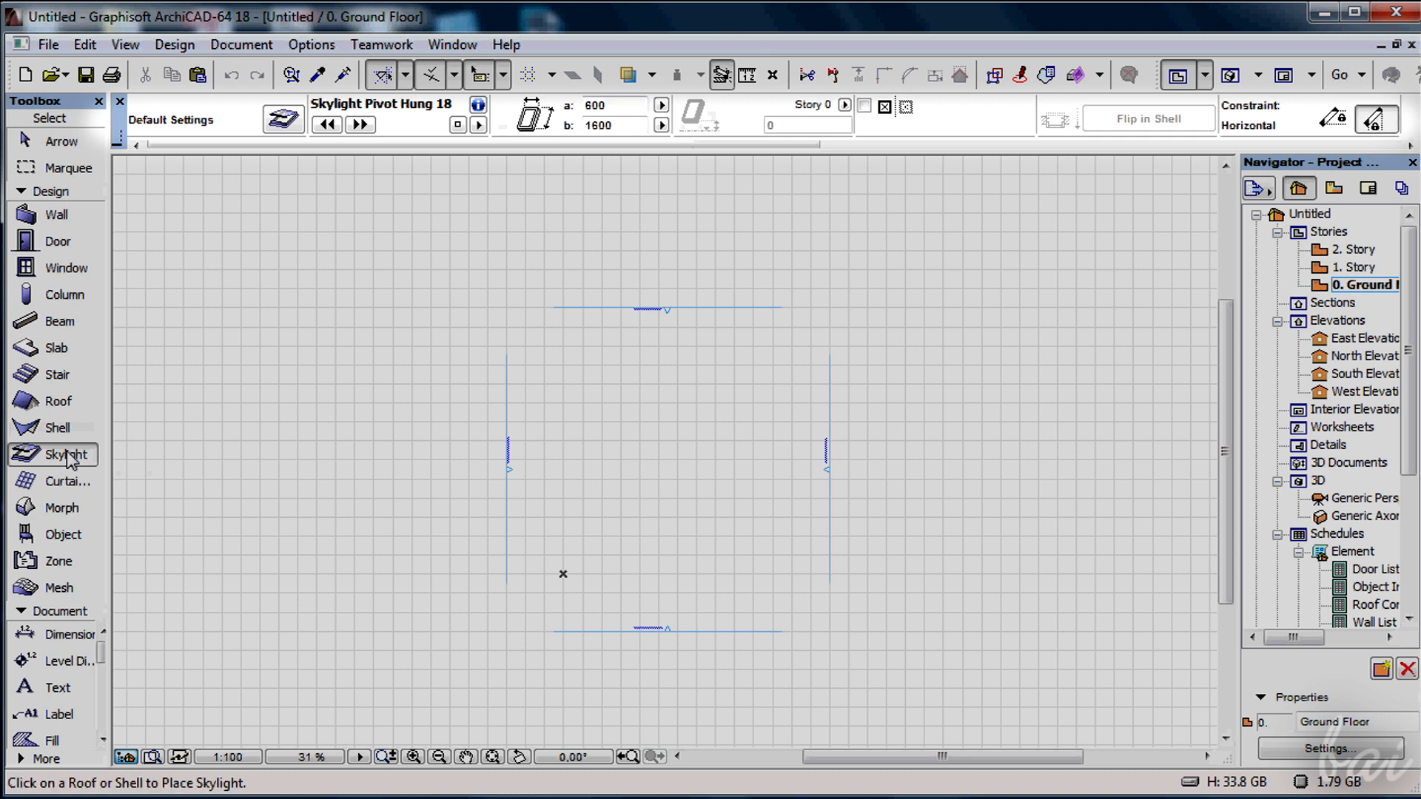
click(64, 481)
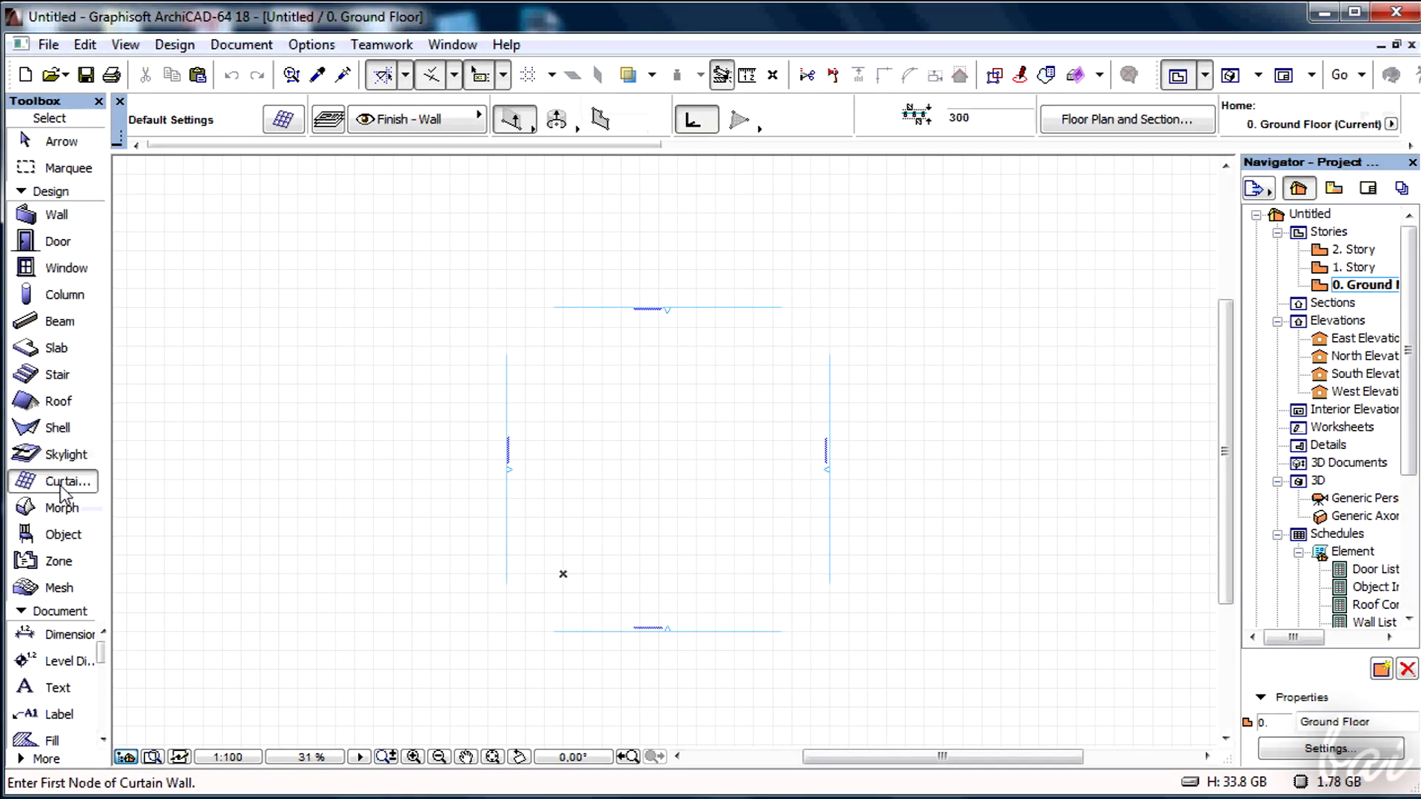
mouse_move(45, 512)
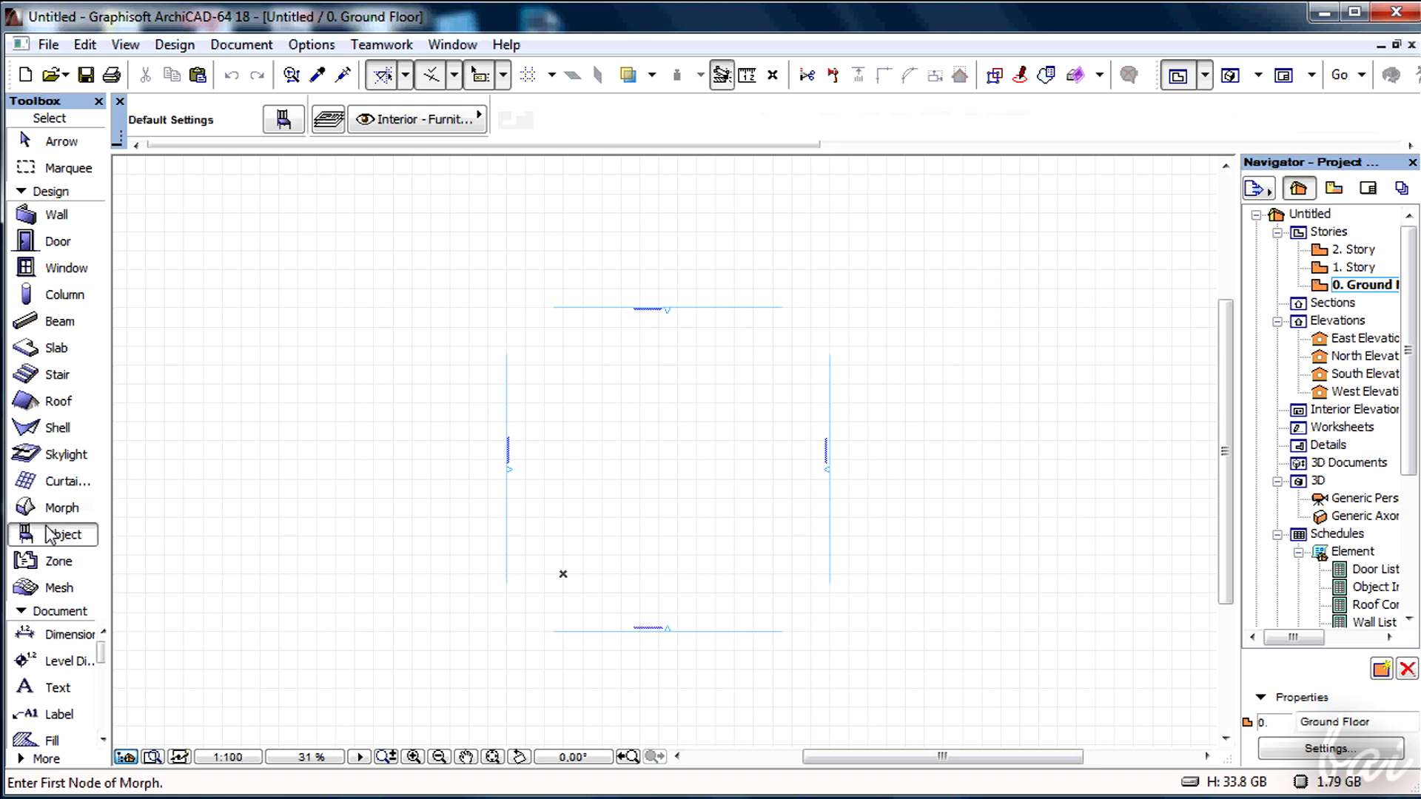
click(58, 587)
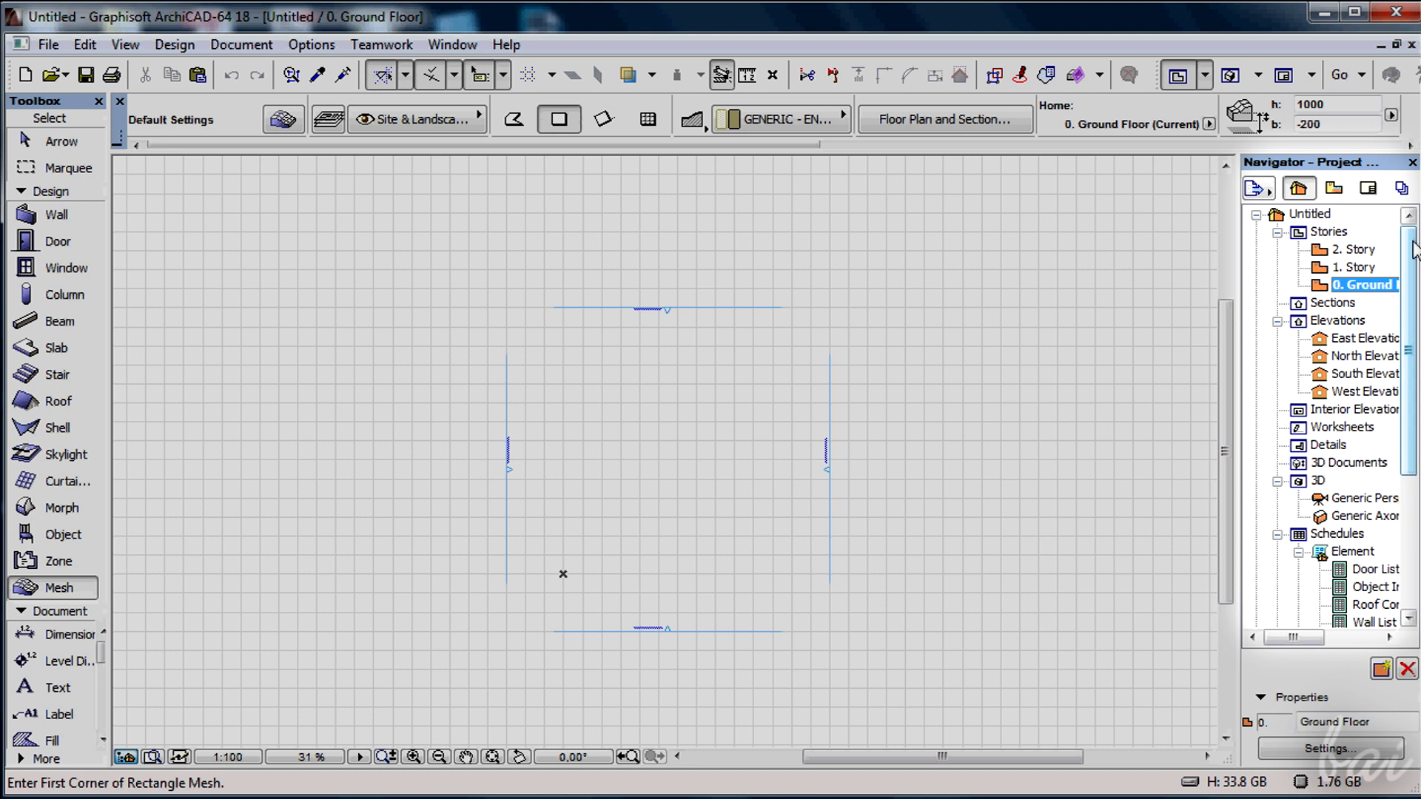
- Scroll the Navigator and pick the Line tool to draw a diagonal line on the Ground Floor
scroll(down, 3)
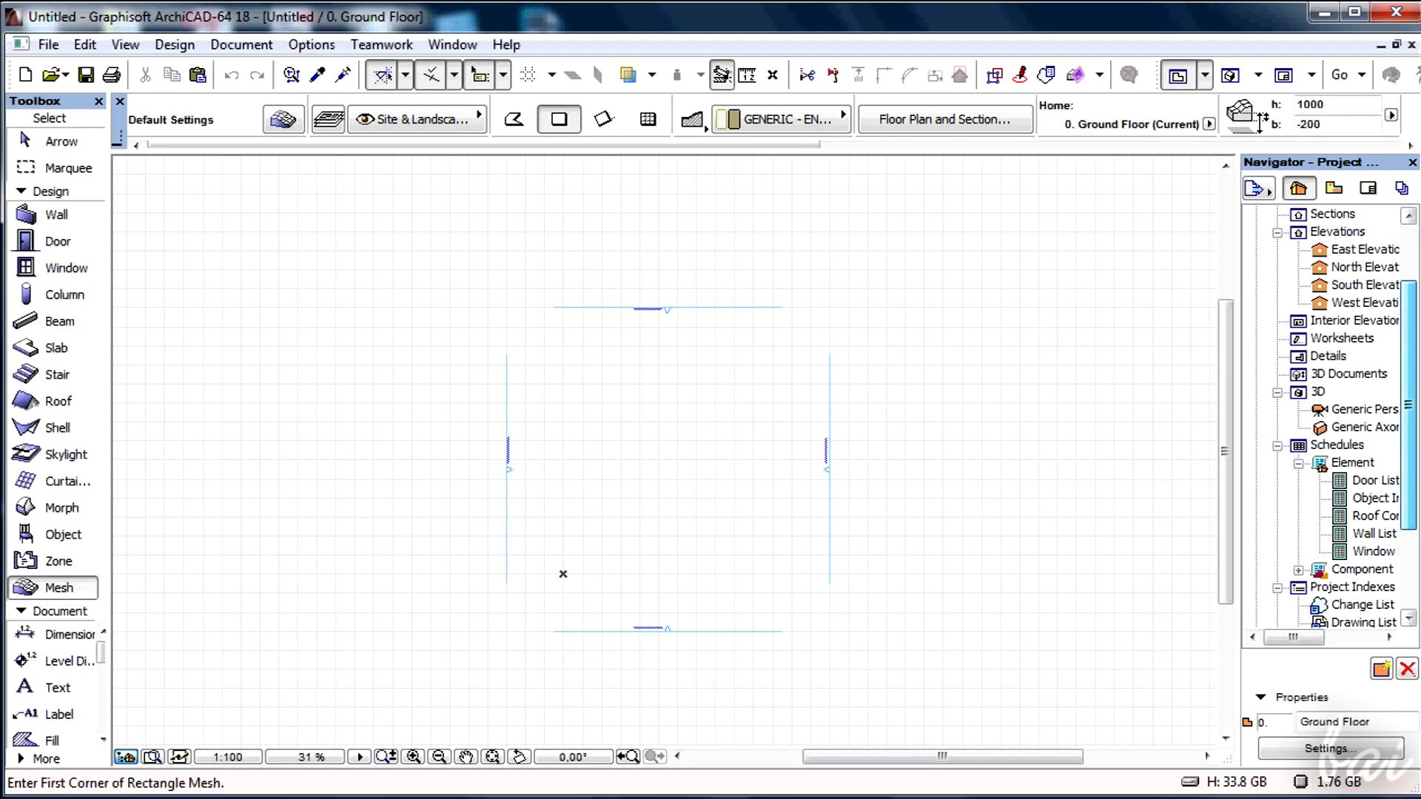
scroll(down, 3)
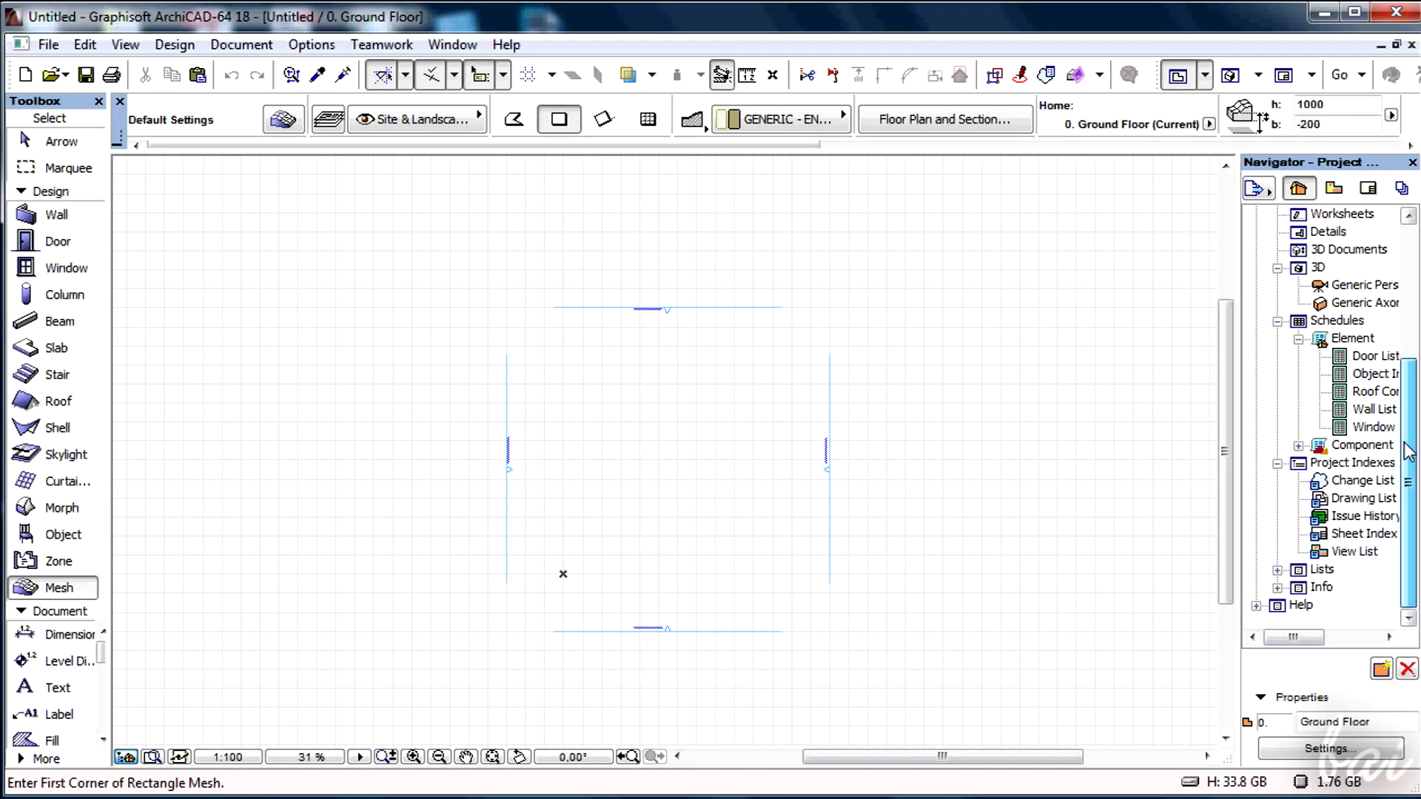
scroll(up, 3)
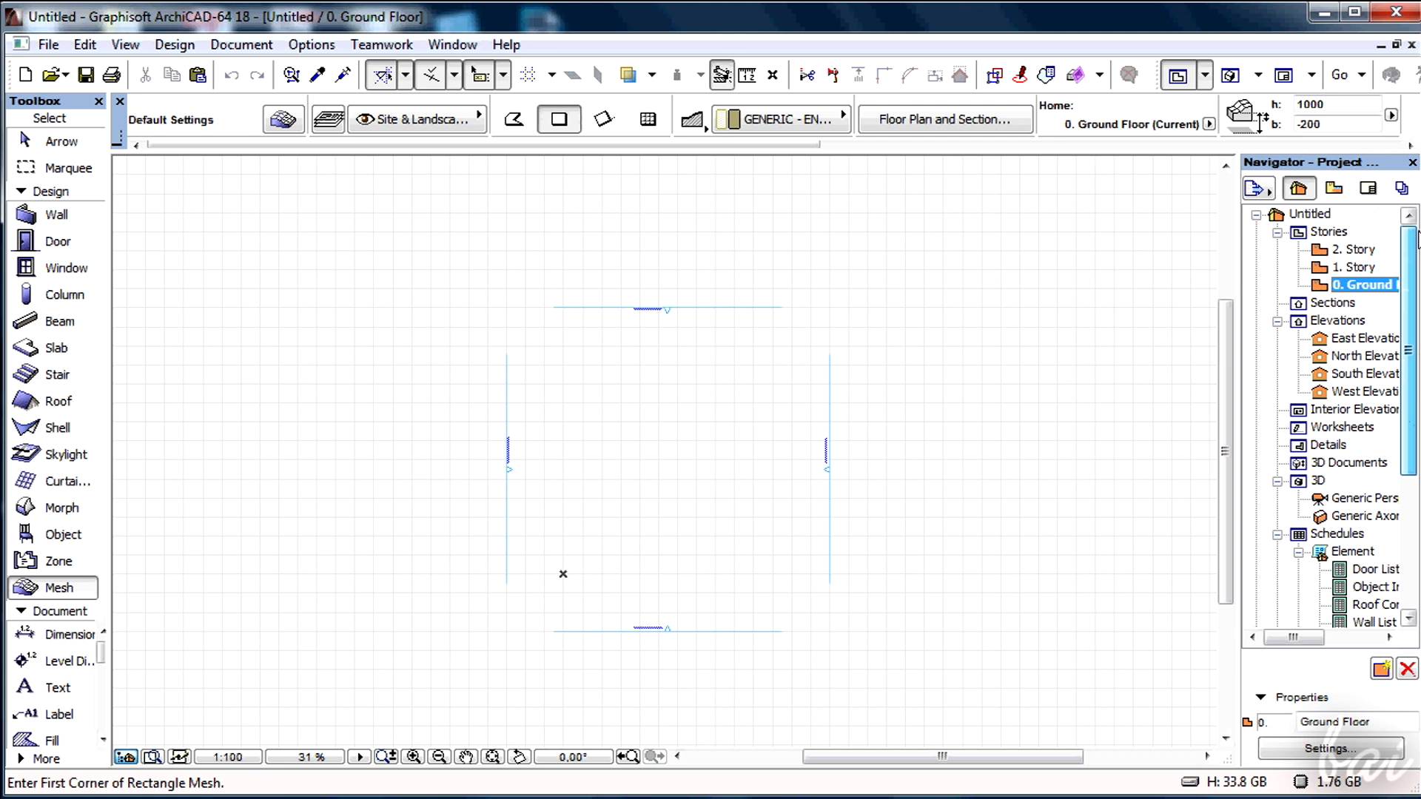
mouse_move(360, 757)
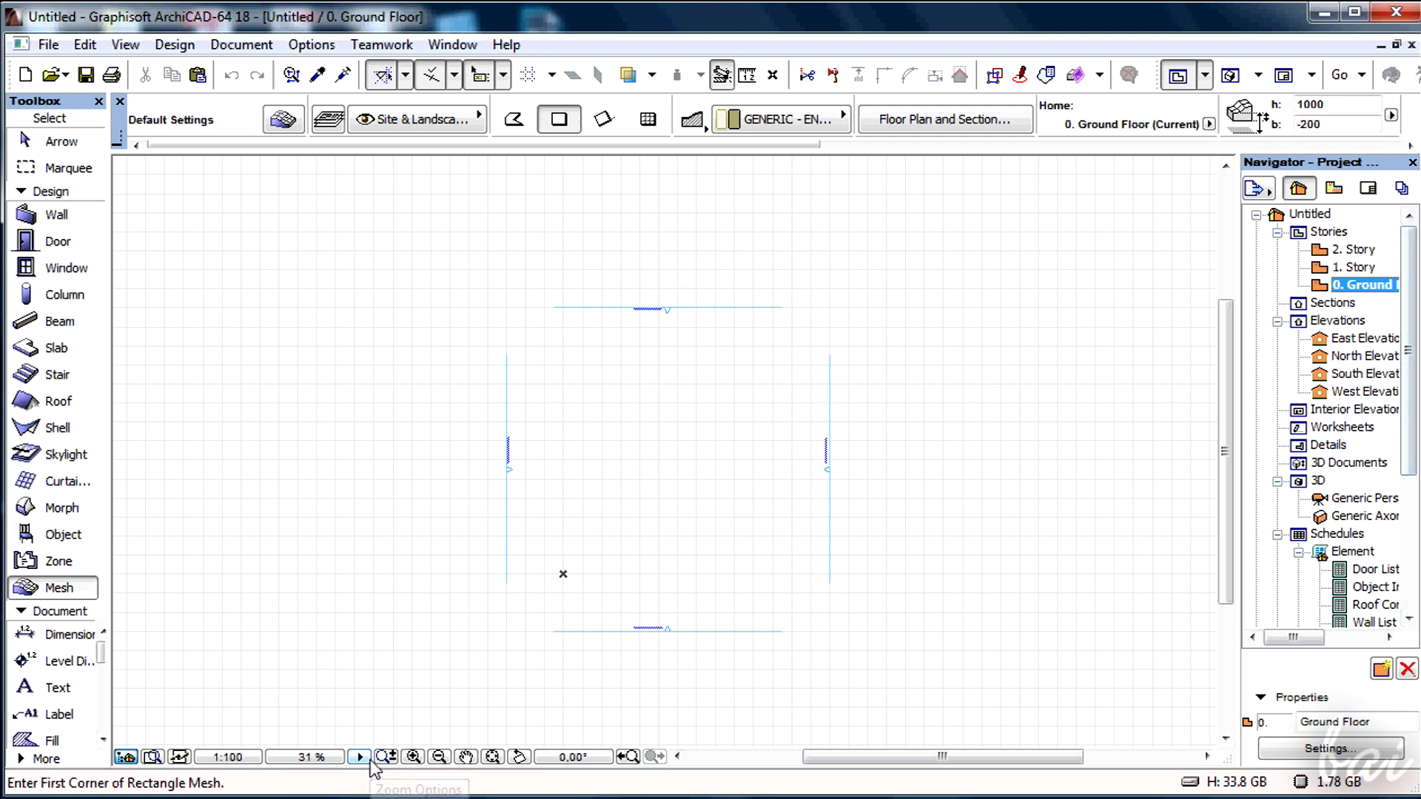
mouse_move(642, 766)
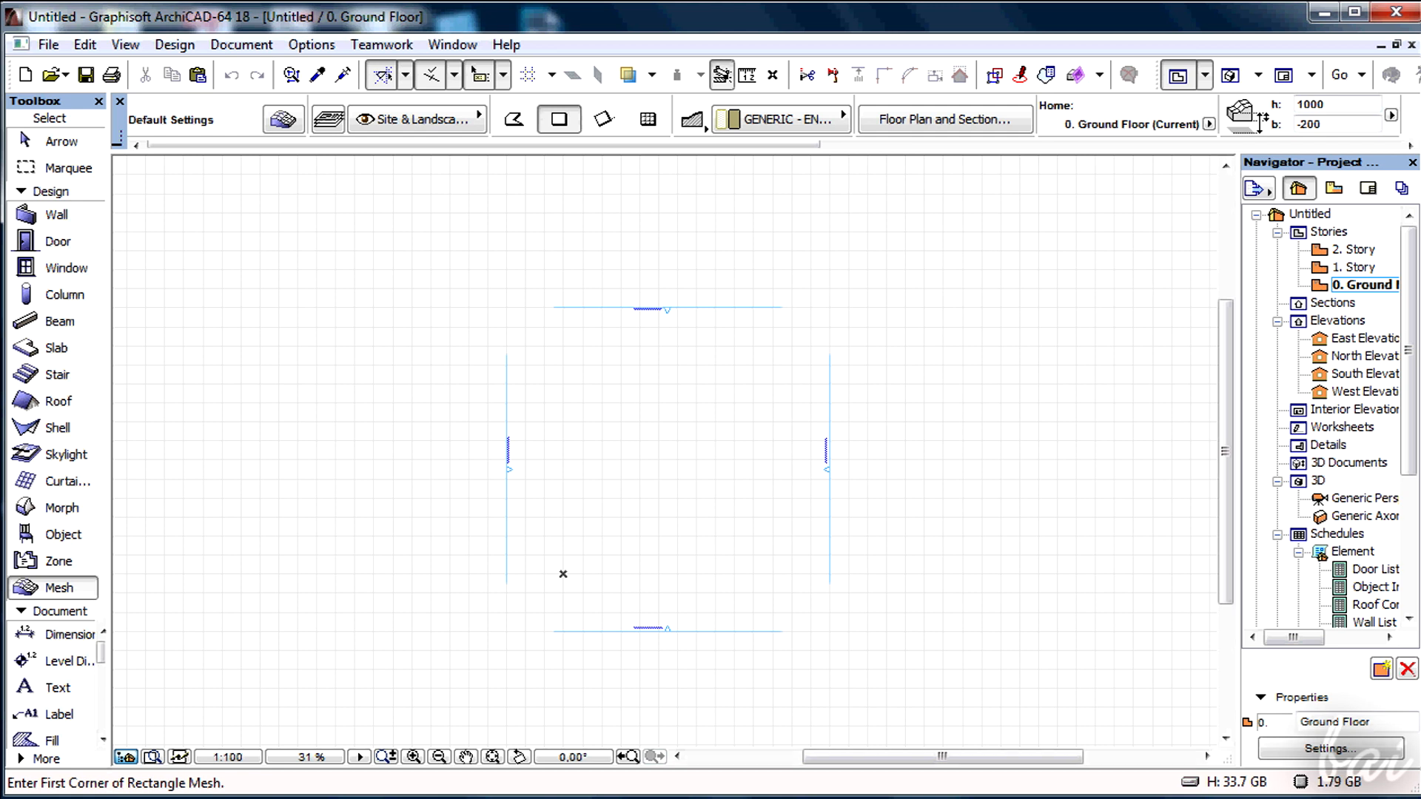
click(1410, 162)
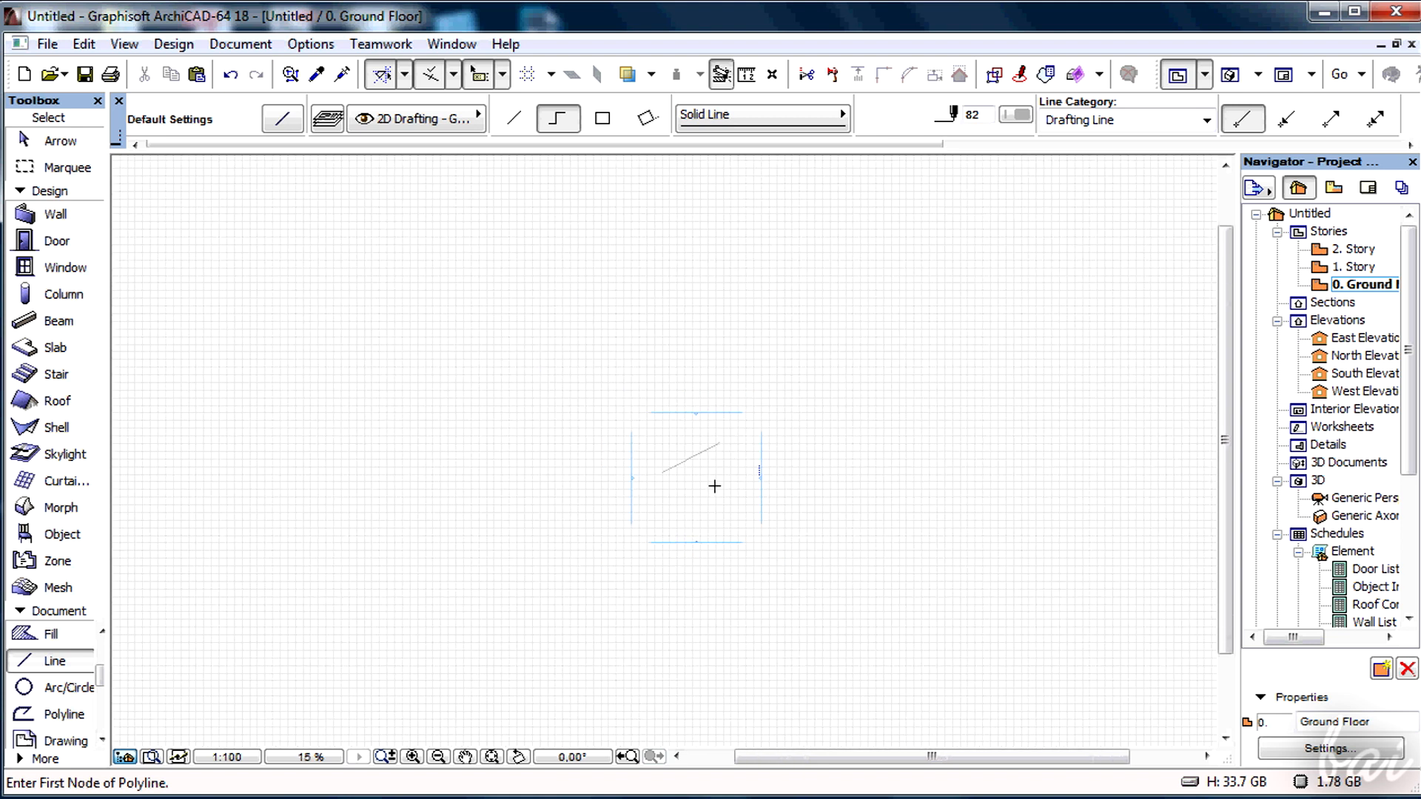
scroll(down, 3)
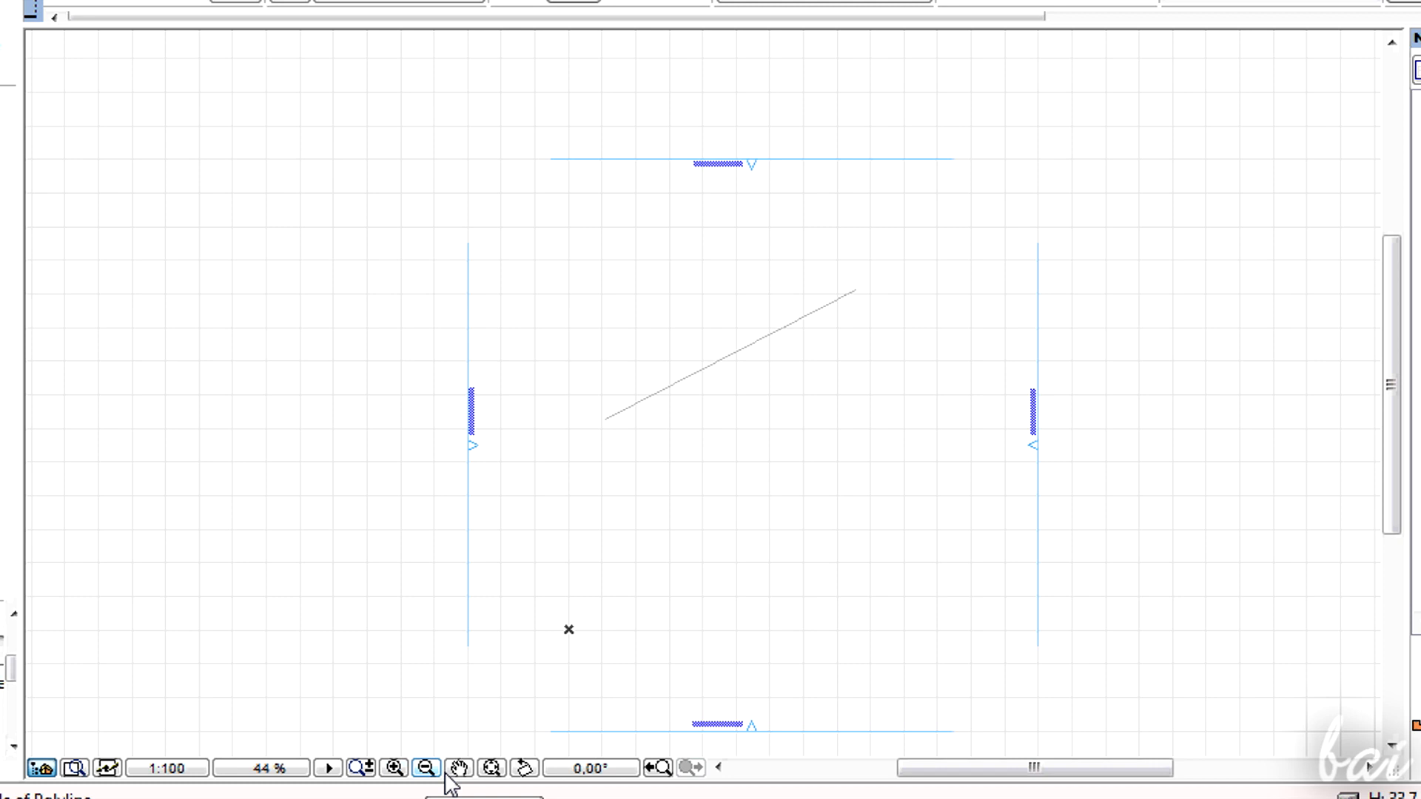
click(393, 768)
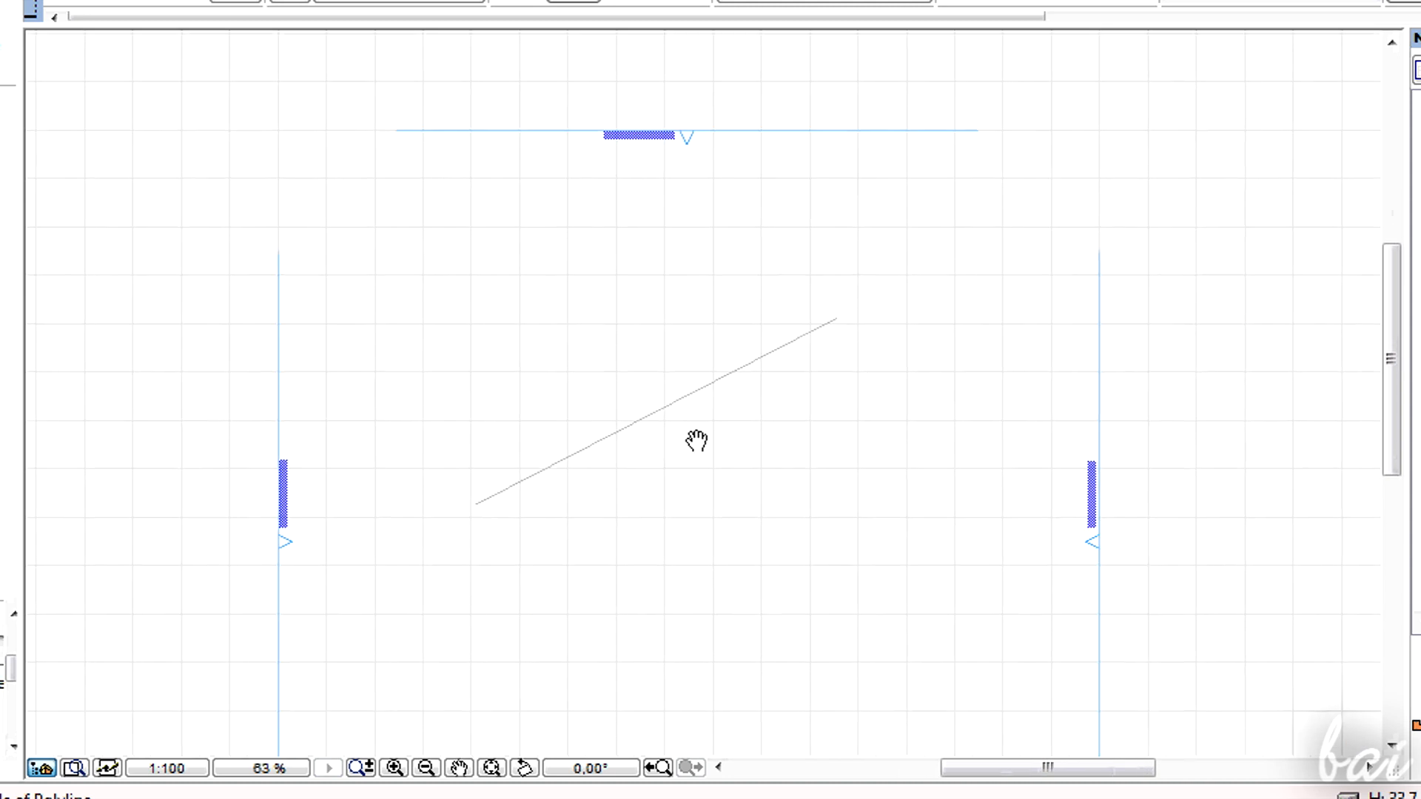
mouse_move(724, 282)
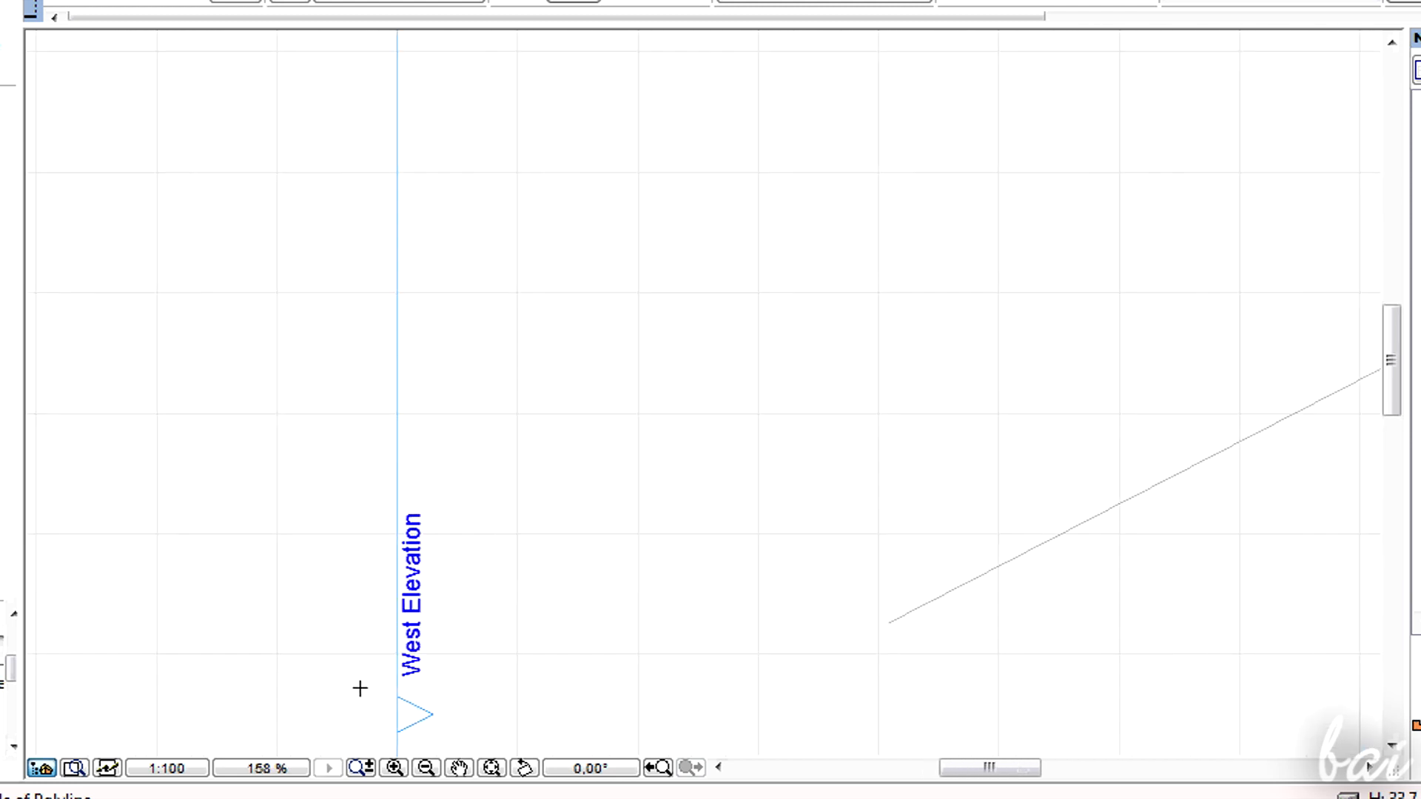
click(425, 768)
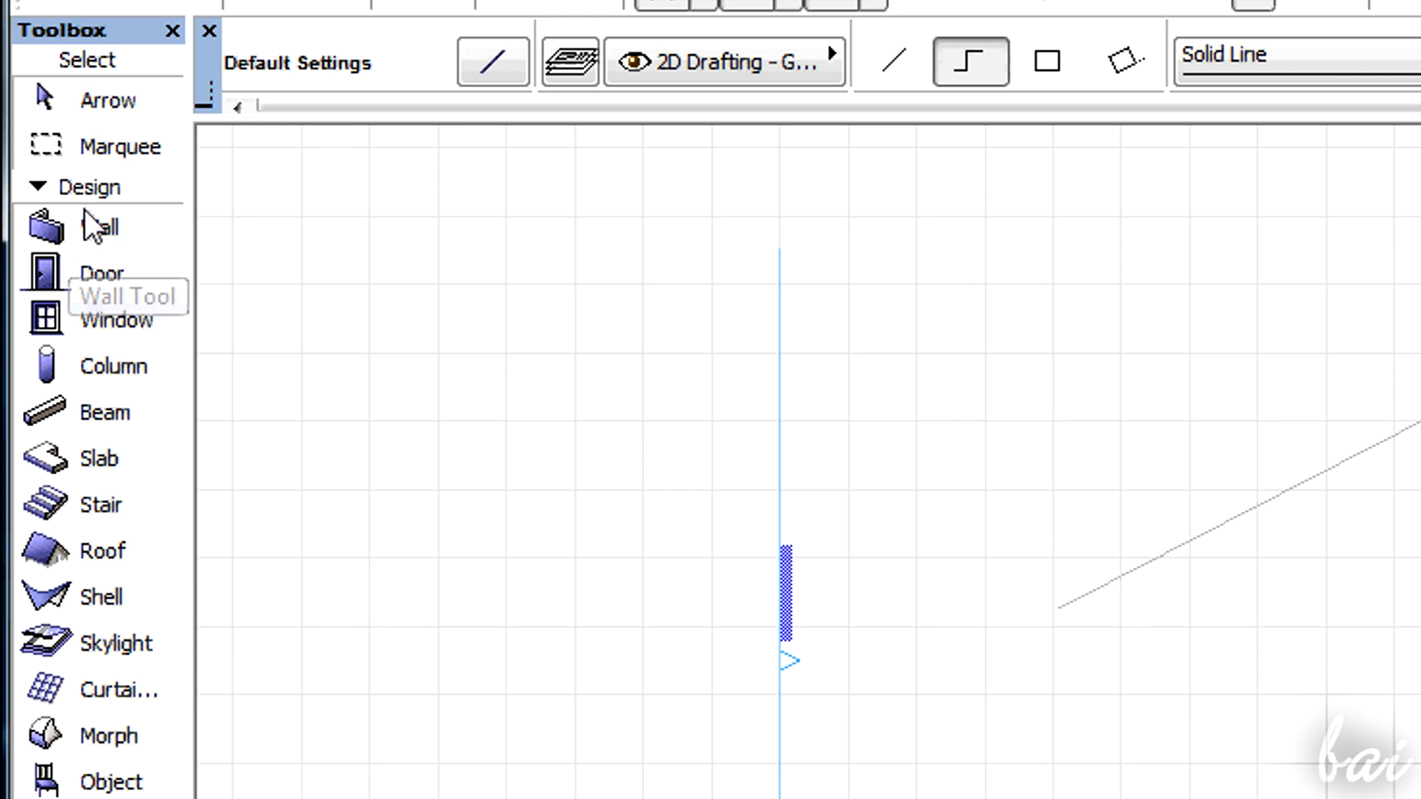
- Sketch sample arcs and polylines with the Arc/Circle and Polyline tools, then clear them
click(90, 187)
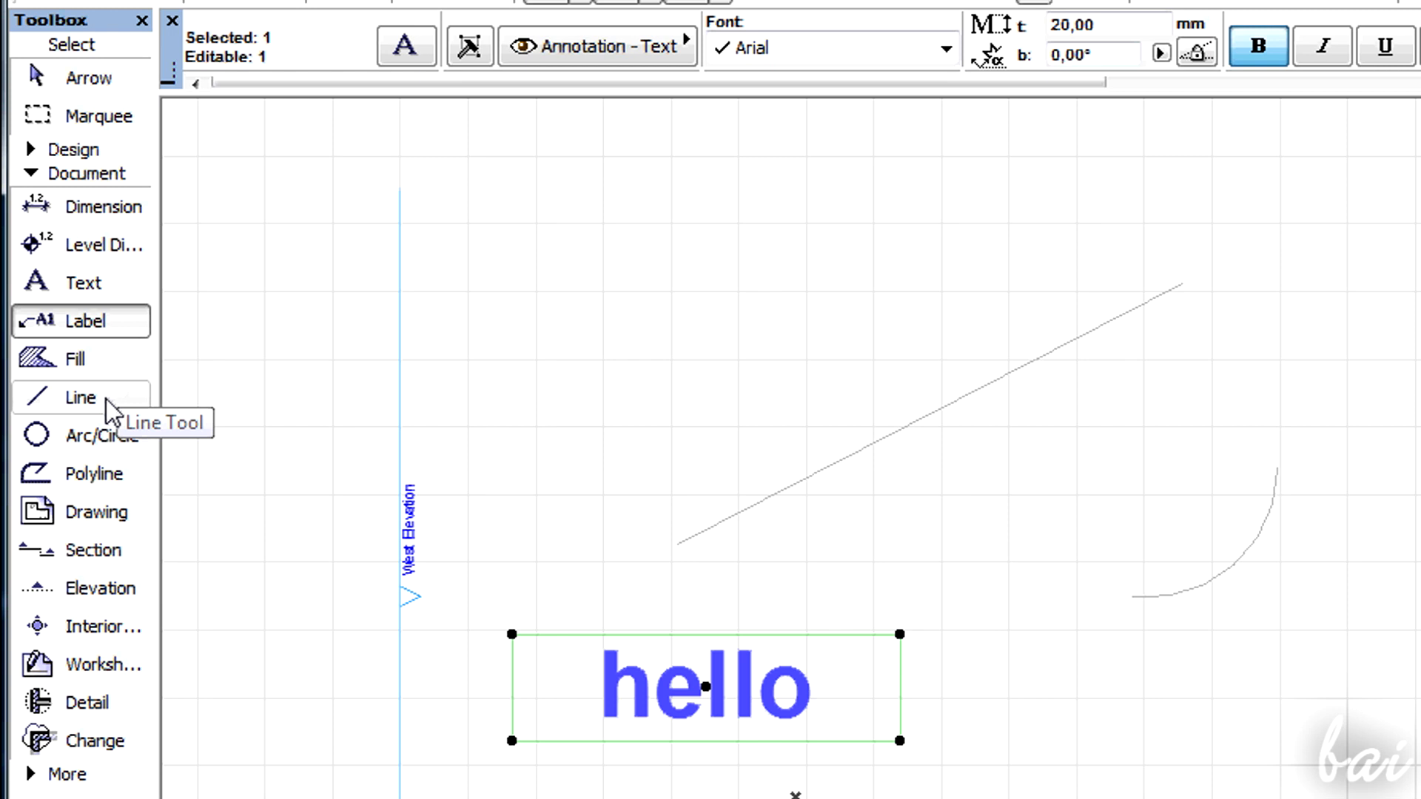
click(81, 396)
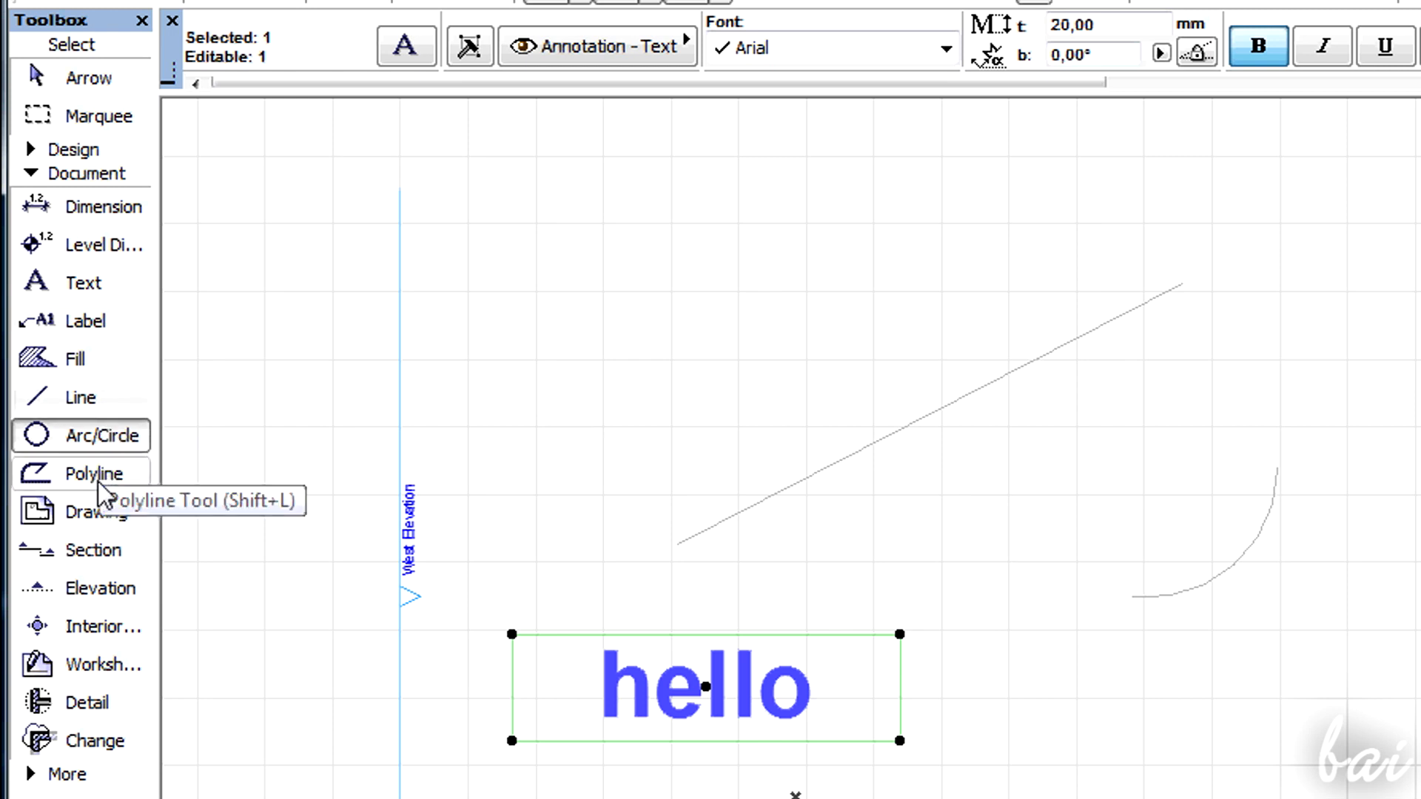
click(97, 473)
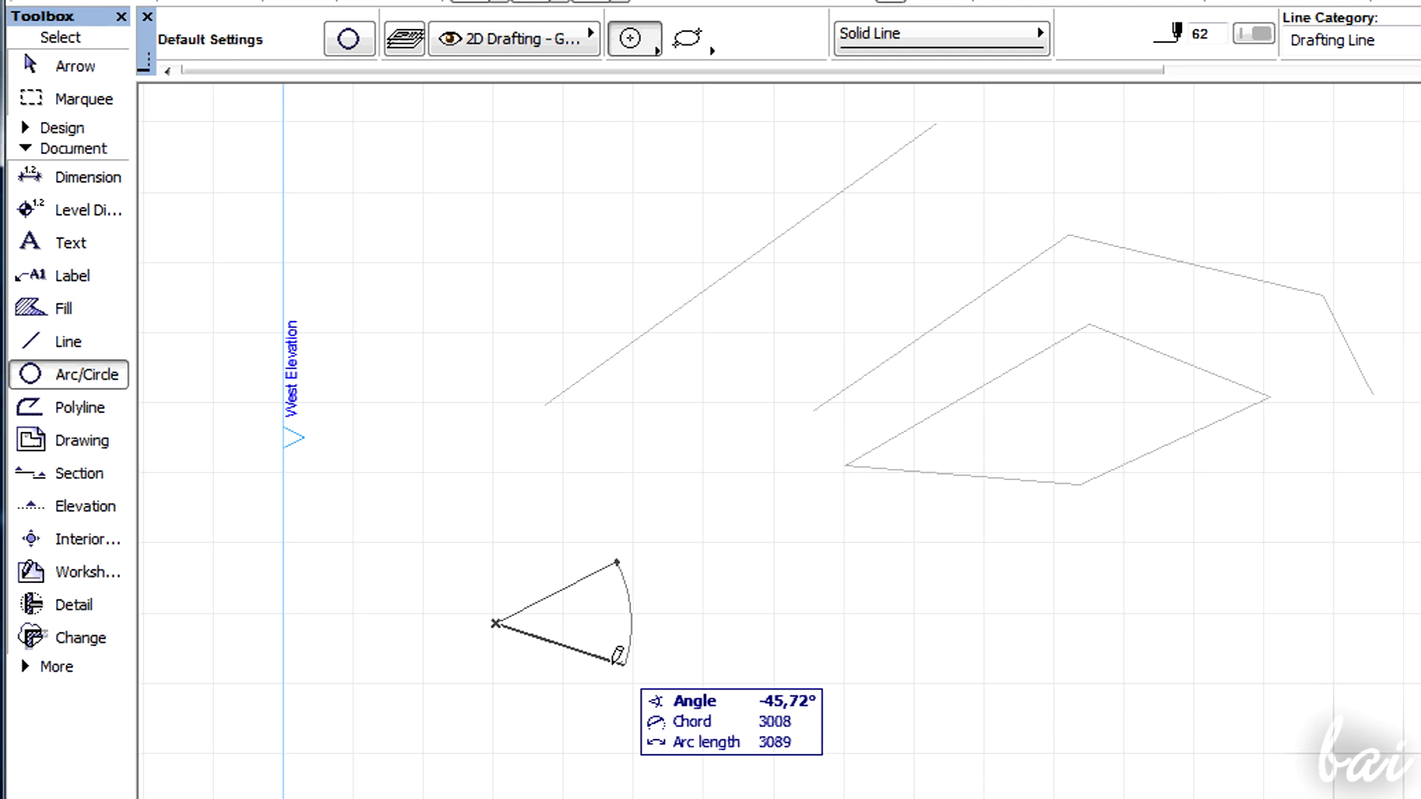
click(80, 408)
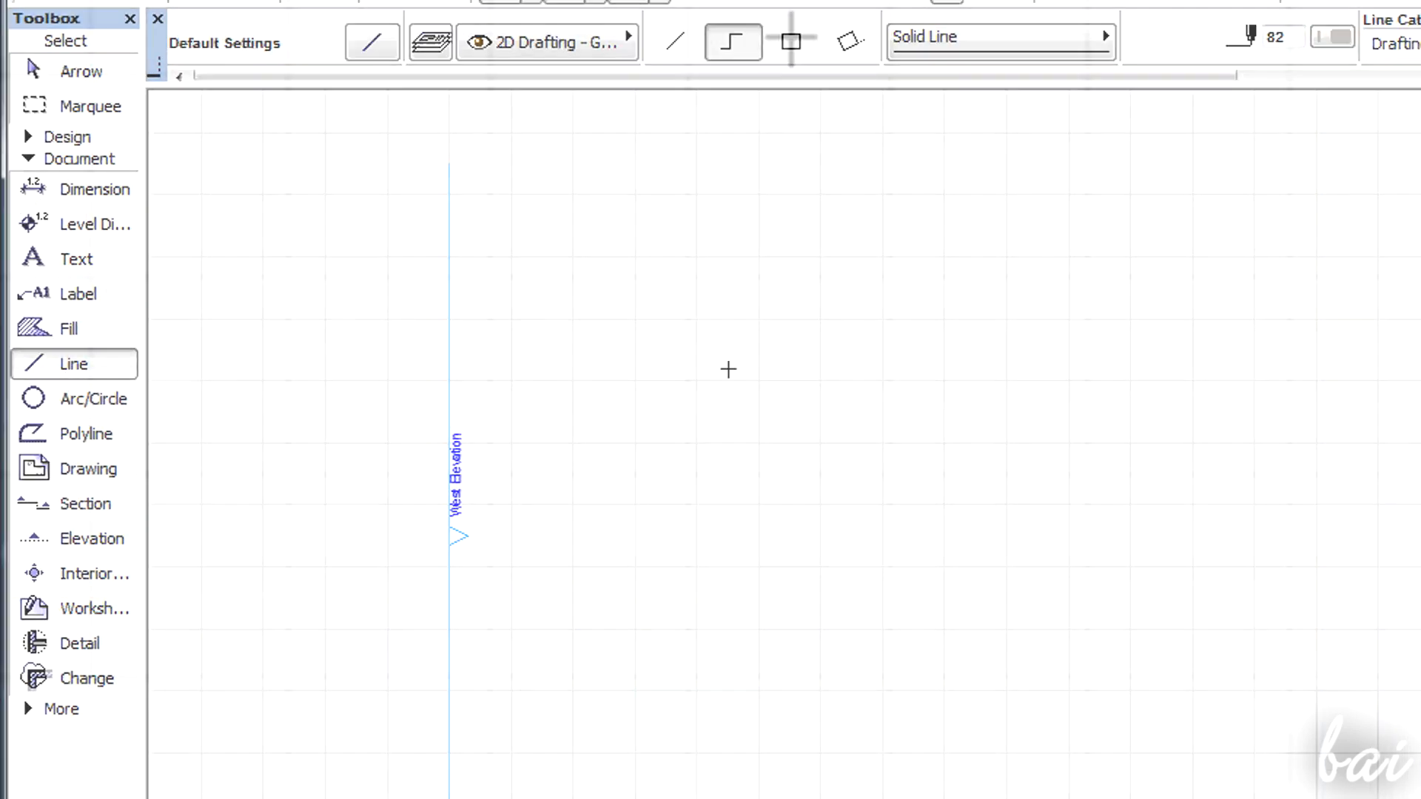
- Place the start point of a new straight line on the cleared plan
click(728, 370)
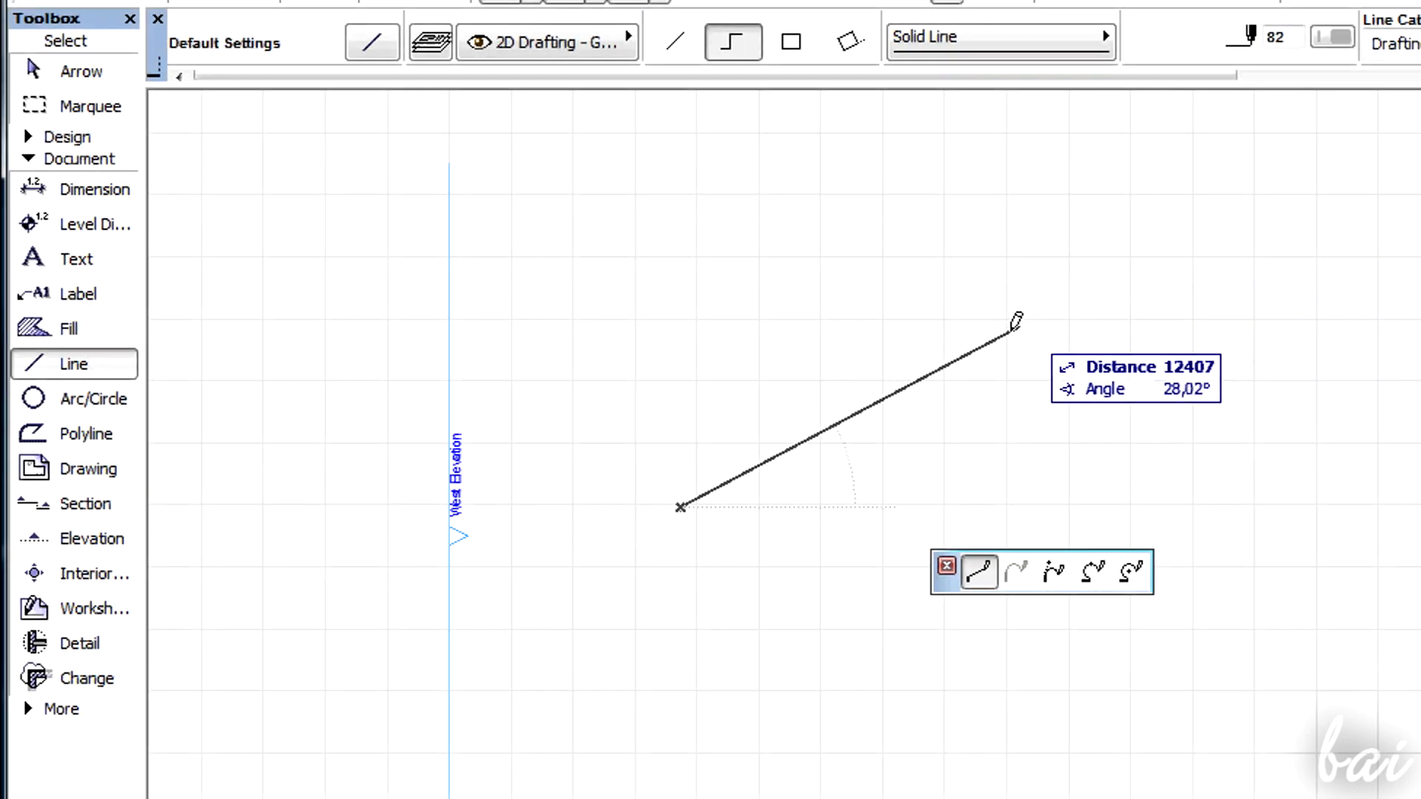
mouse_move(925, 344)
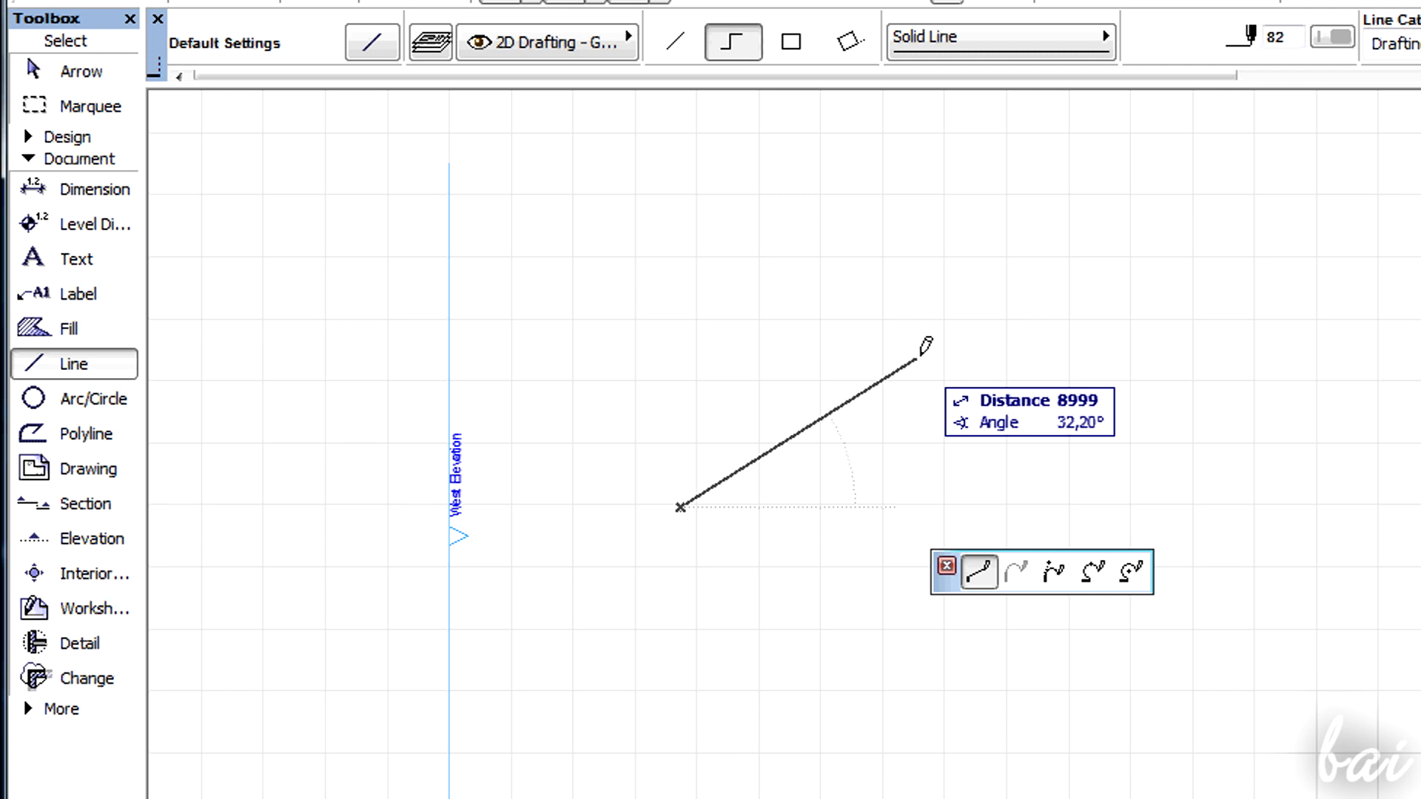
mouse_move(1093, 270)
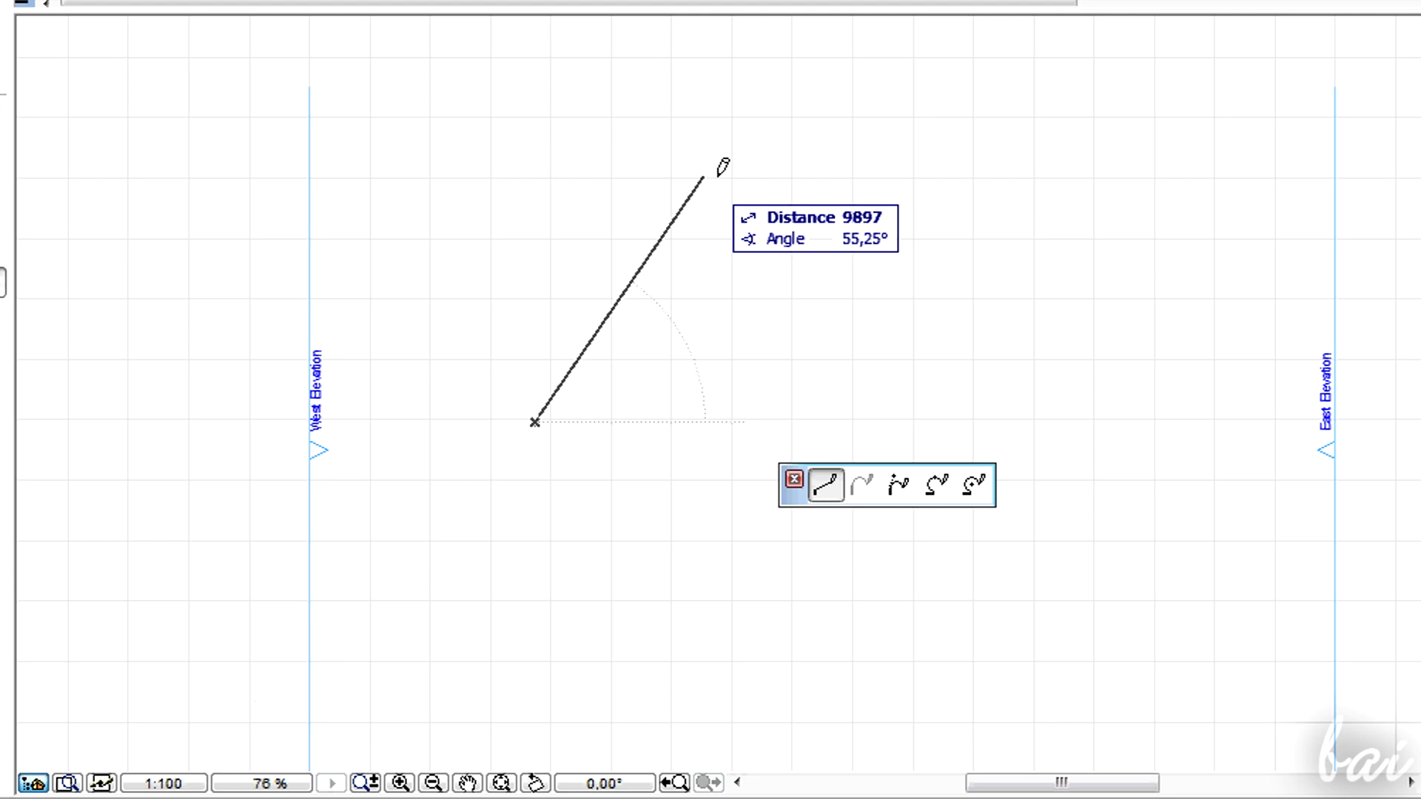
mouse_move(812, 149)
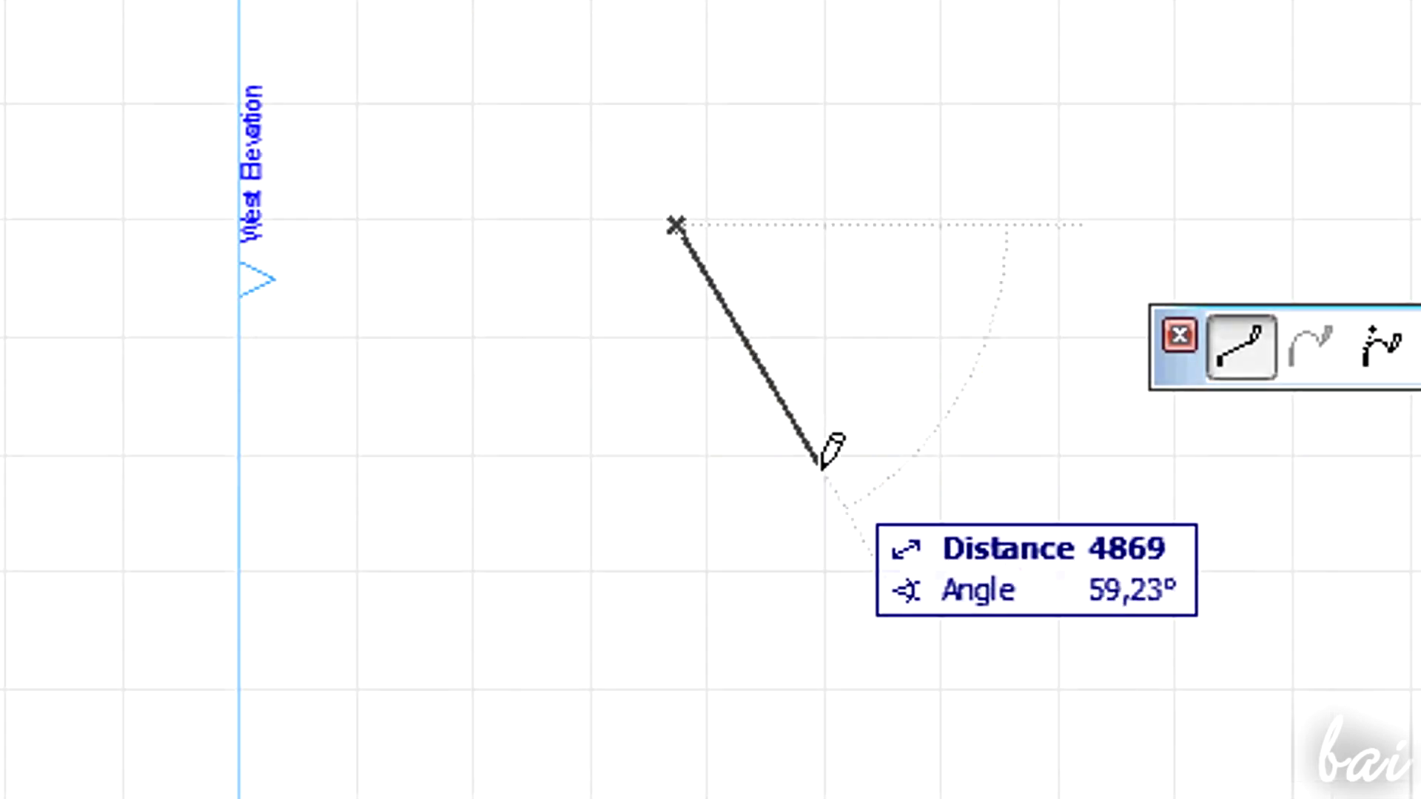
mouse_move(675, 467)
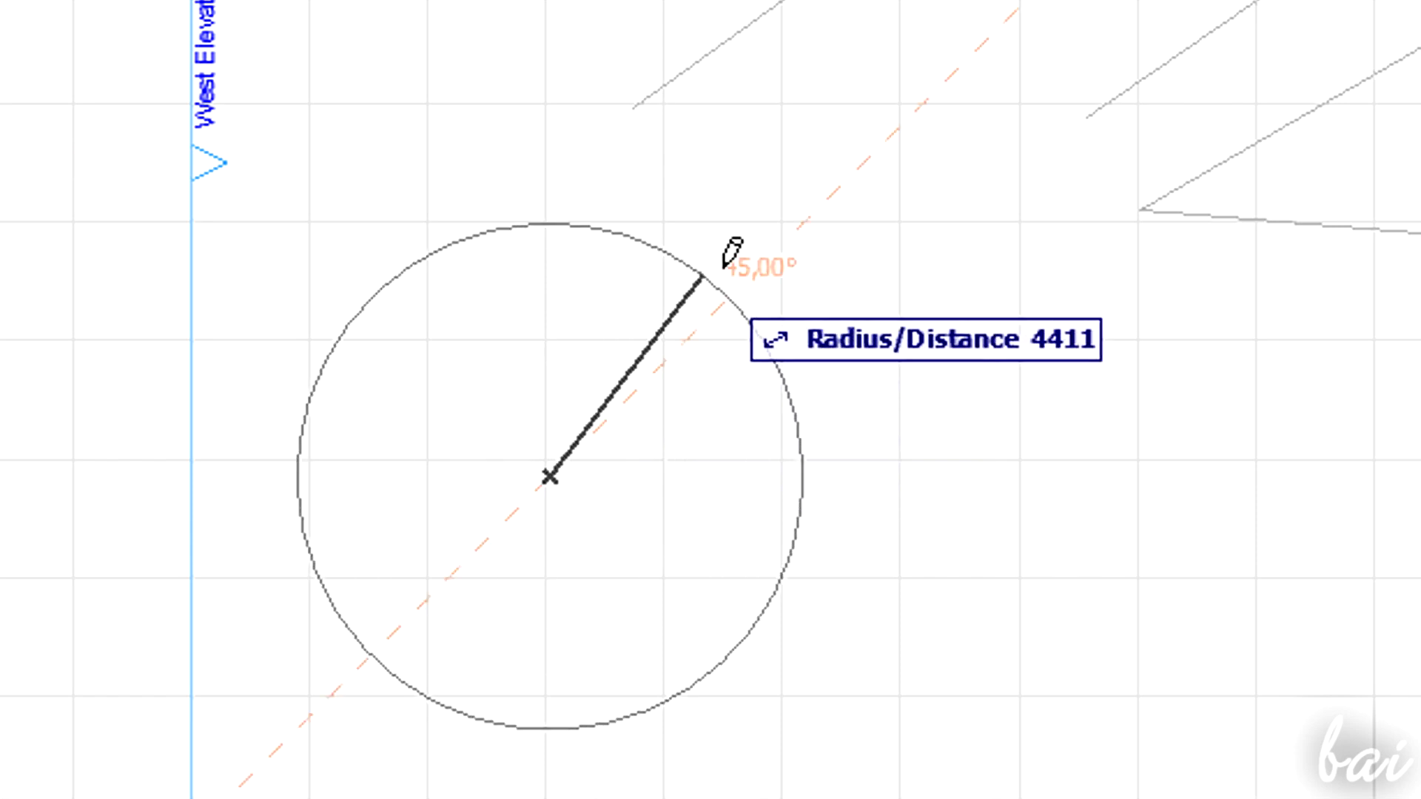
mouse_move(764, 351)
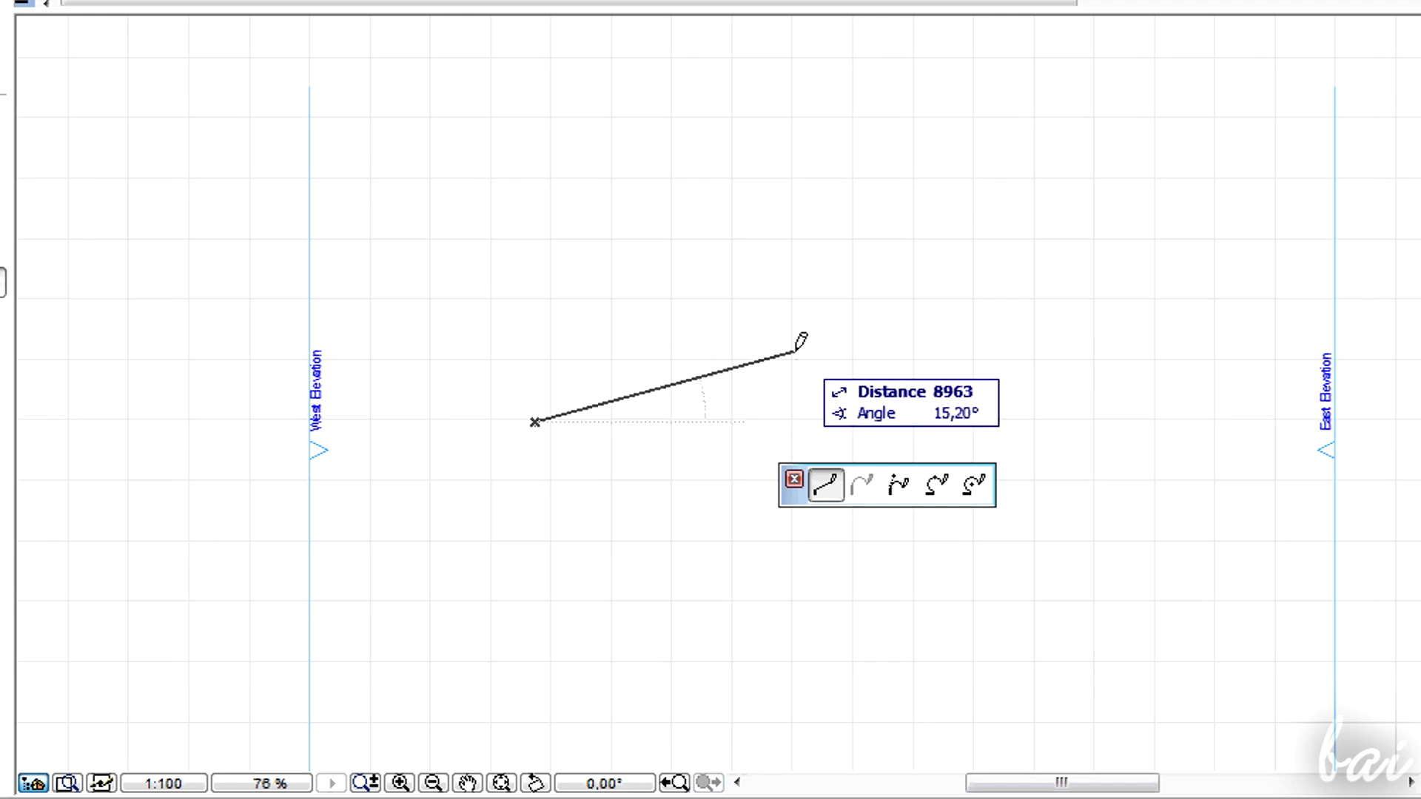
mouse_move(613, 217)
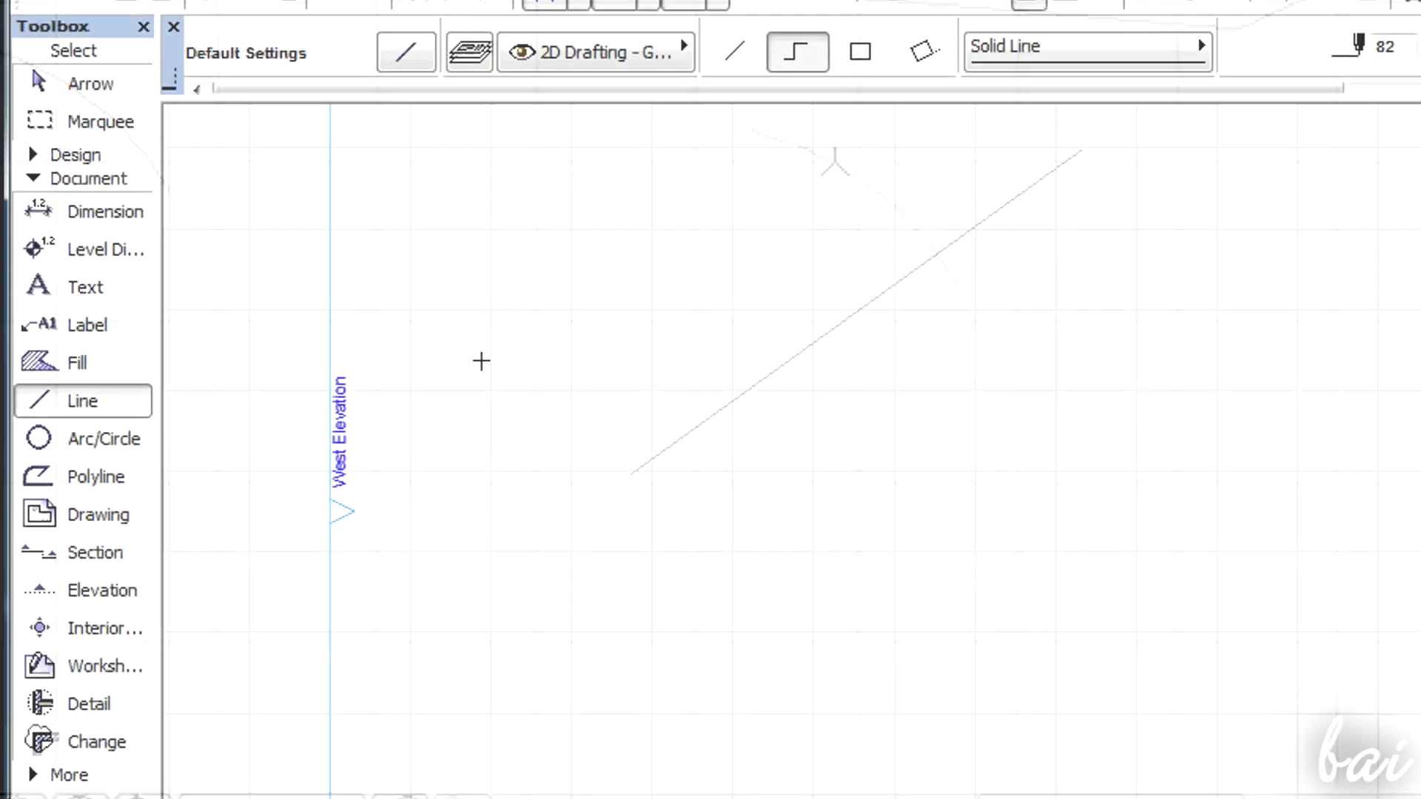
- Undo the small arc, keeping the diagonal lines, four-sided outline and large arc
click(96, 476)
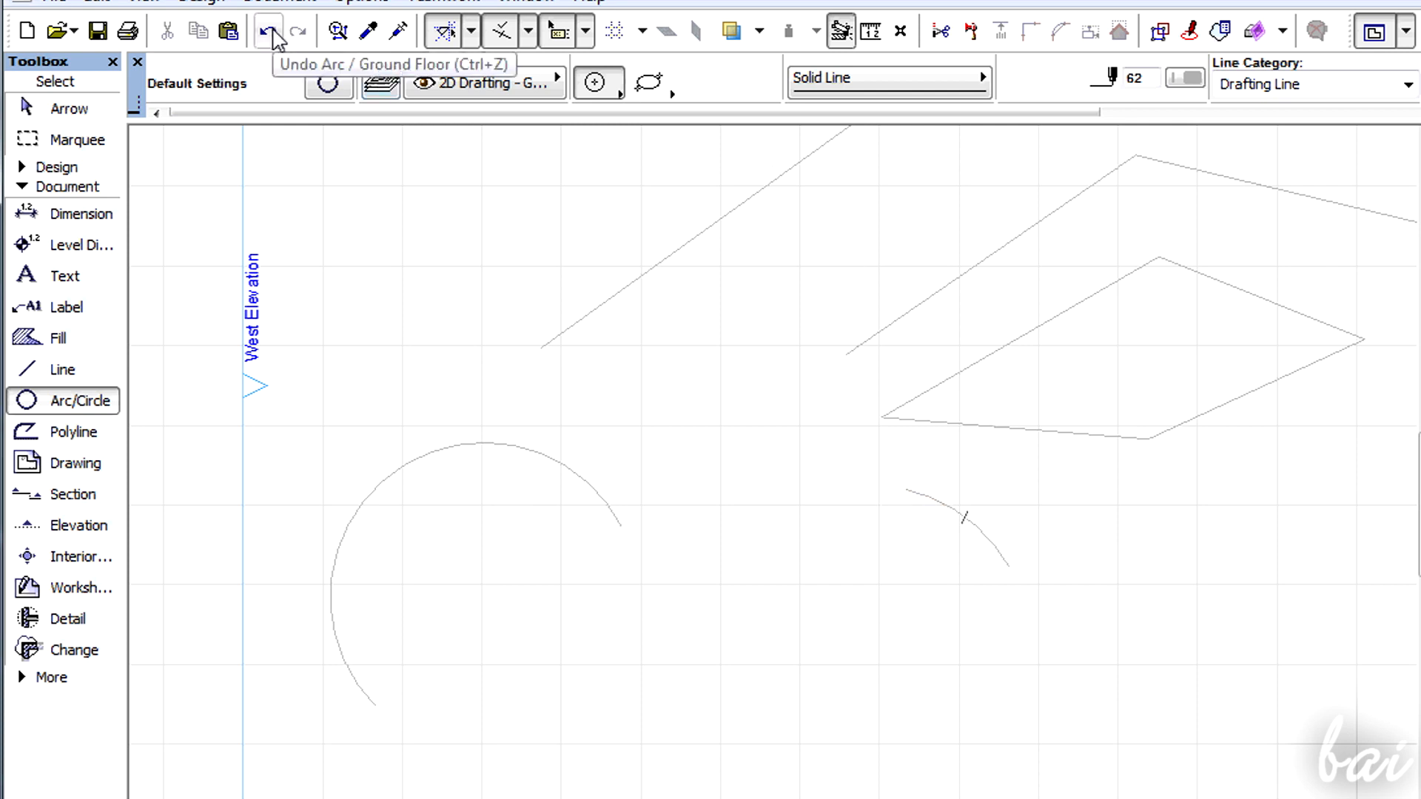
click(270, 31)
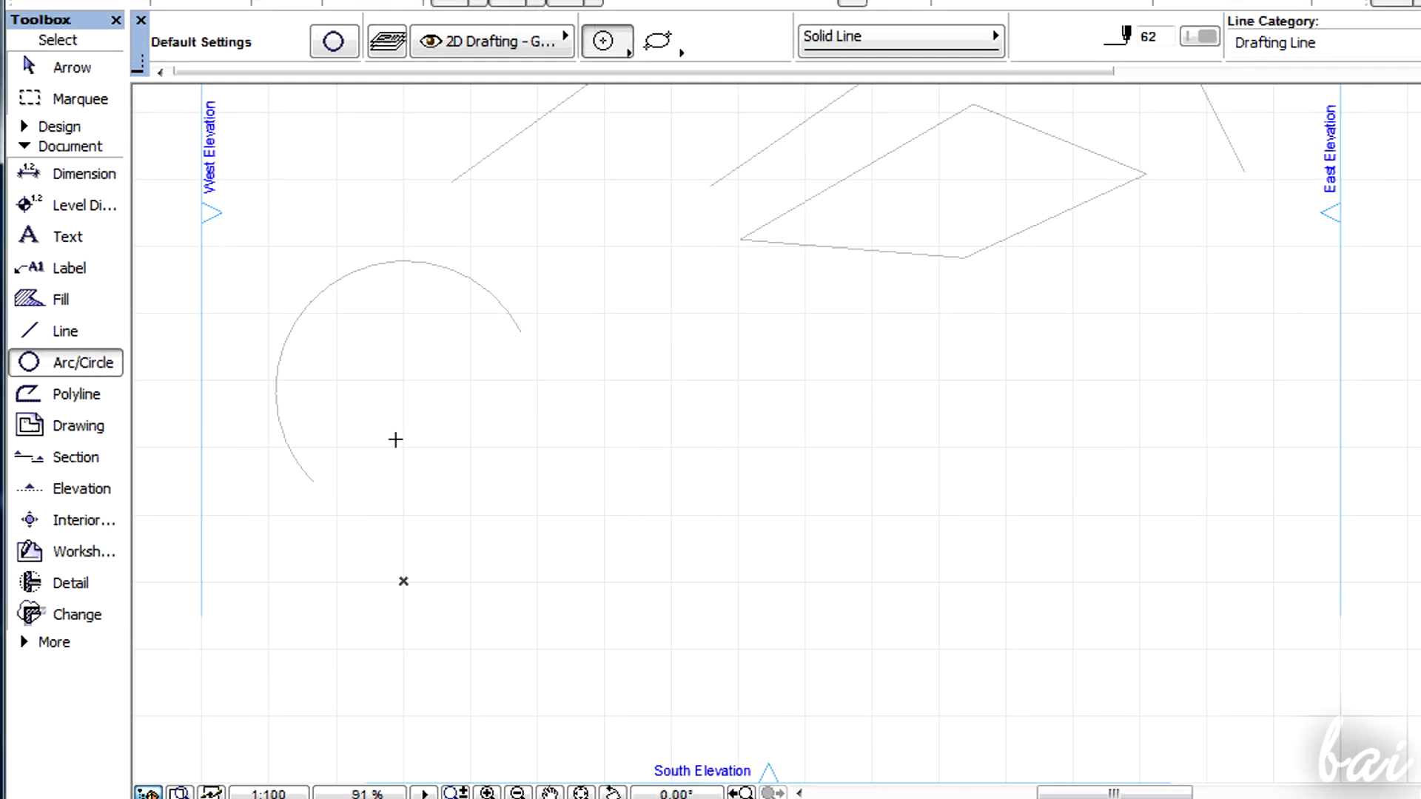
mouse_move(45, 240)
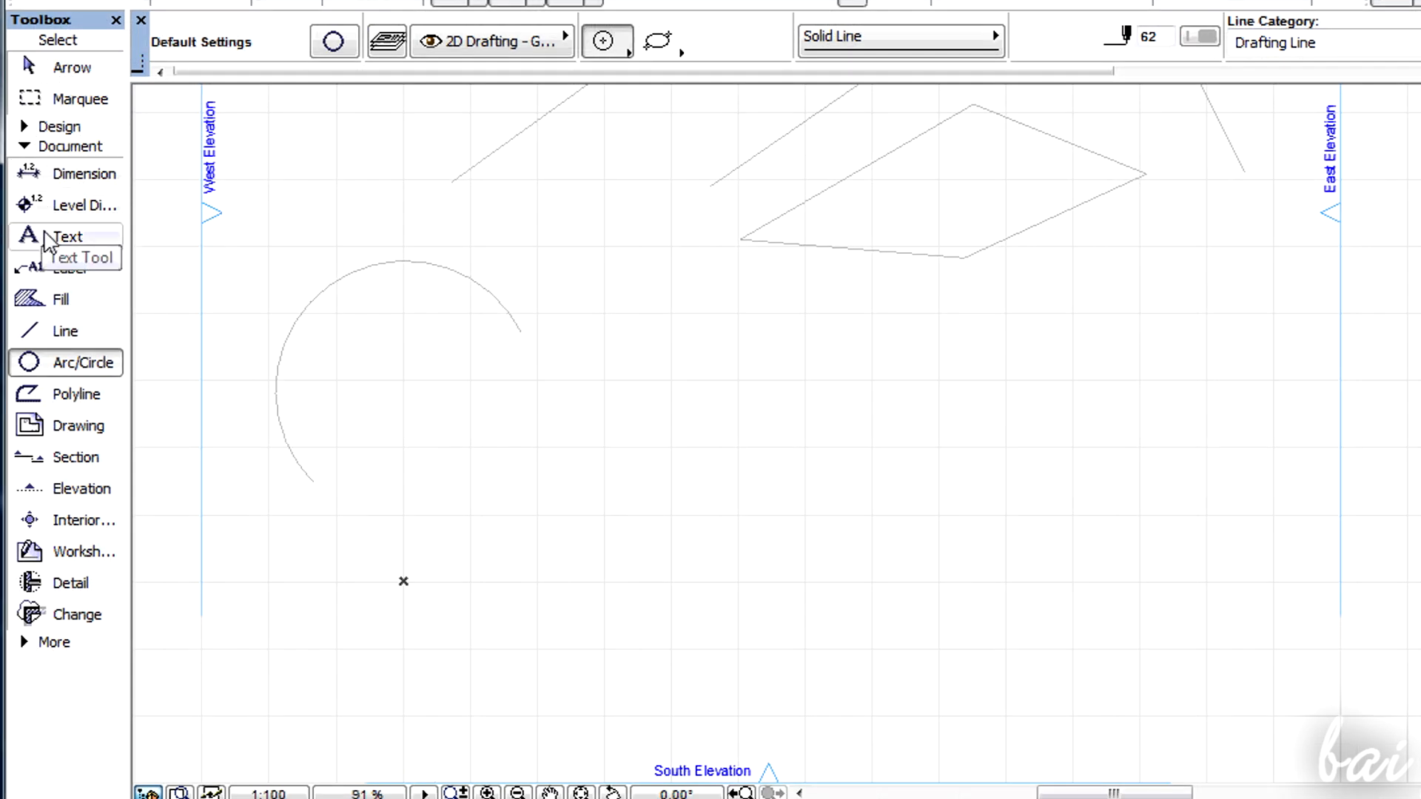
- Place a text block reading 'hello hello hello hello' on the plan
click(66, 237)
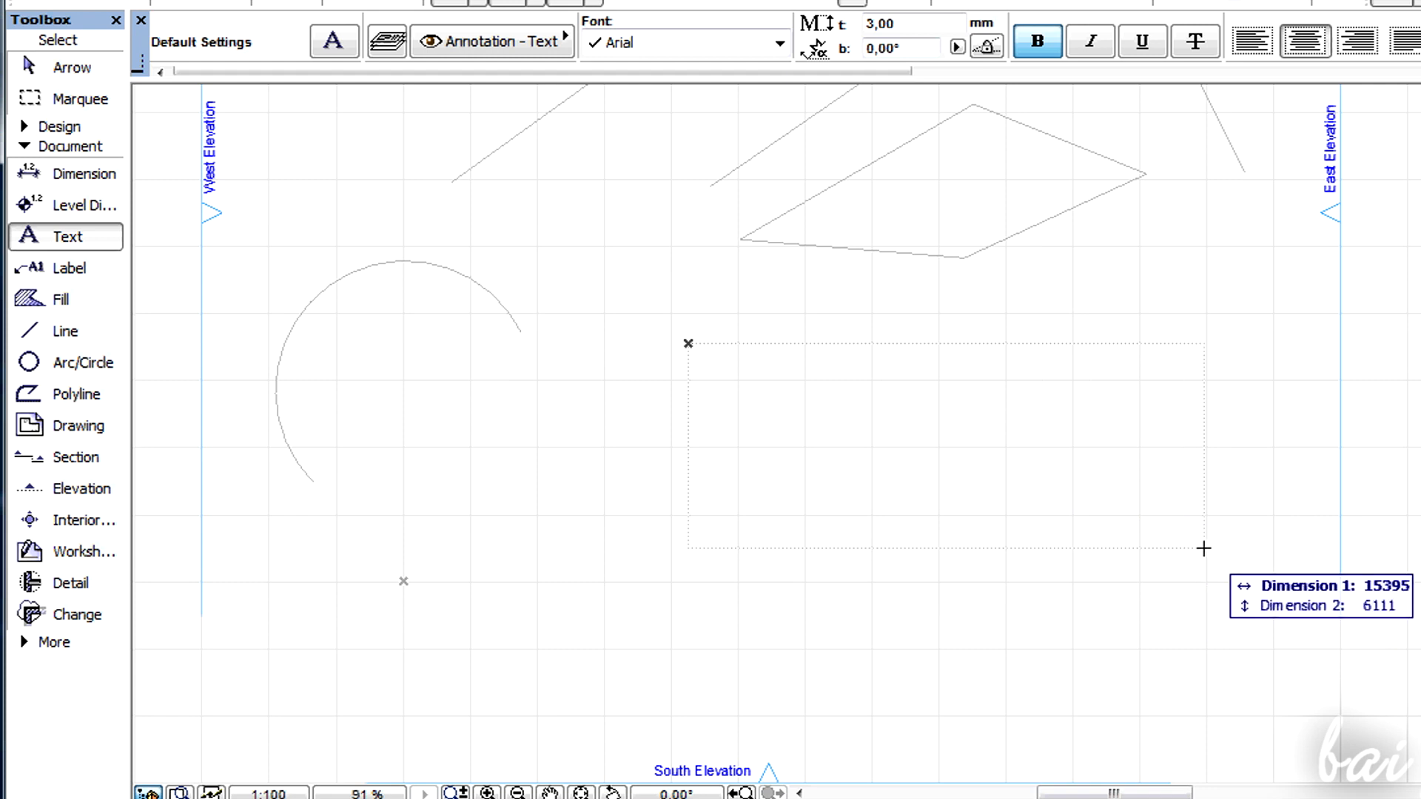
mouse_move(1008, 621)
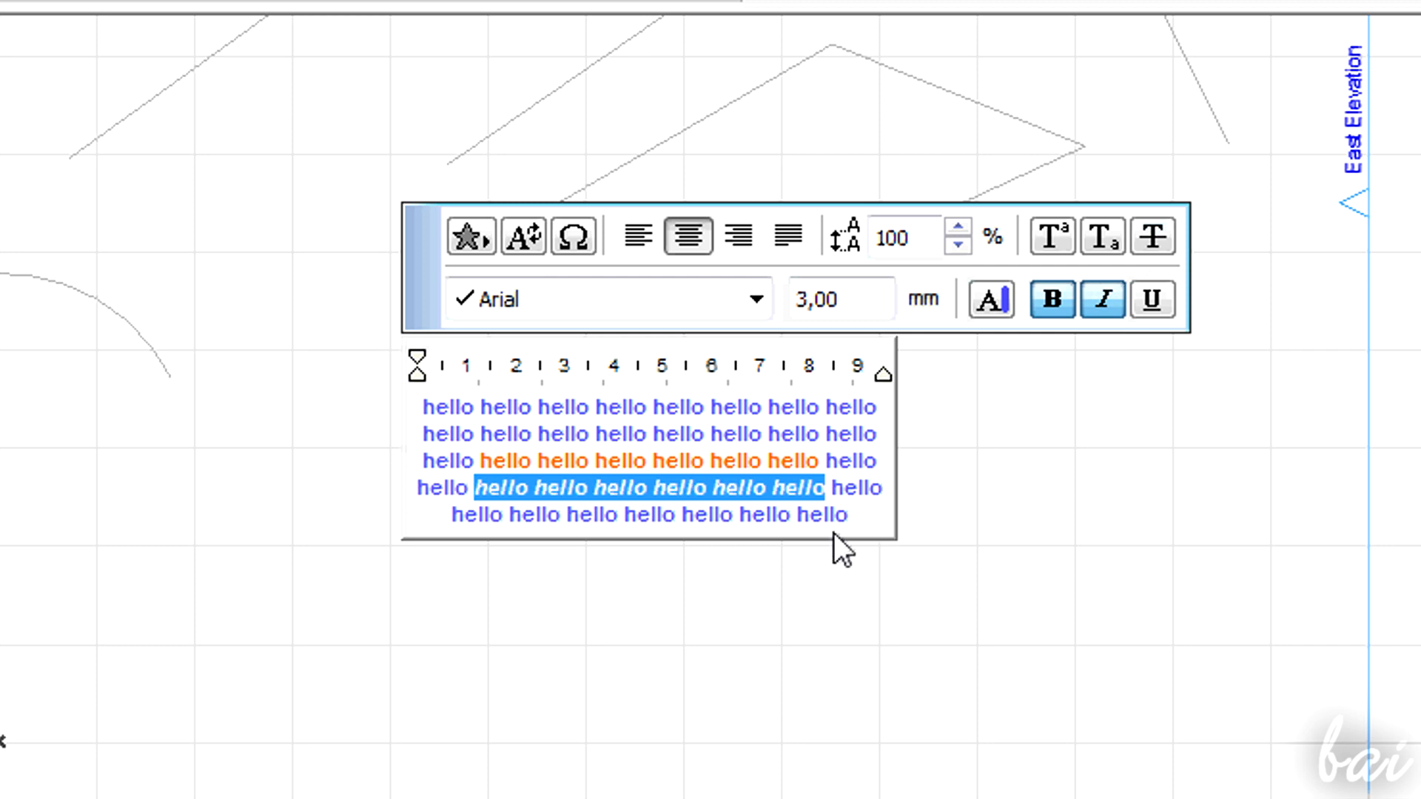
click(755, 299)
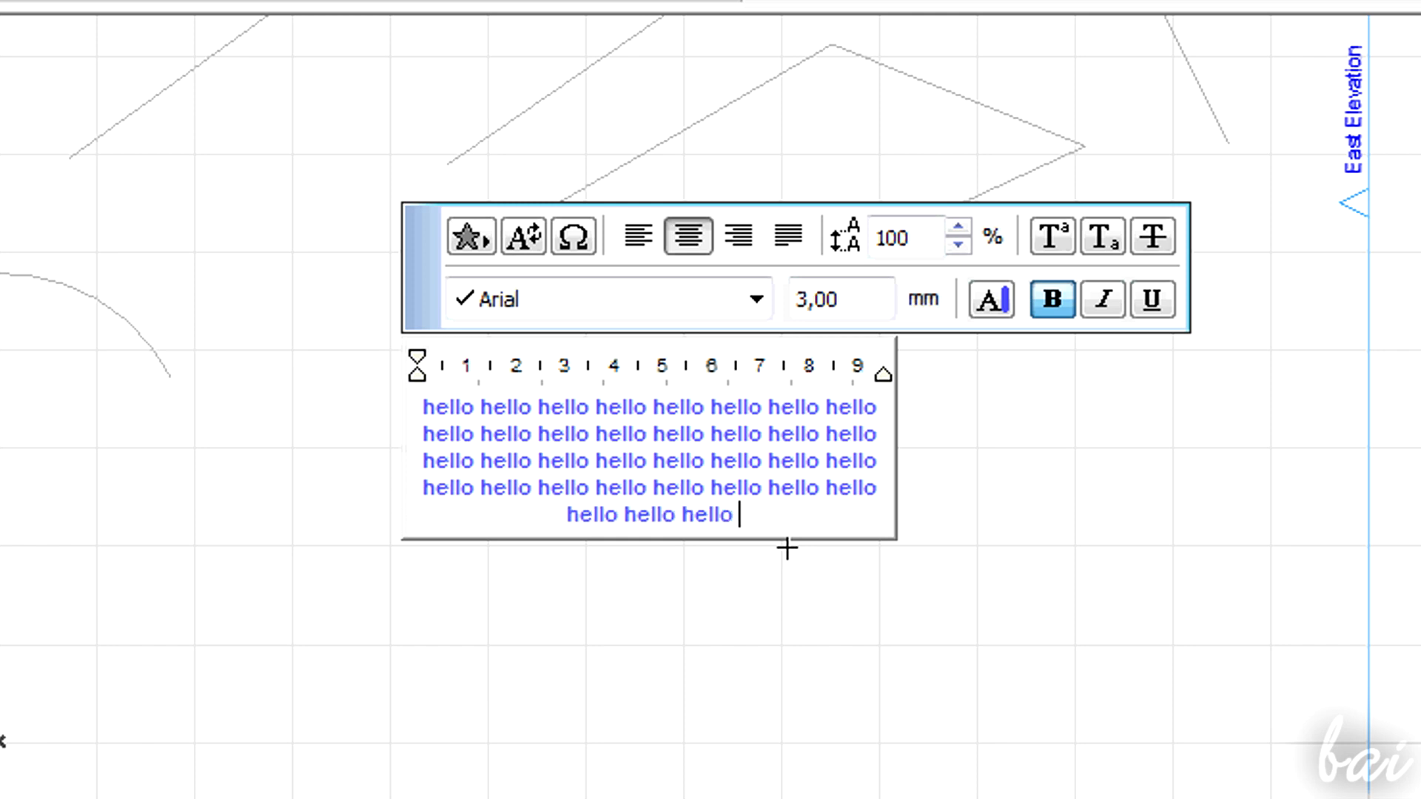
text(hello hello hello hello)
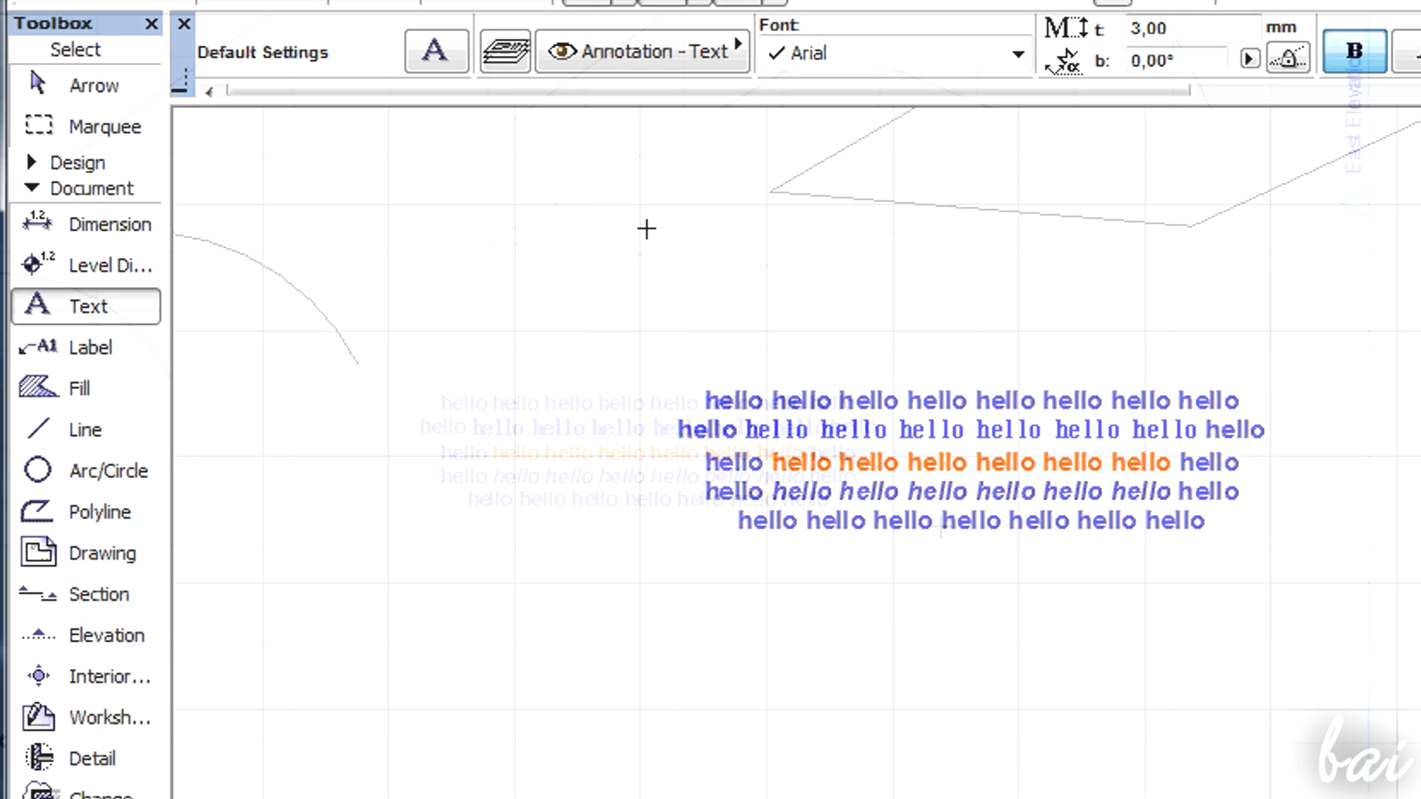
- Draw two more diagonal lines parallel to the existing one
click(970, 462)
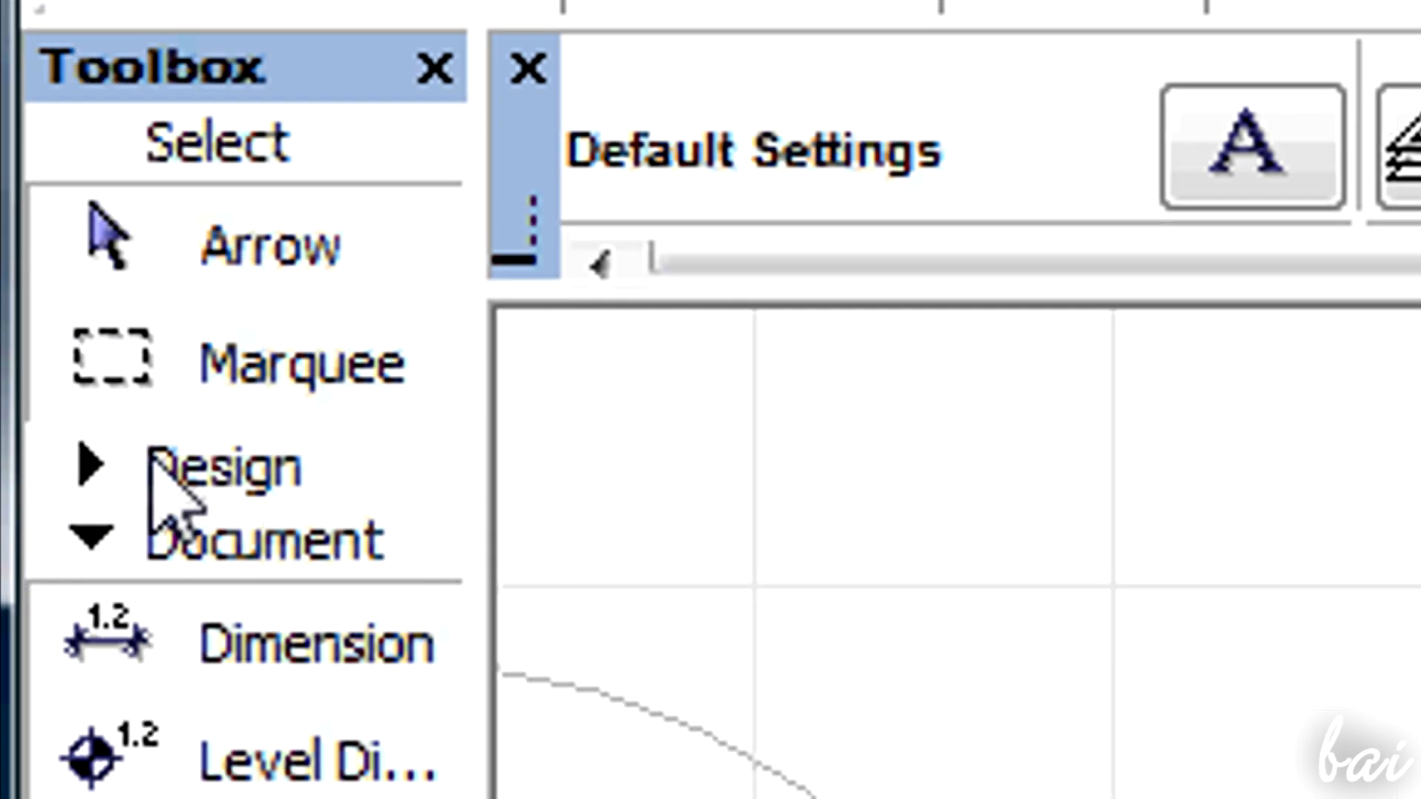
click(269, 243)
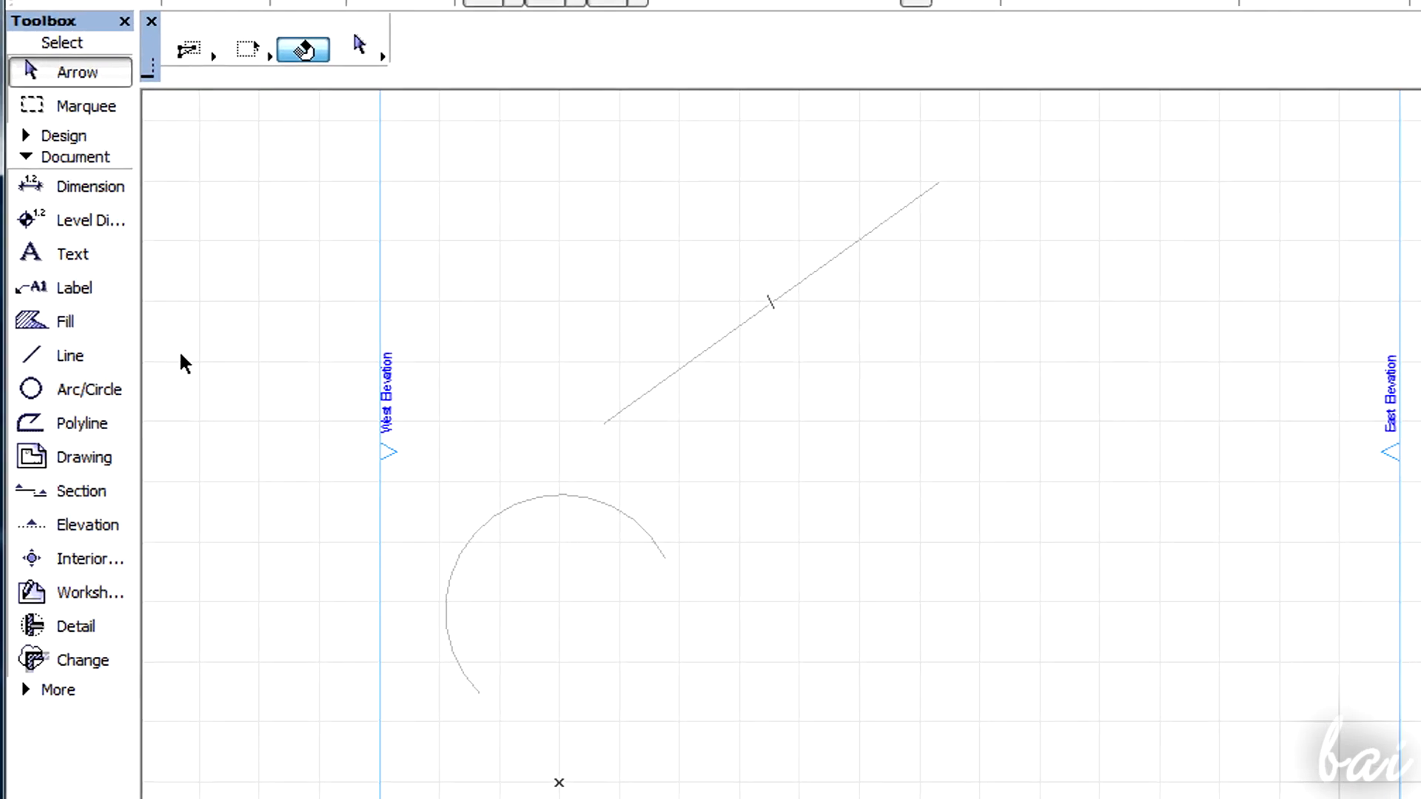
click(69, 355)
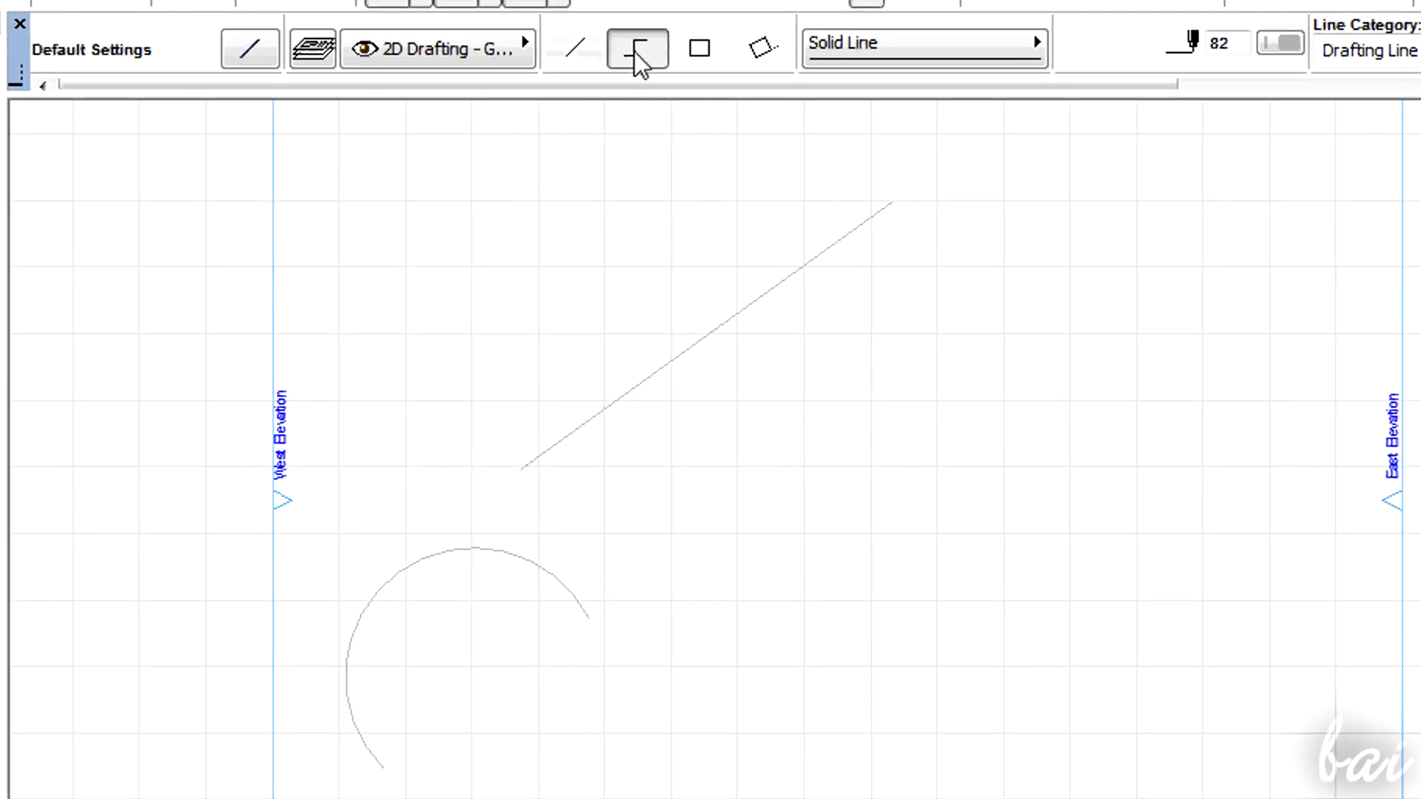
mouse_move(636, 49)
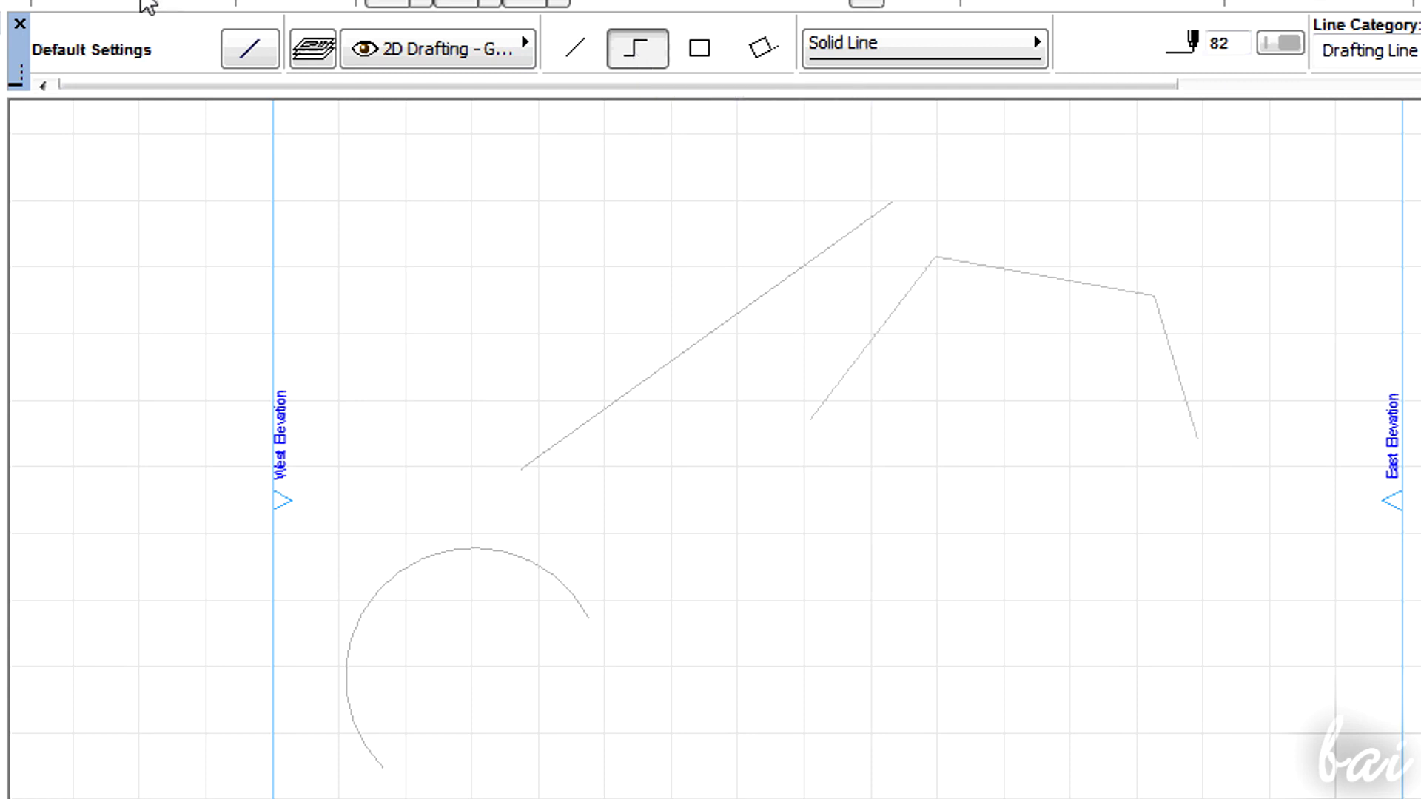
click(698, 48)
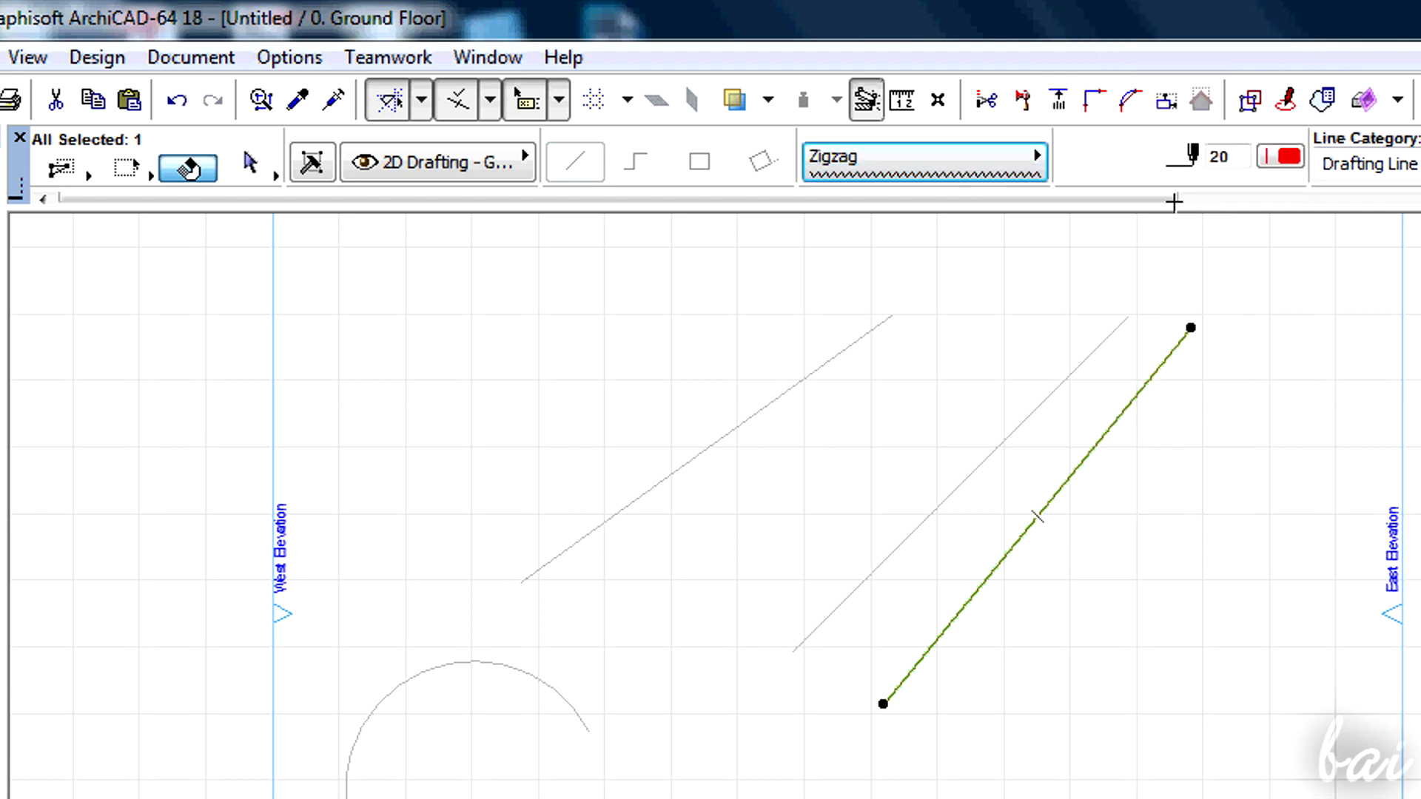
- Review line type and pen in Line Default Settings and confirm with OK
click(925, 155)
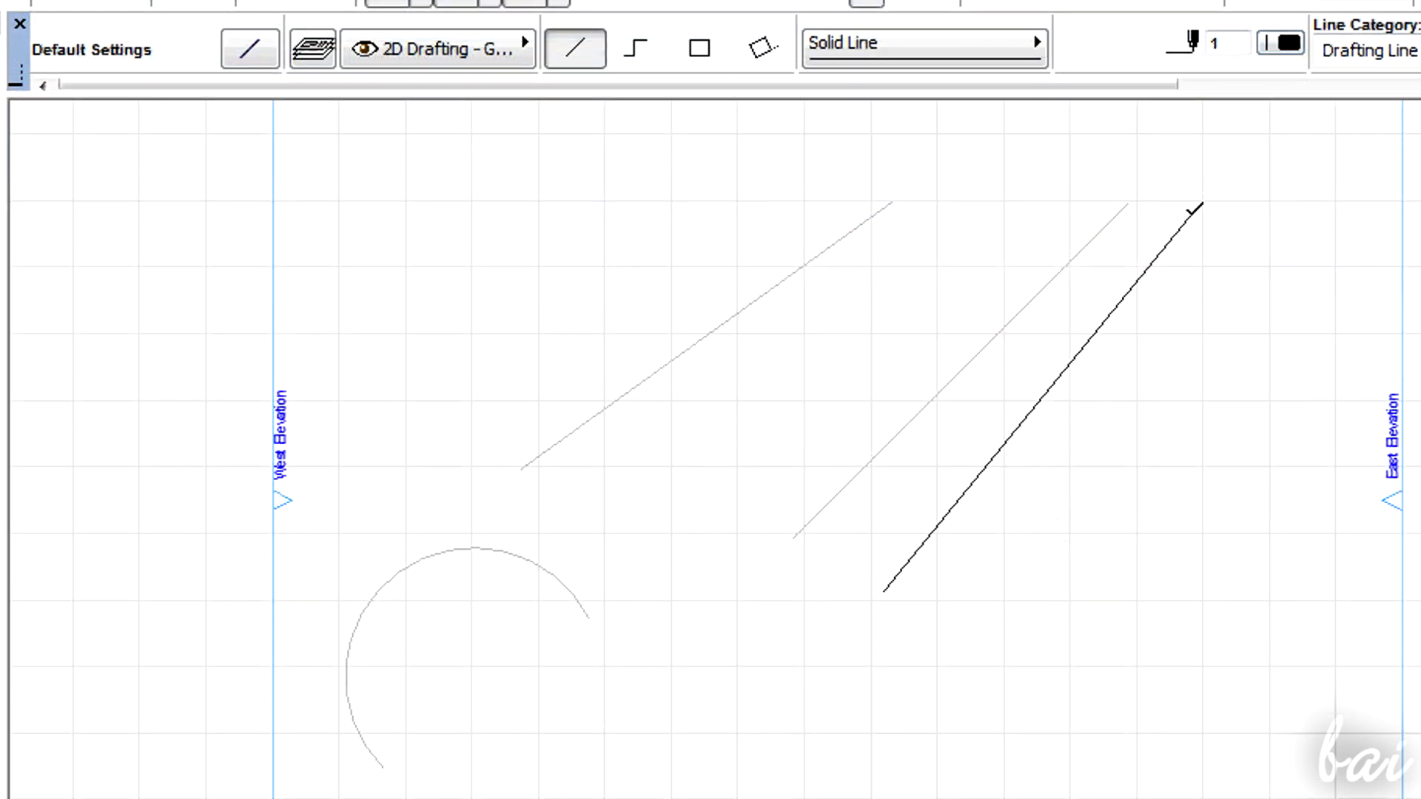
click(1038, 401)
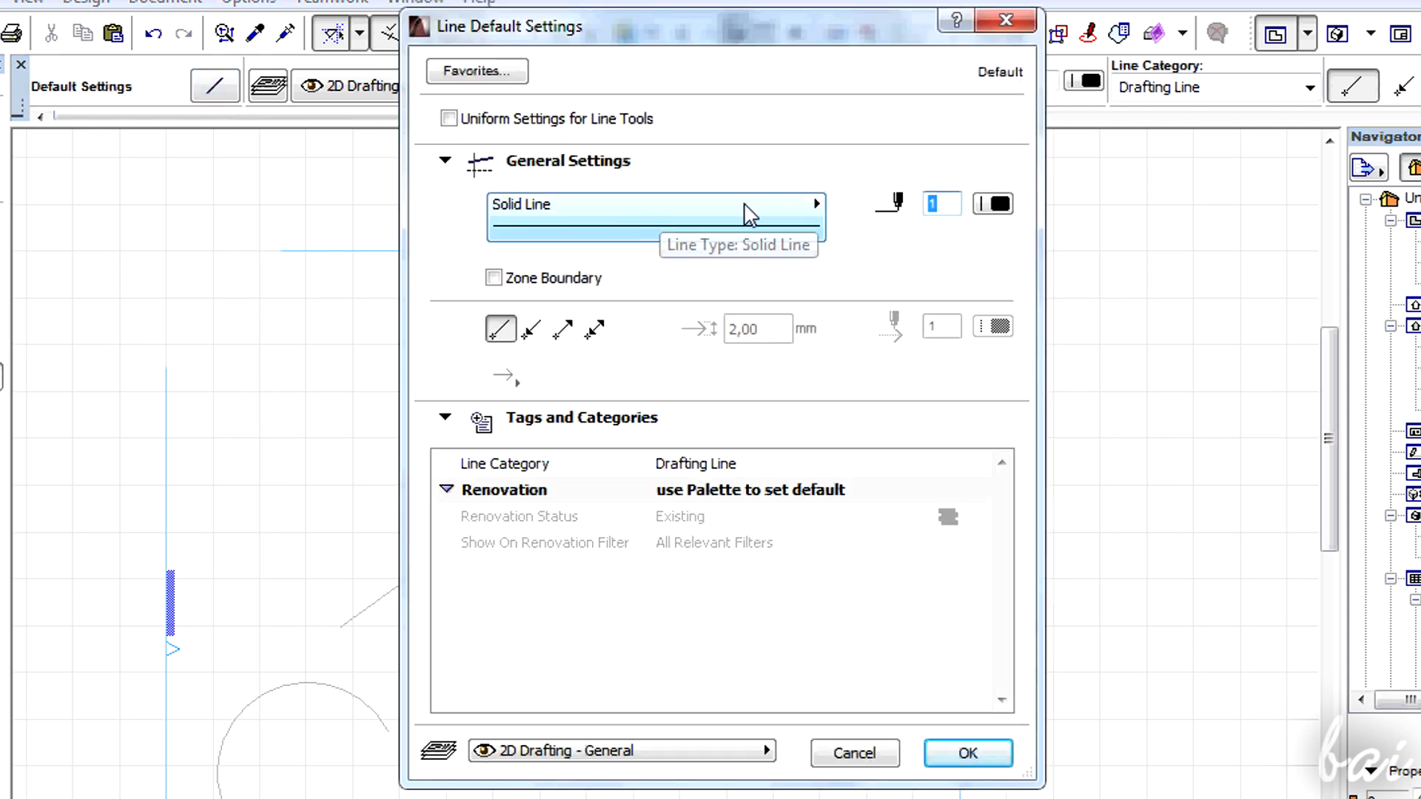
mouse_move(716, 430)
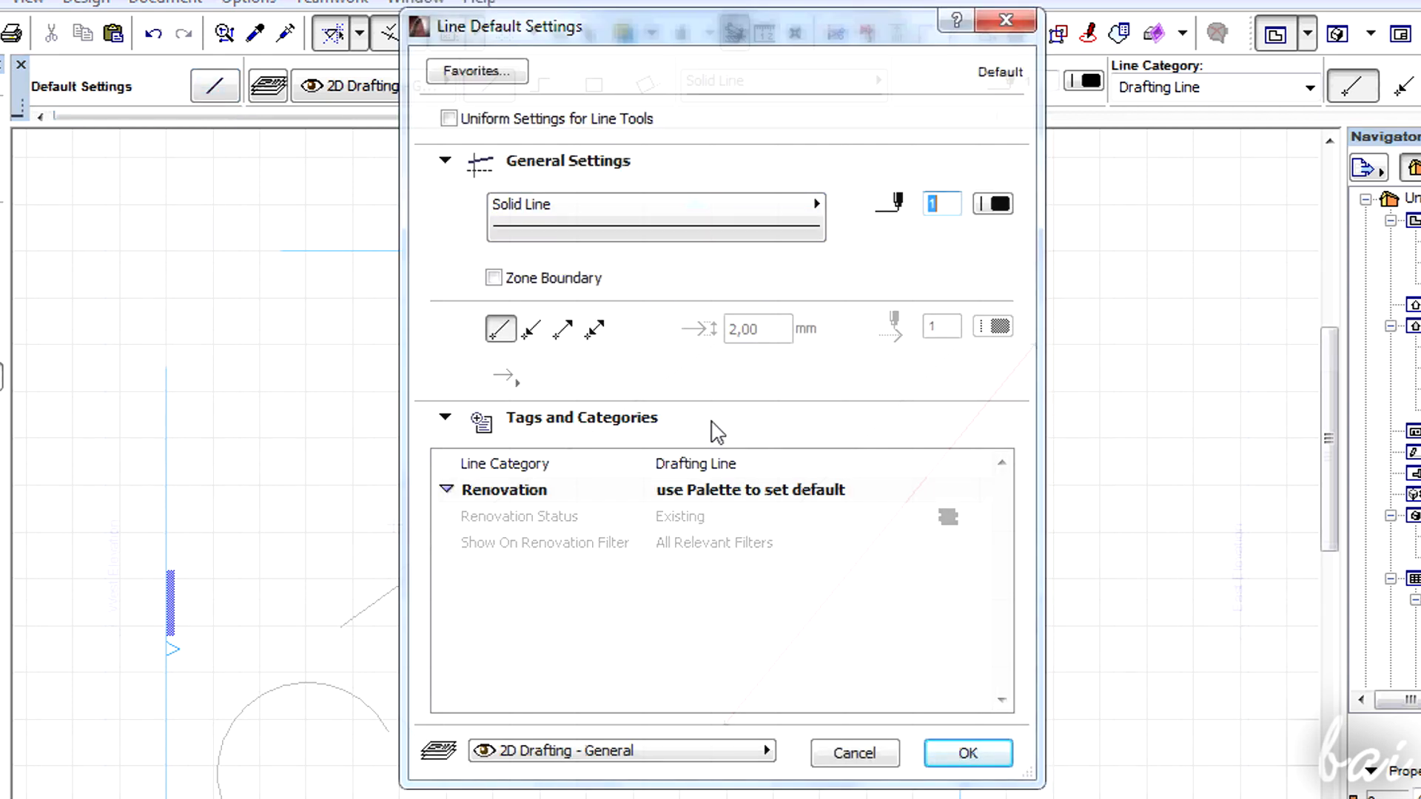
click(966, 753)
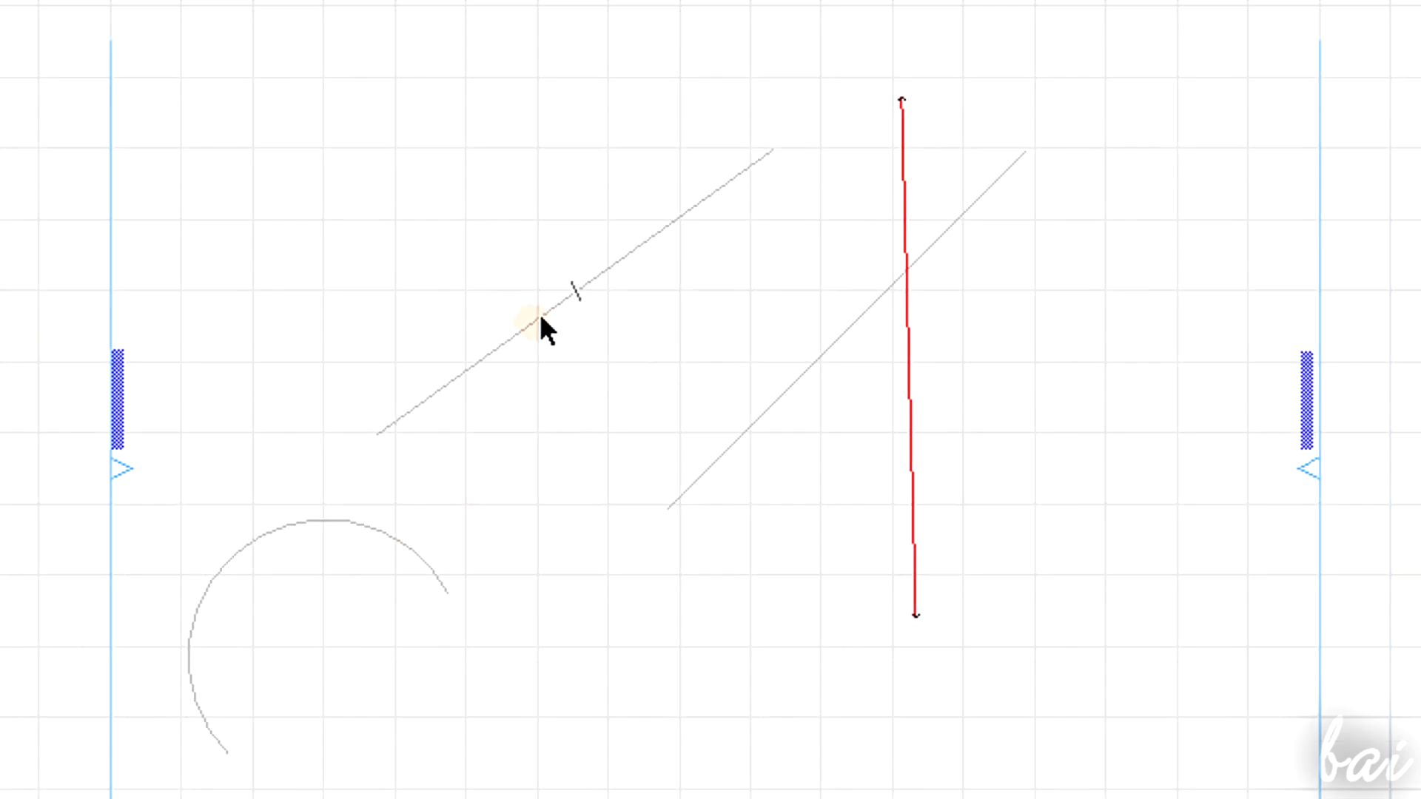
- Create a guide line along the diagonal line
click(562, 299)
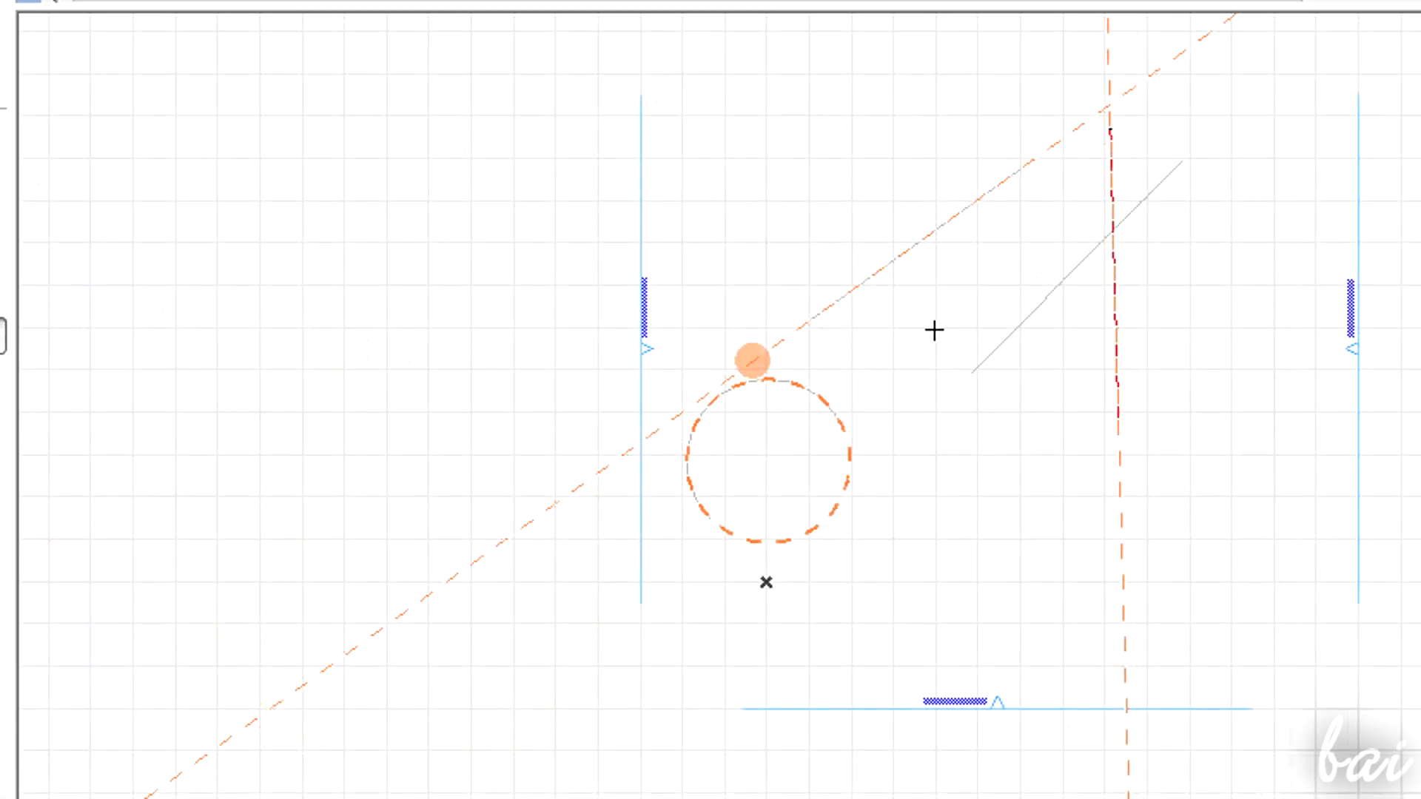
- Remove all guide lines from the plan through the right-click menu
right_click(934, 354)
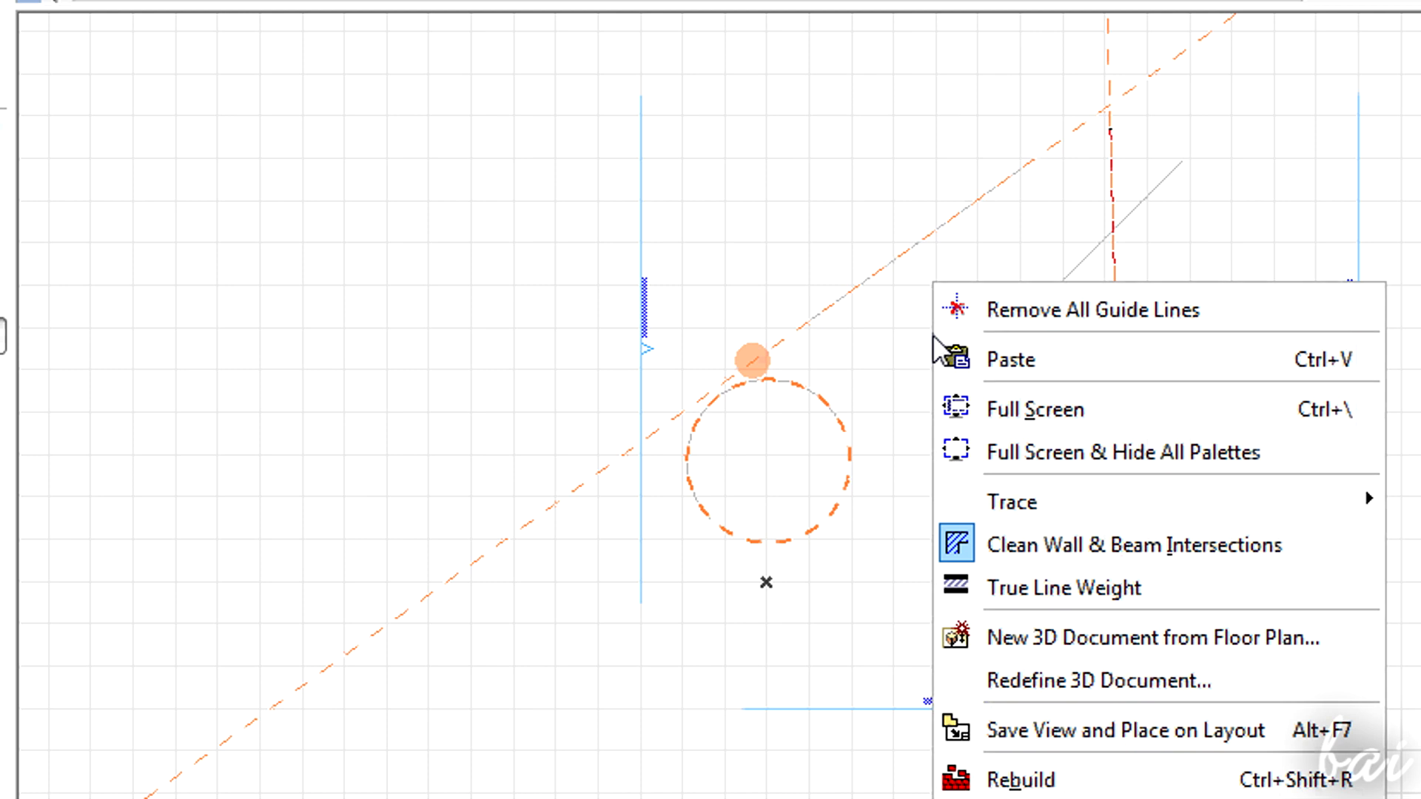
mouse_move(1087, 310)
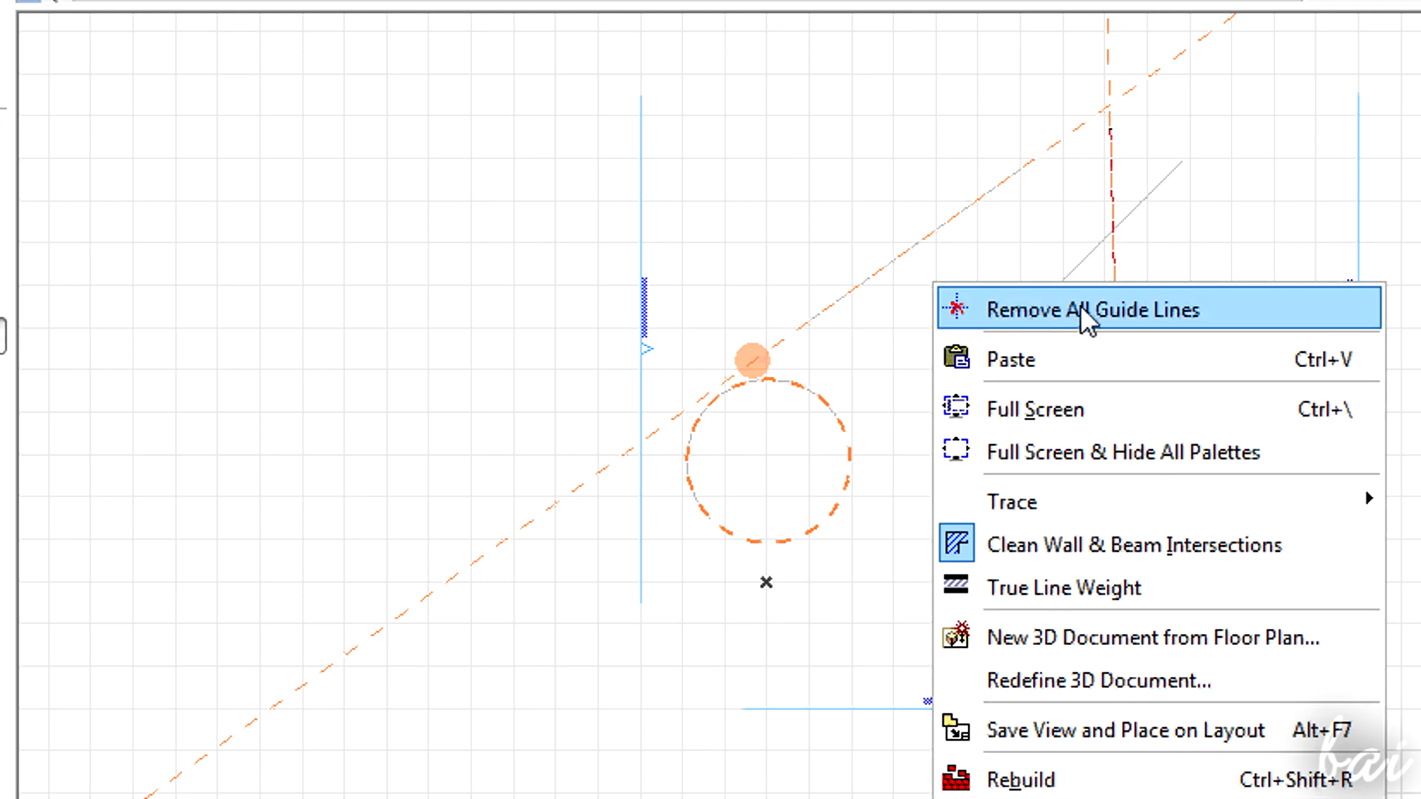
click(1094, 309)
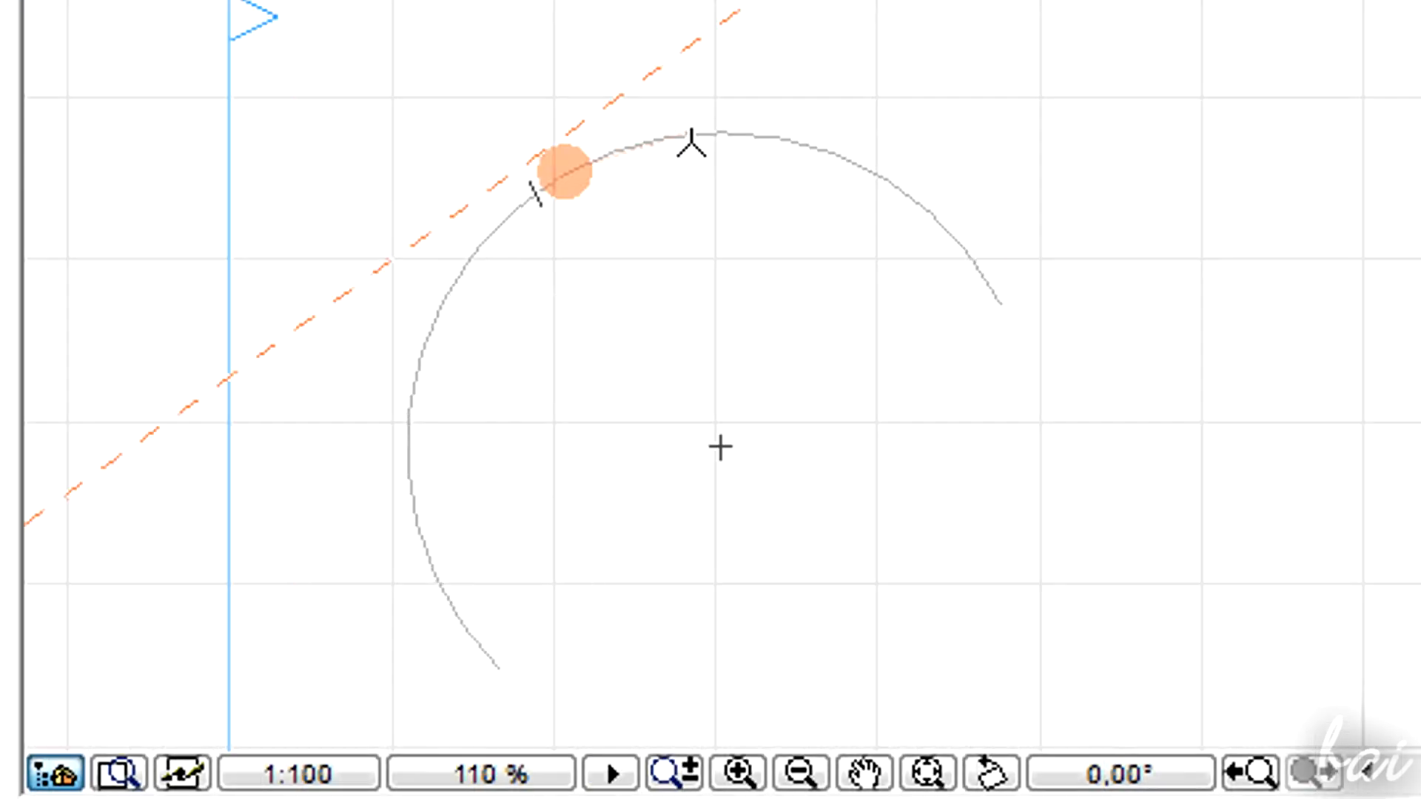
click(569, 175)
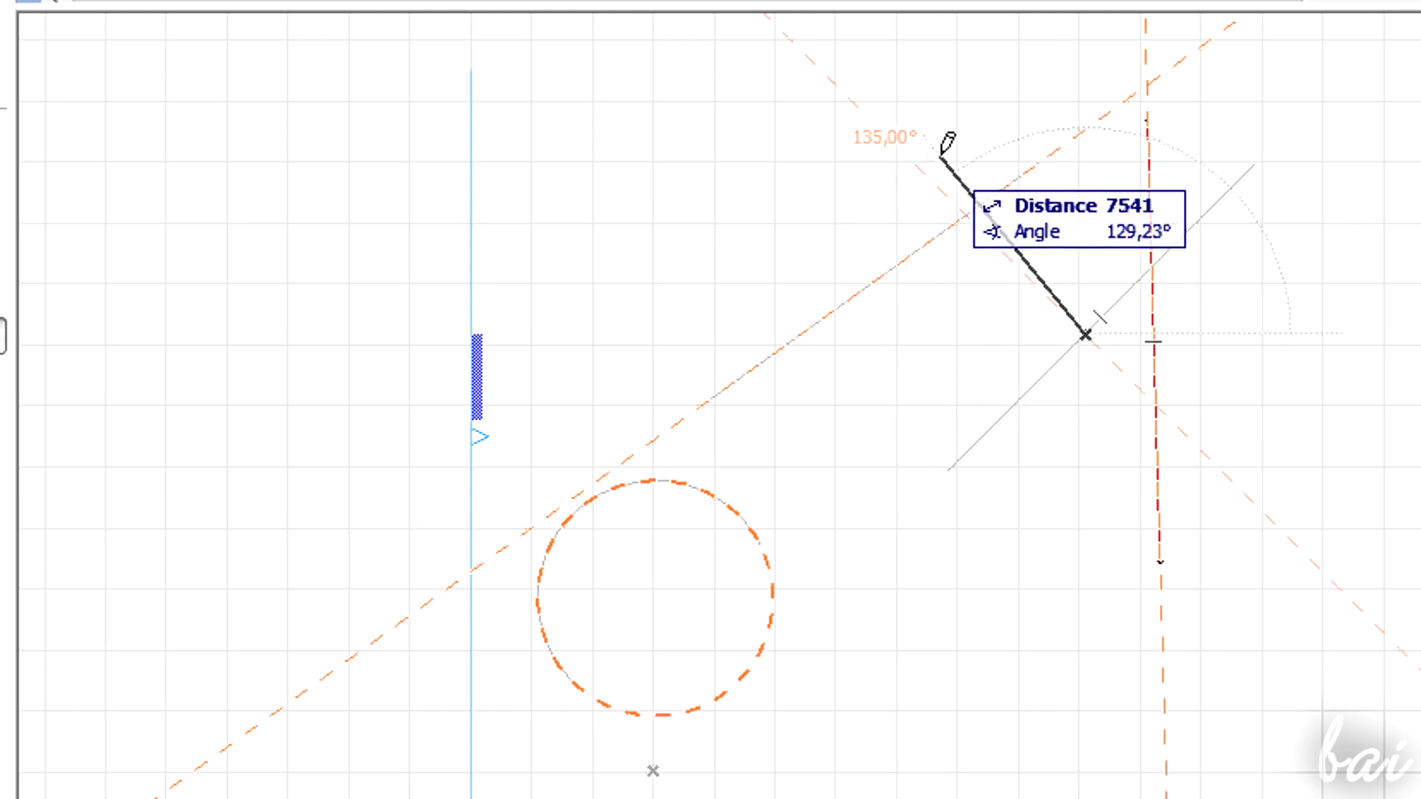
mouse_move(870, 412)
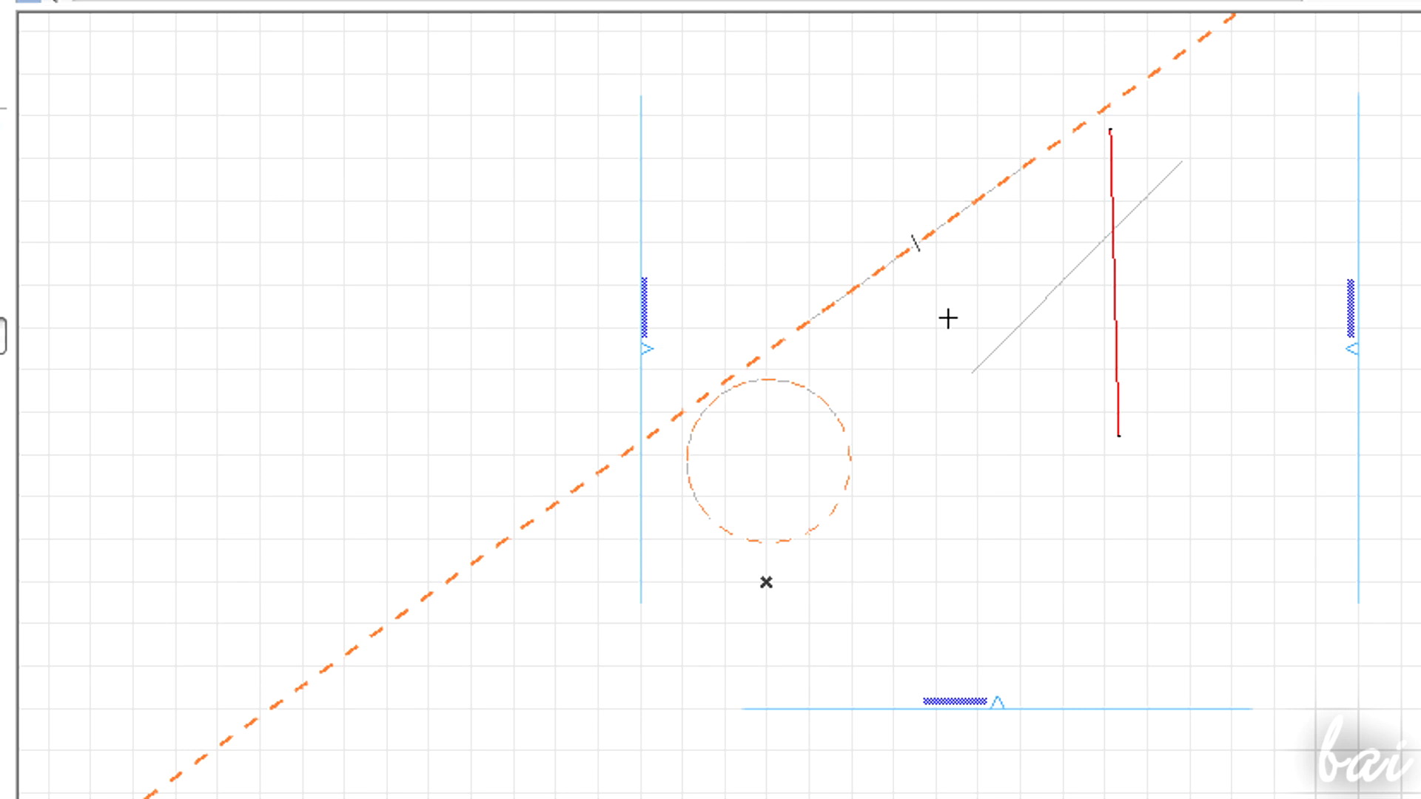
mouse_move(938, 315)
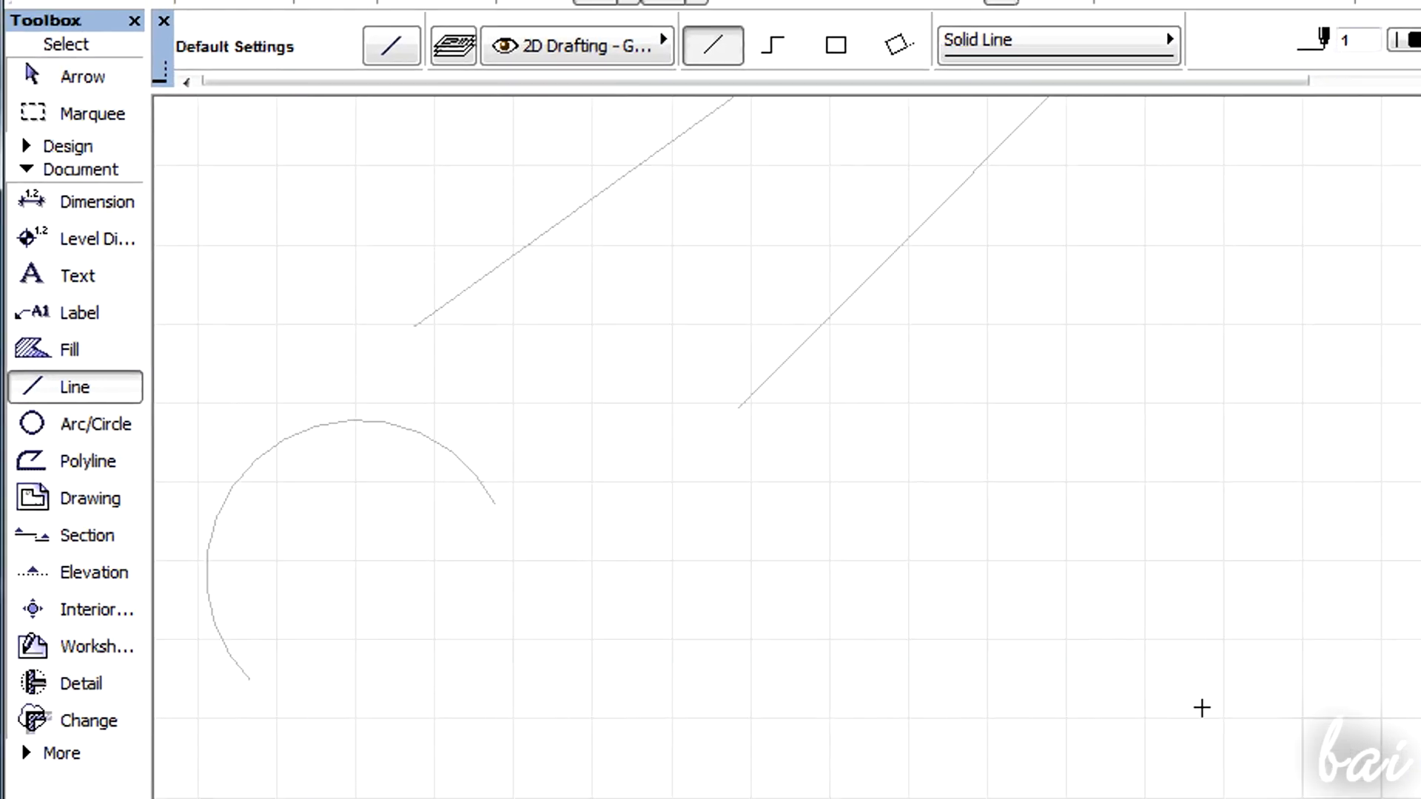
mouse_move(81, 445)
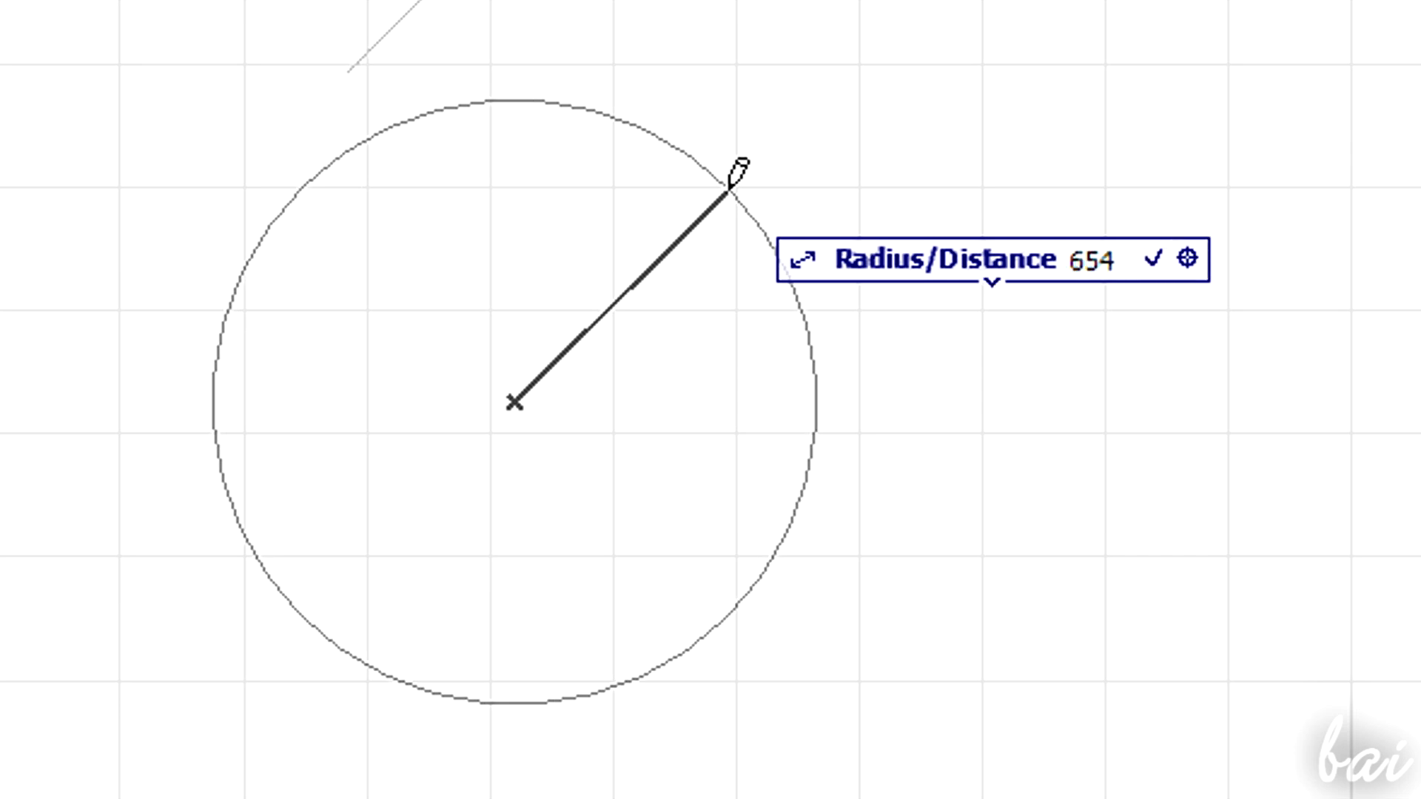
- Finish the circle, then draw a line 5678 long at a 50° angle
click(990, 284)
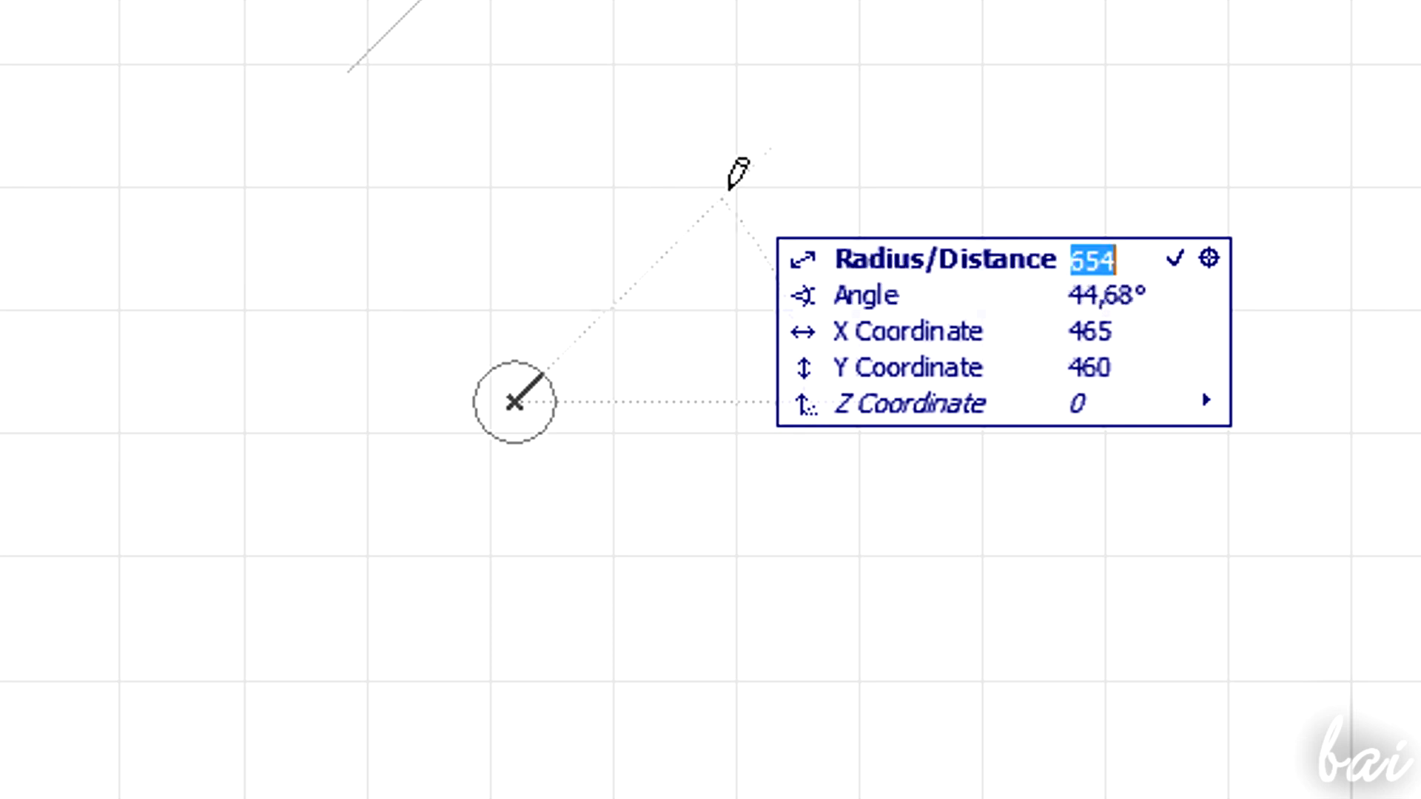
text(5678)
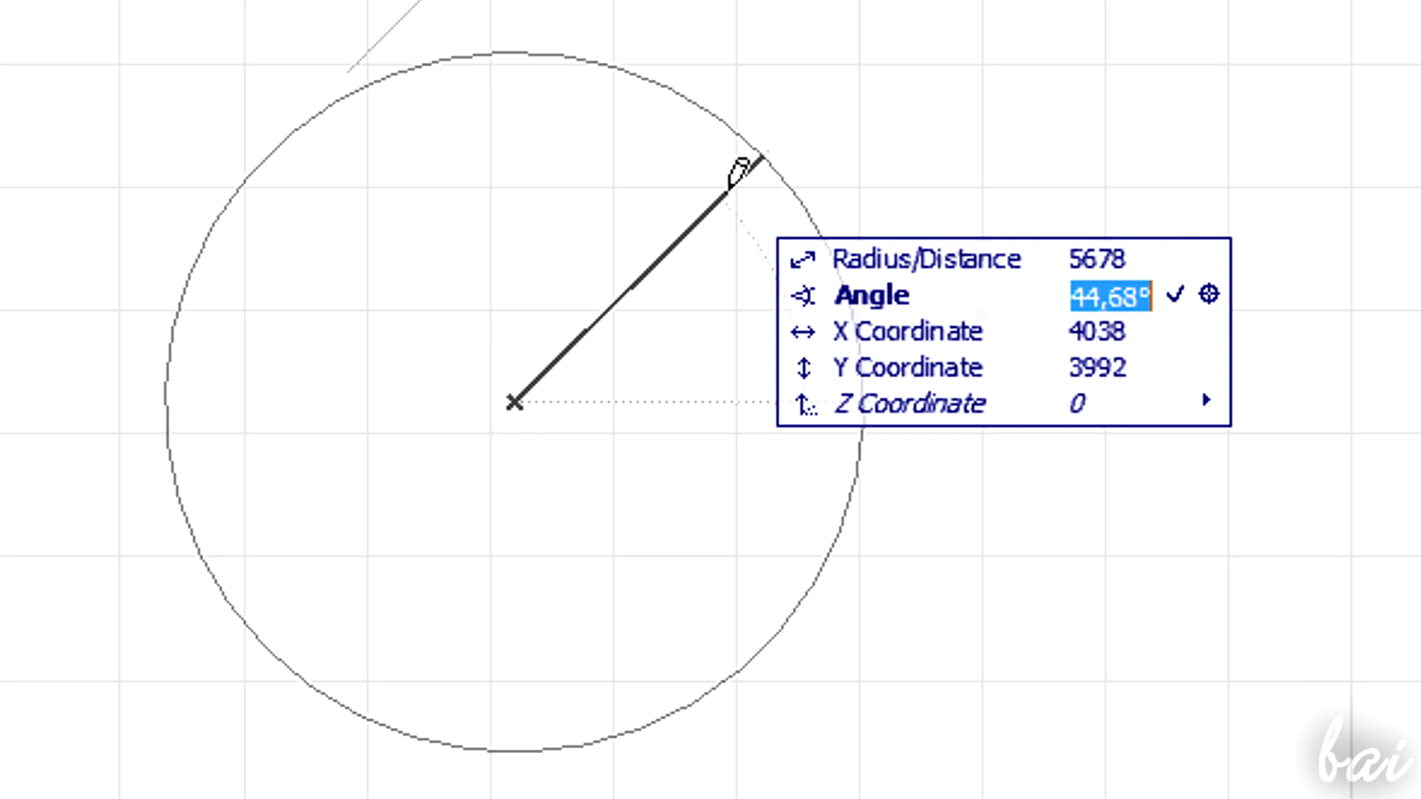
text(50)
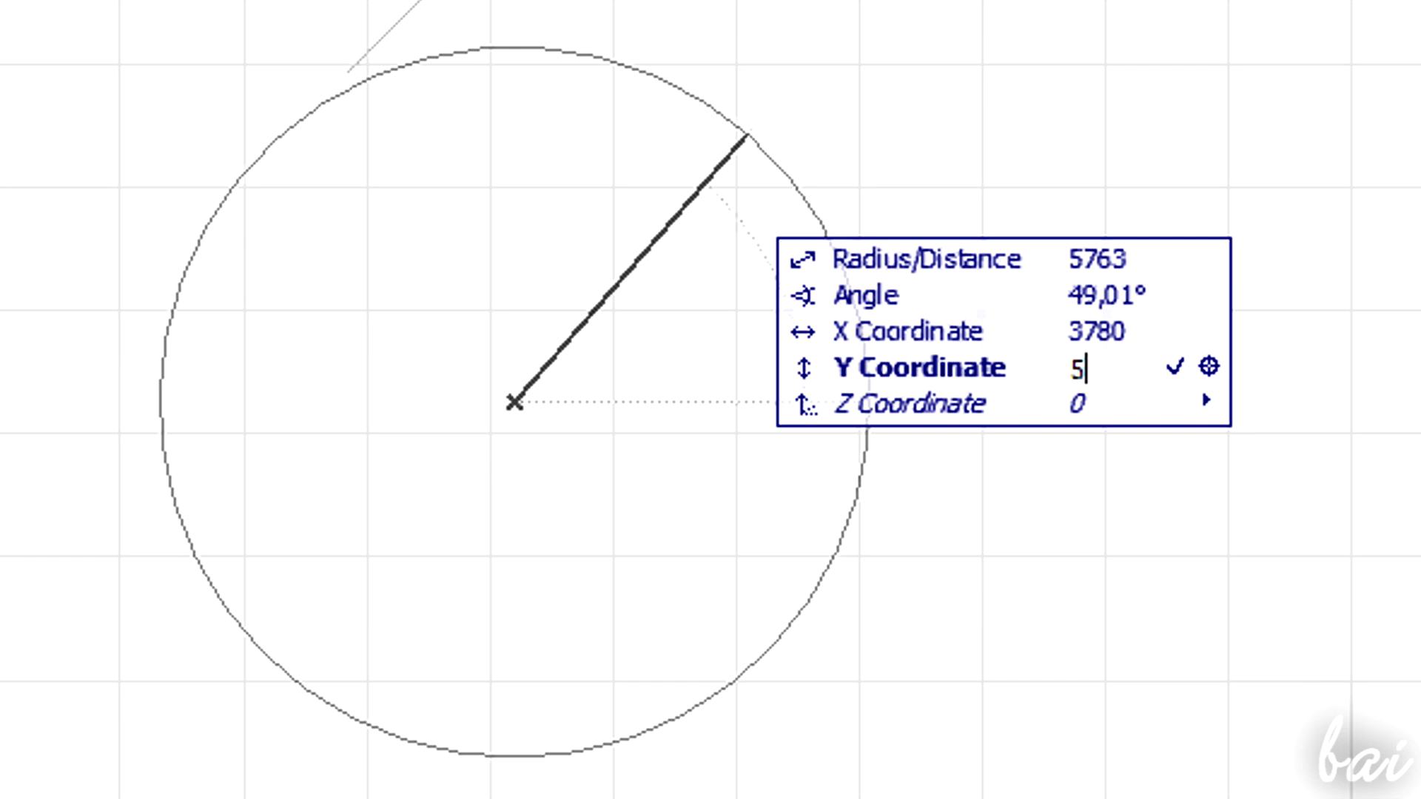
text(000)
click(1112, 331)
text(3)
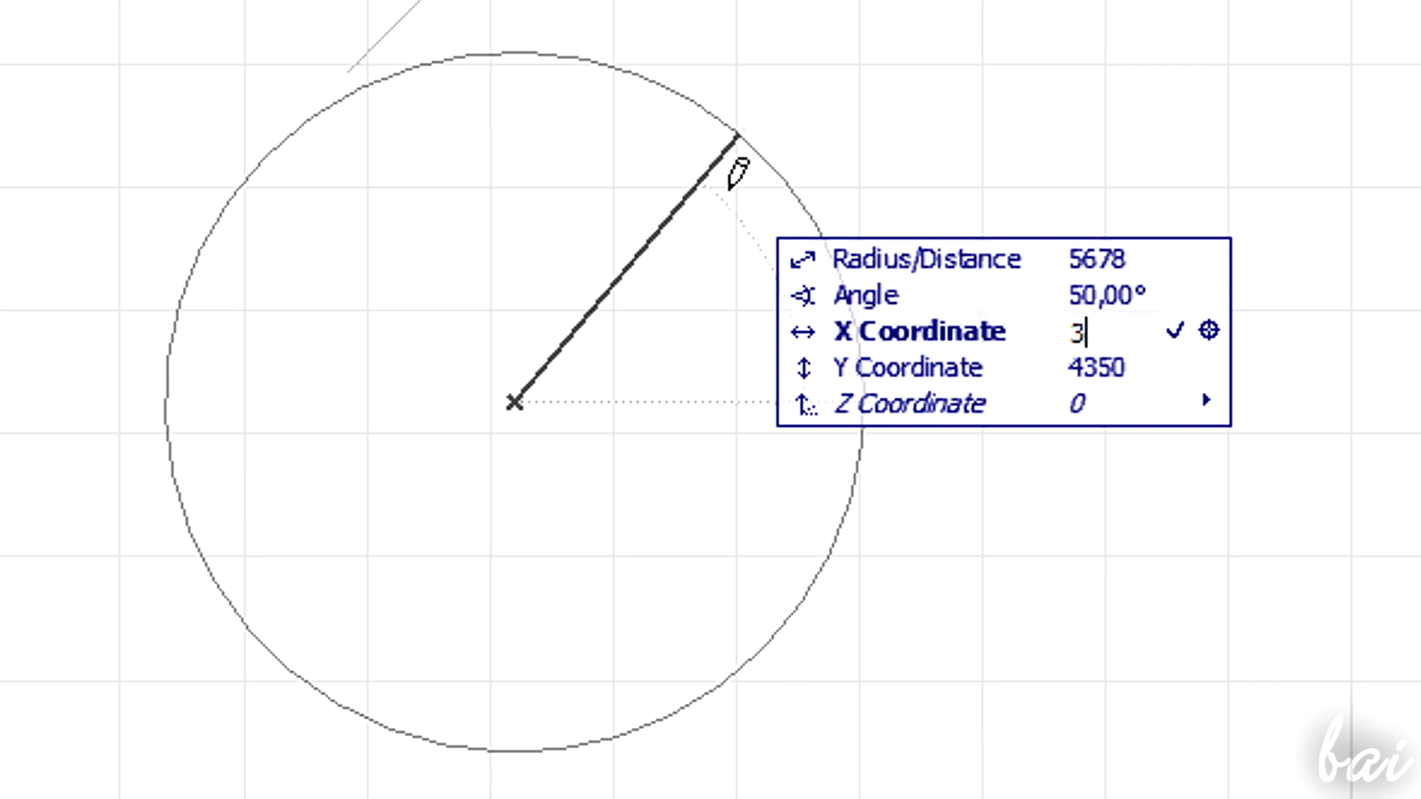
- Draw an arc with a 6000 chord by entering its values in the Tracker
text(7)
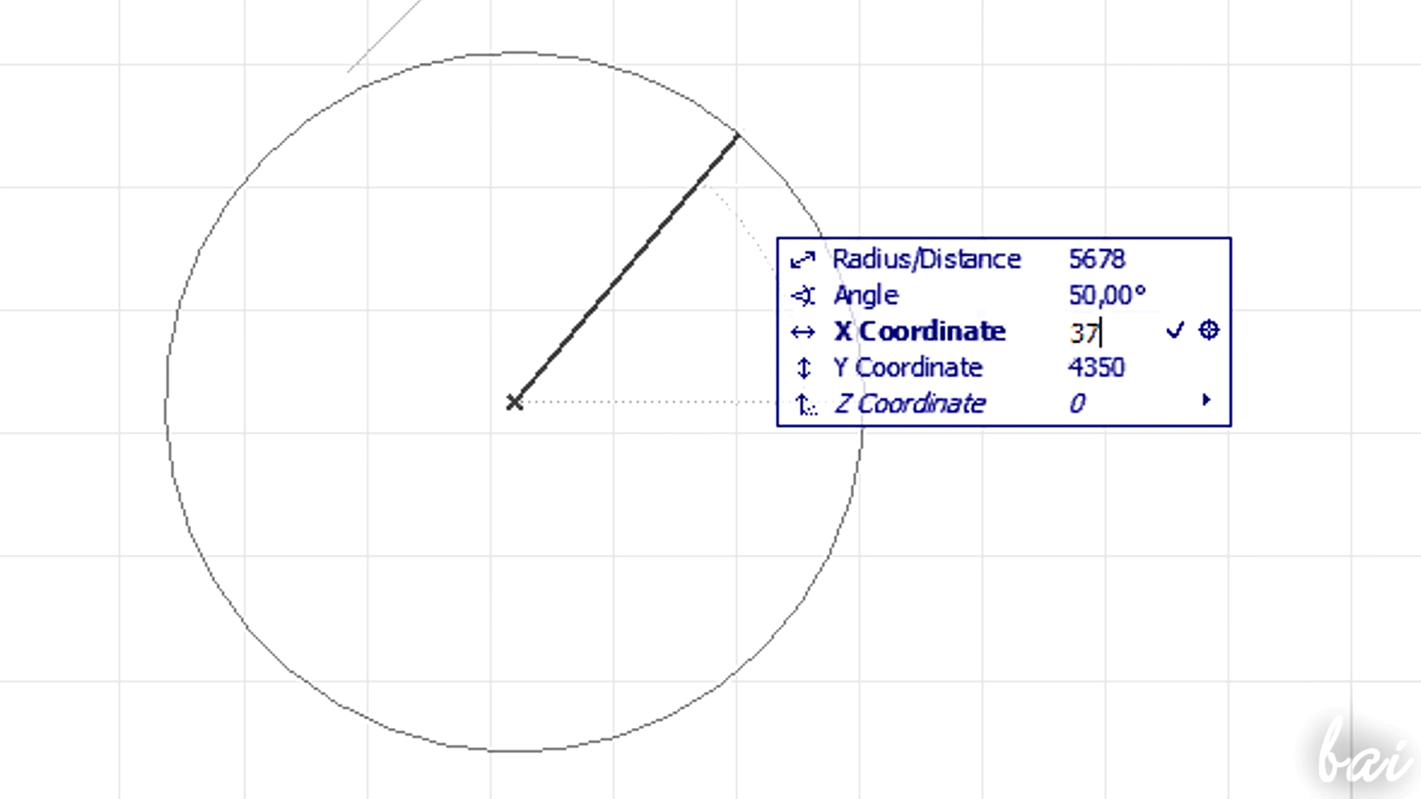
text(80)
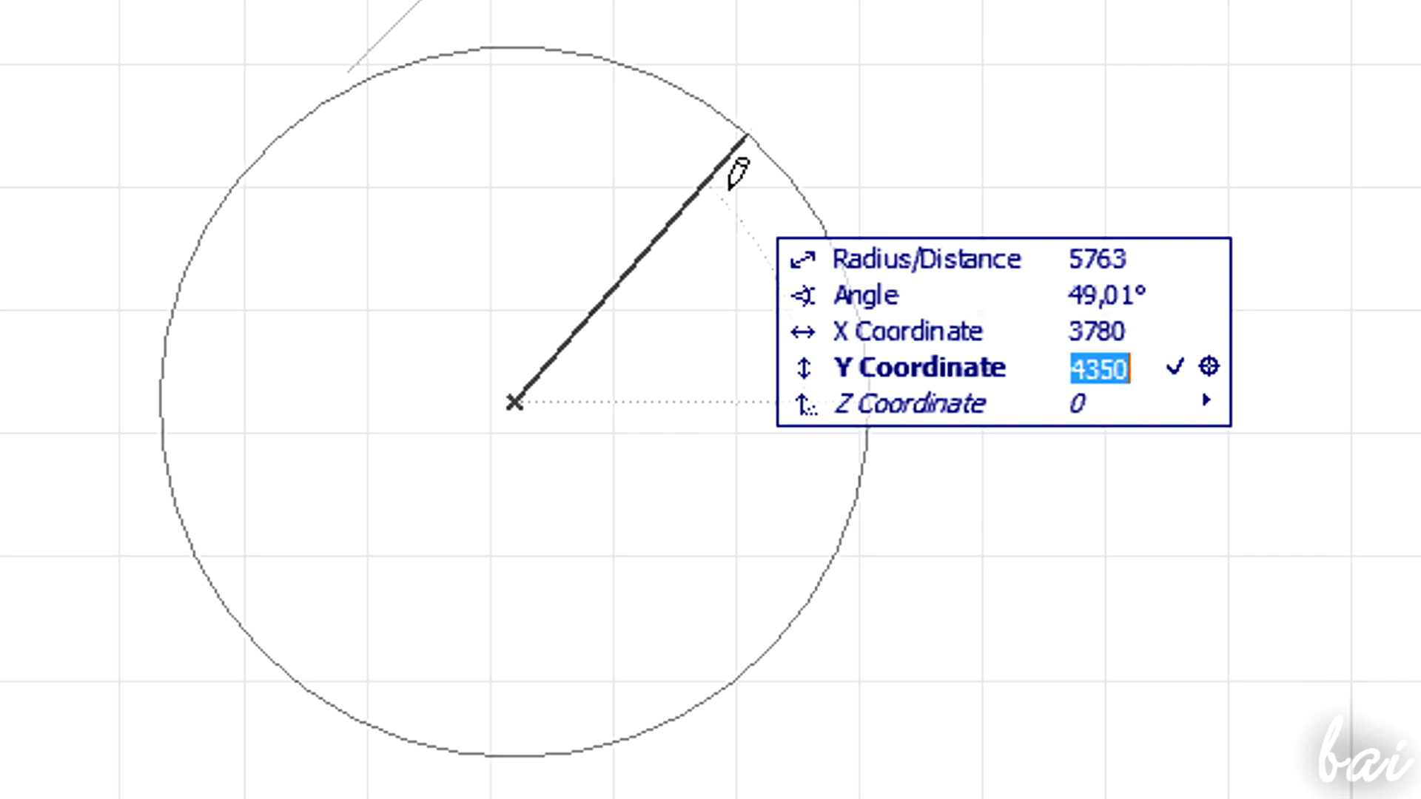
text(50)
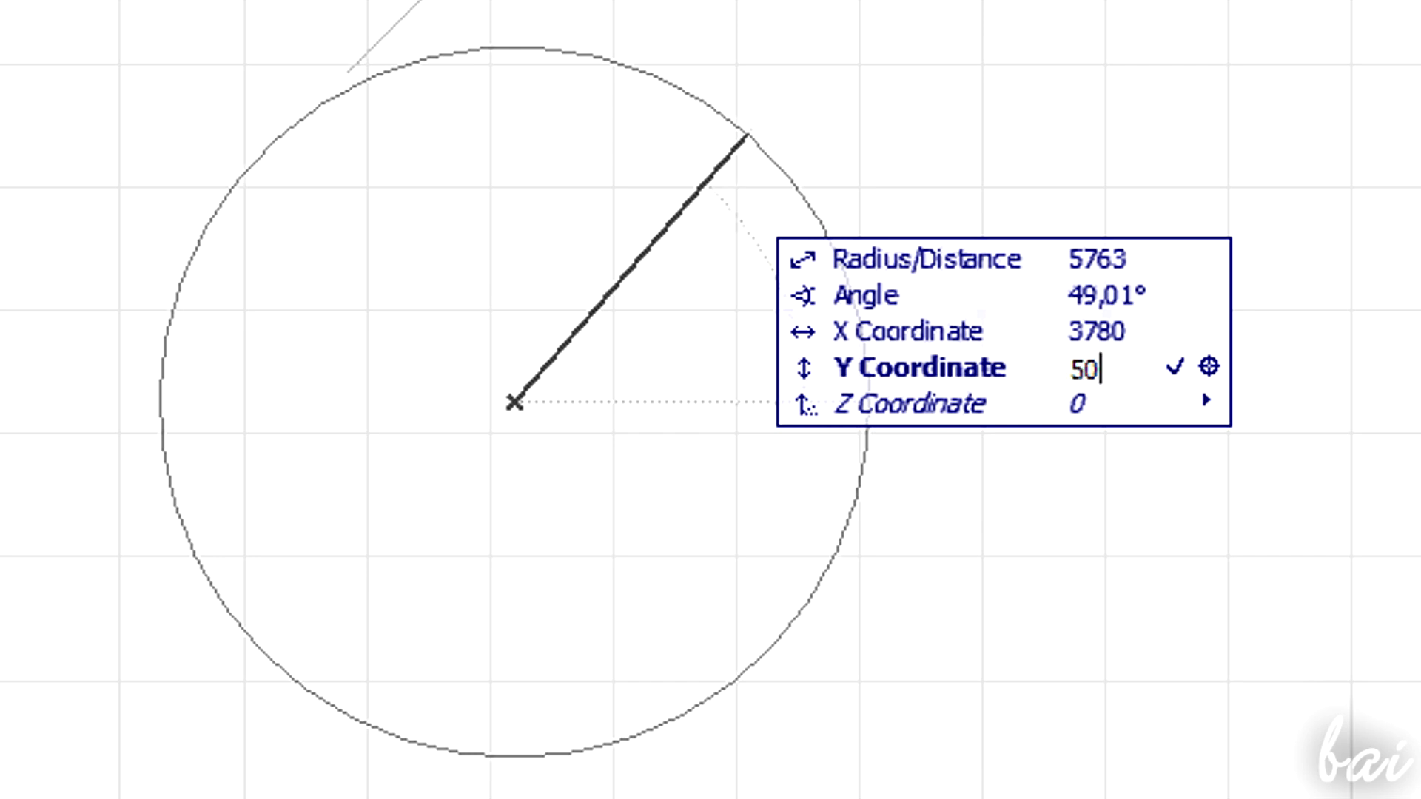
text(000)
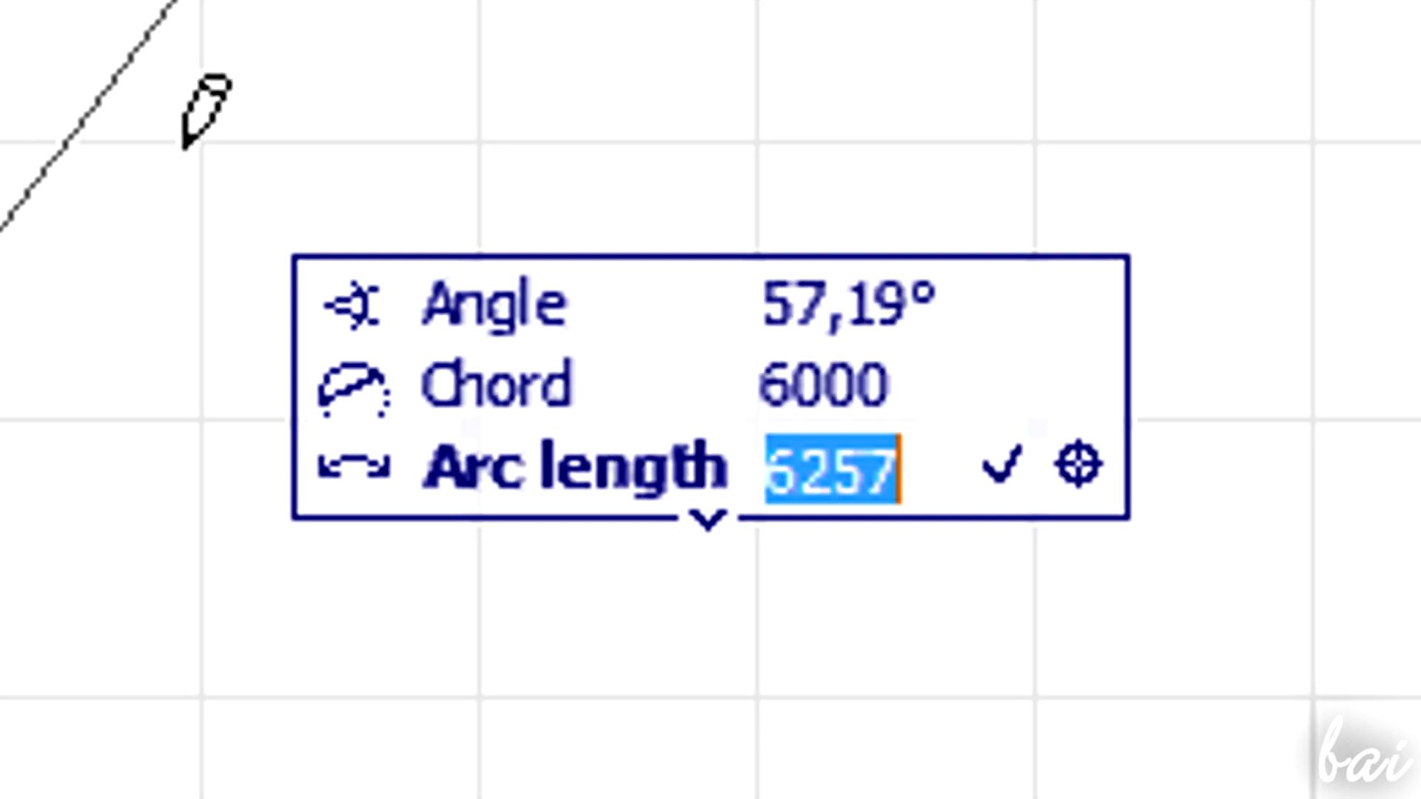
text(4)
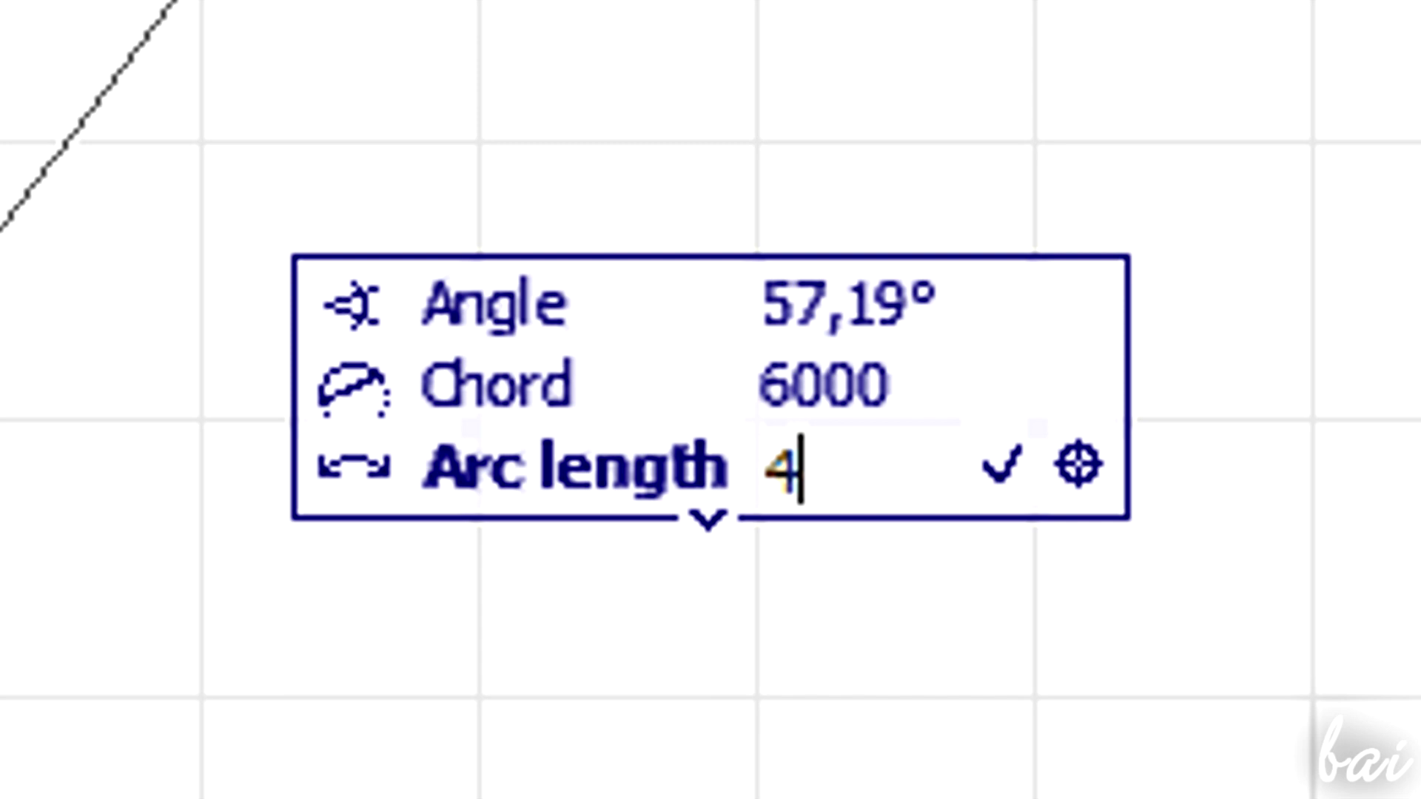
click(133, 66)
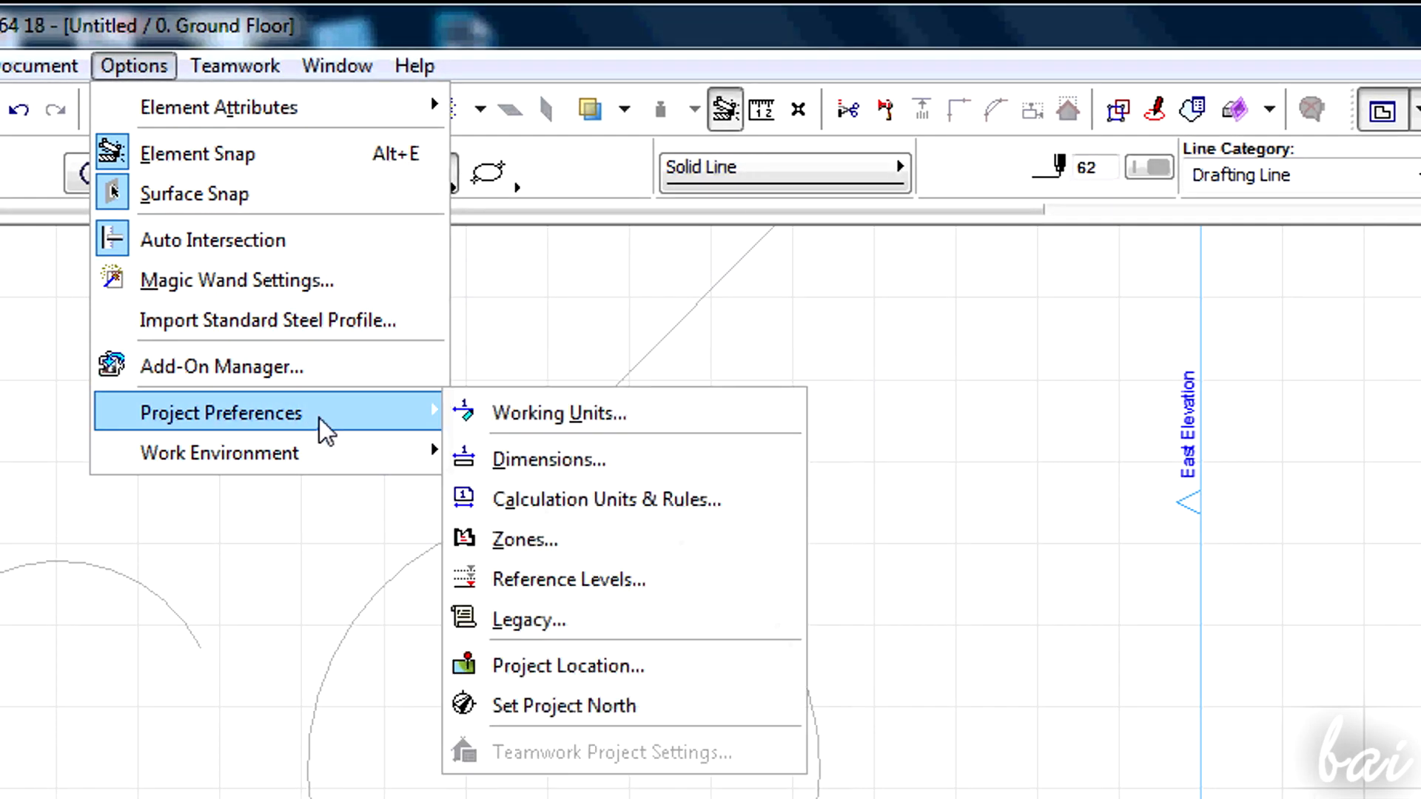
mouse_move(594, 439)
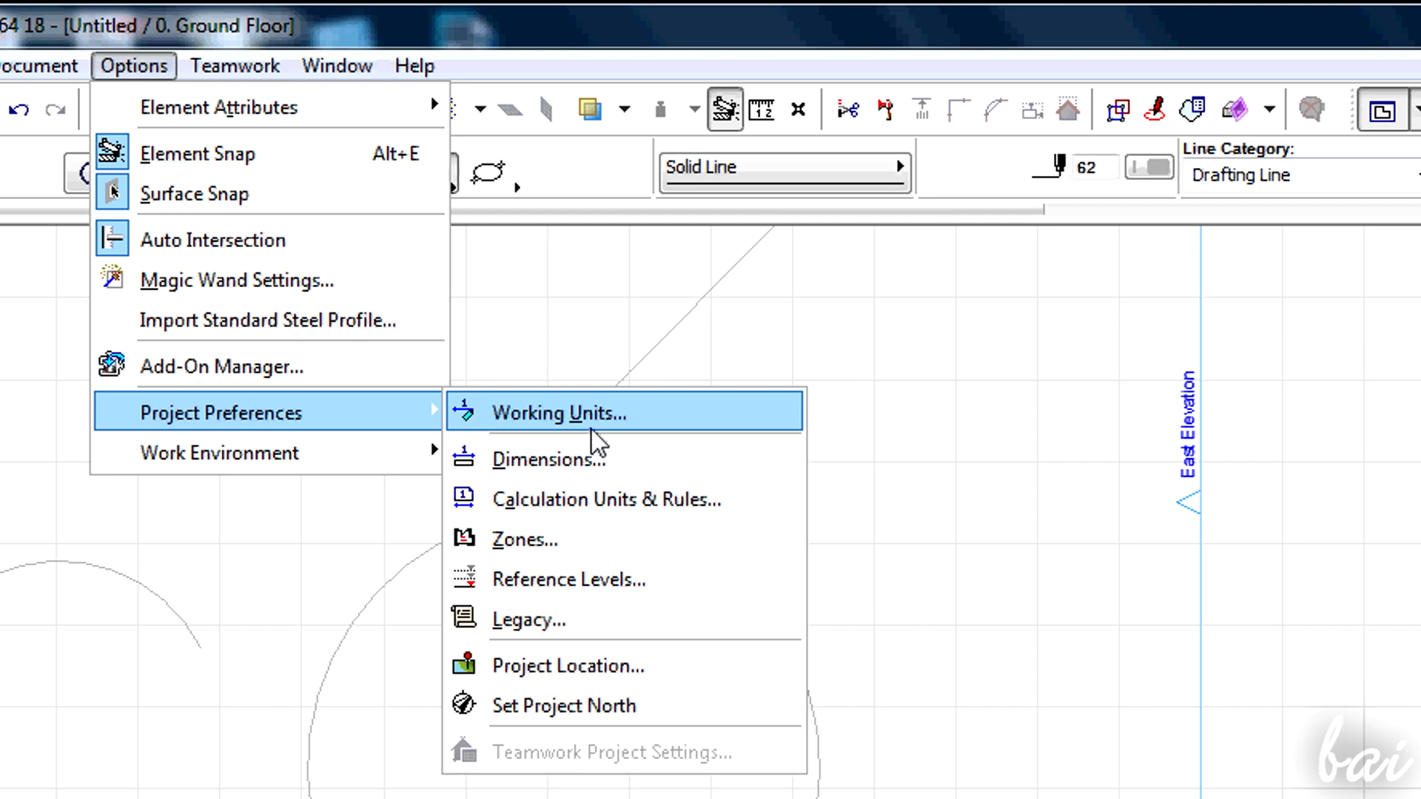
click(558, 413)
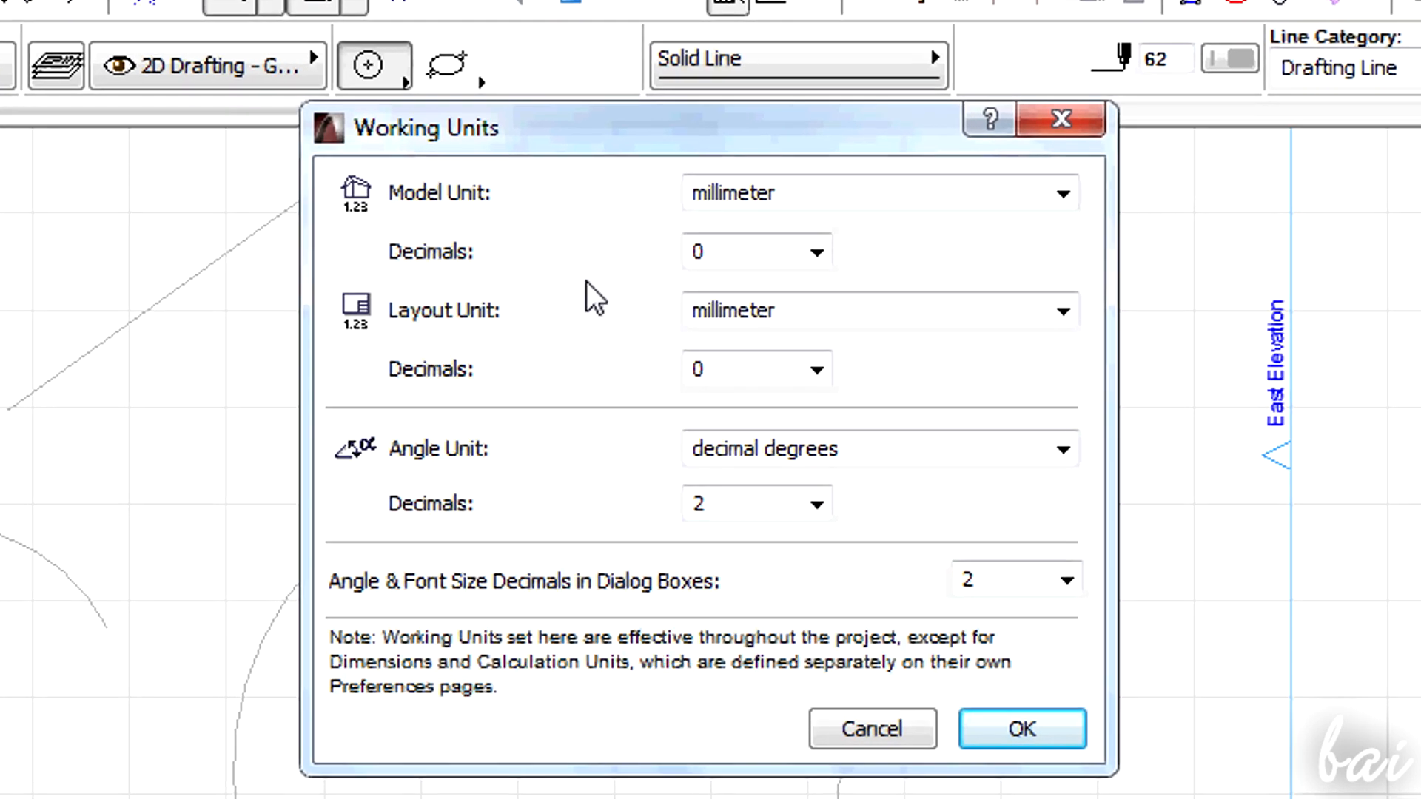
click(1063, 193)
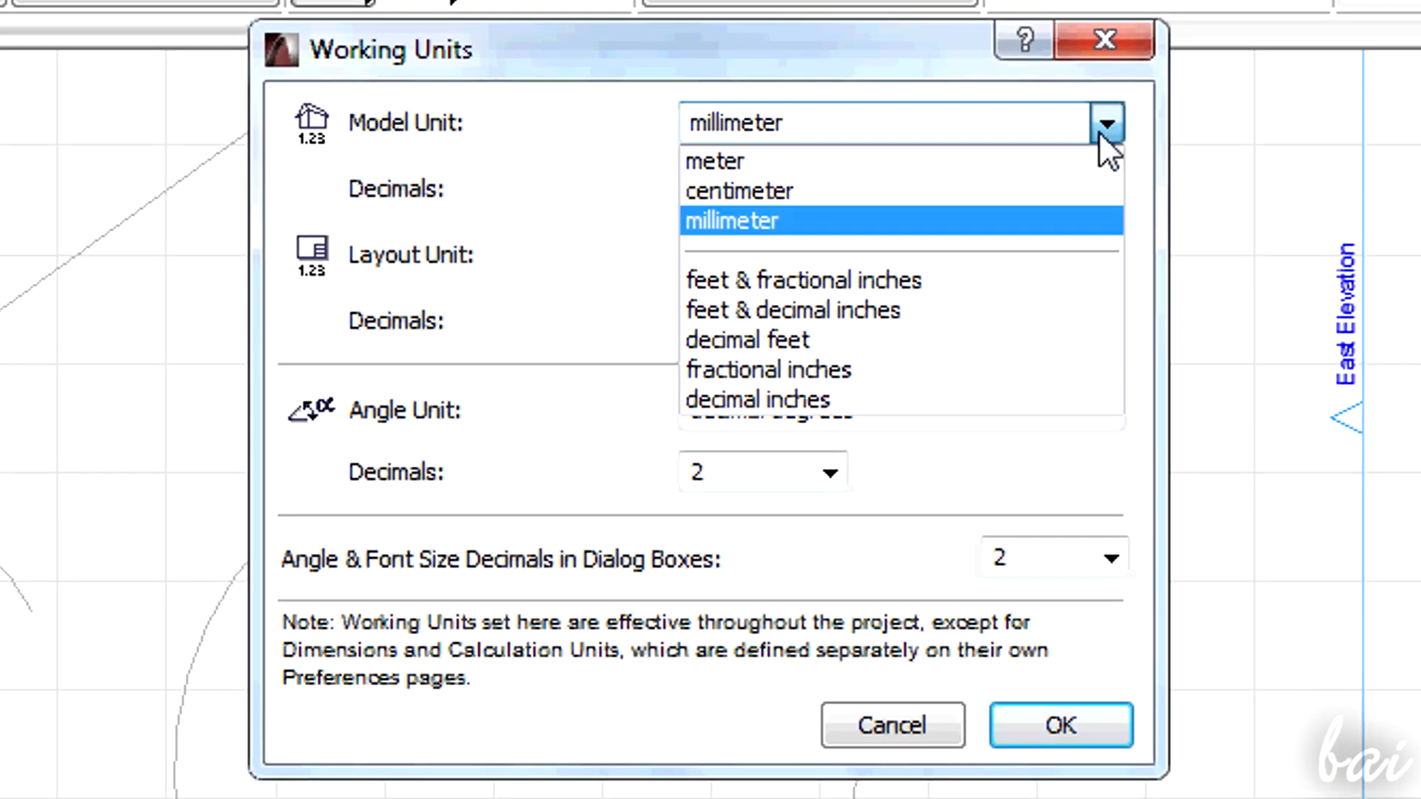
click(730, 220)
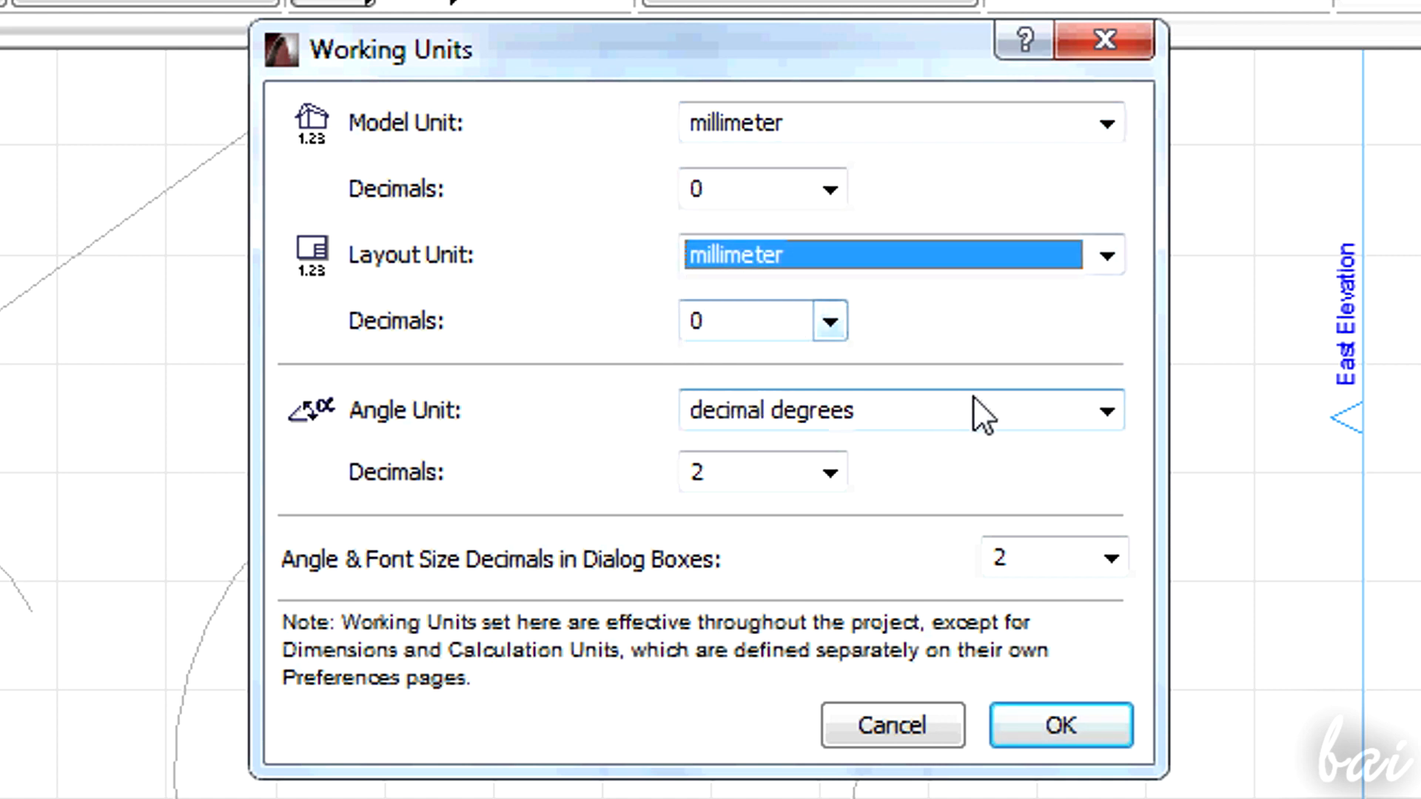
click(1104, 409)
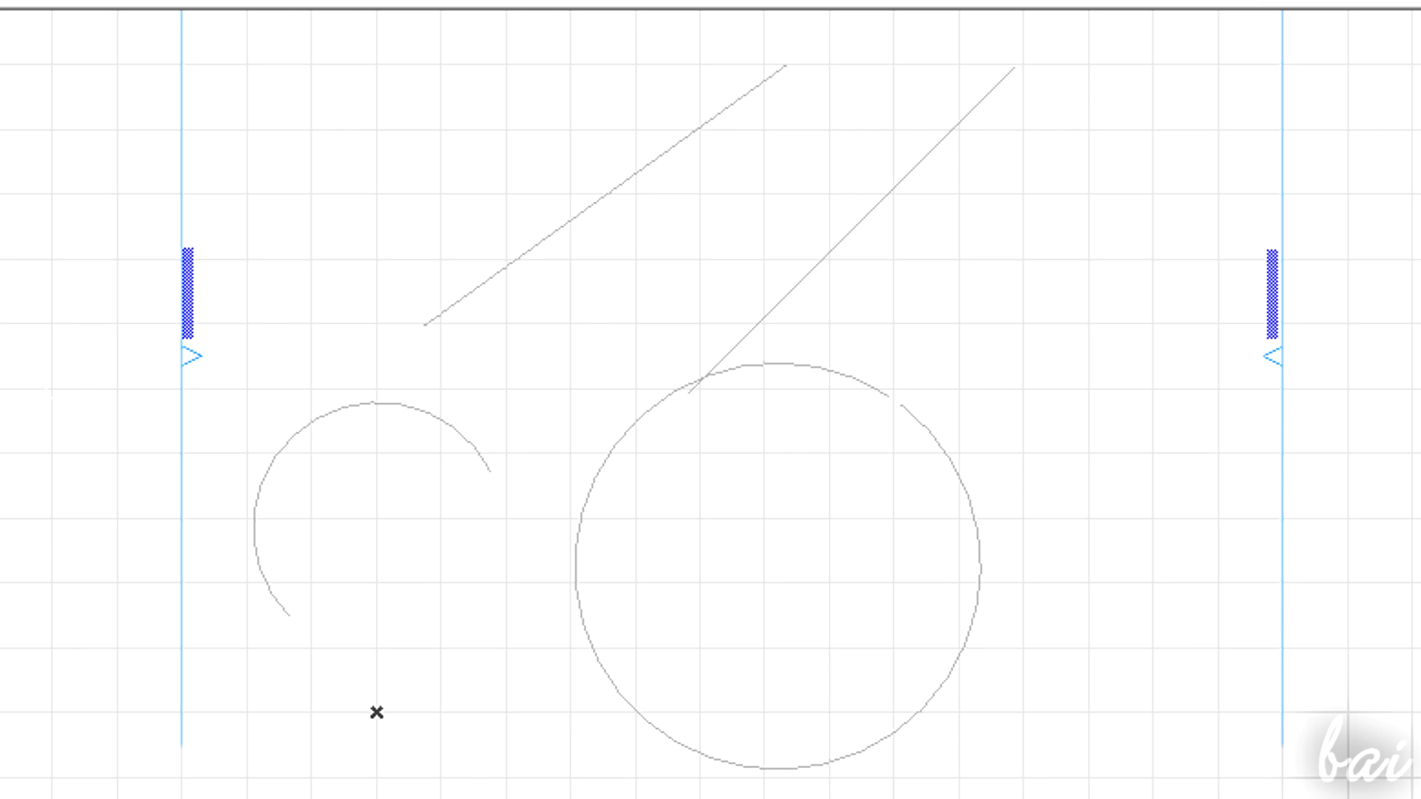
mouse_move(384, 188)
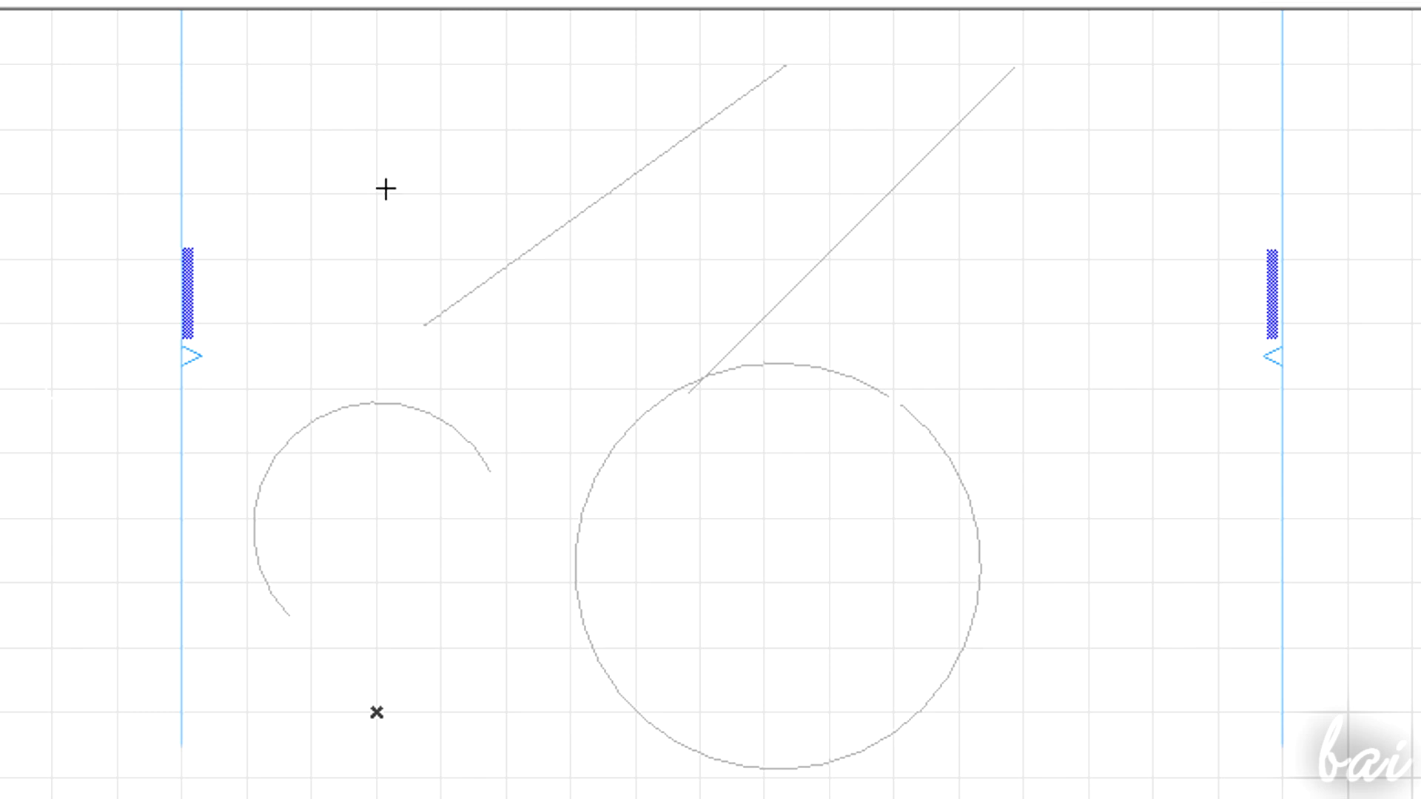
- Select the two diagonal lines with the Arrow tool
click(570, 231)
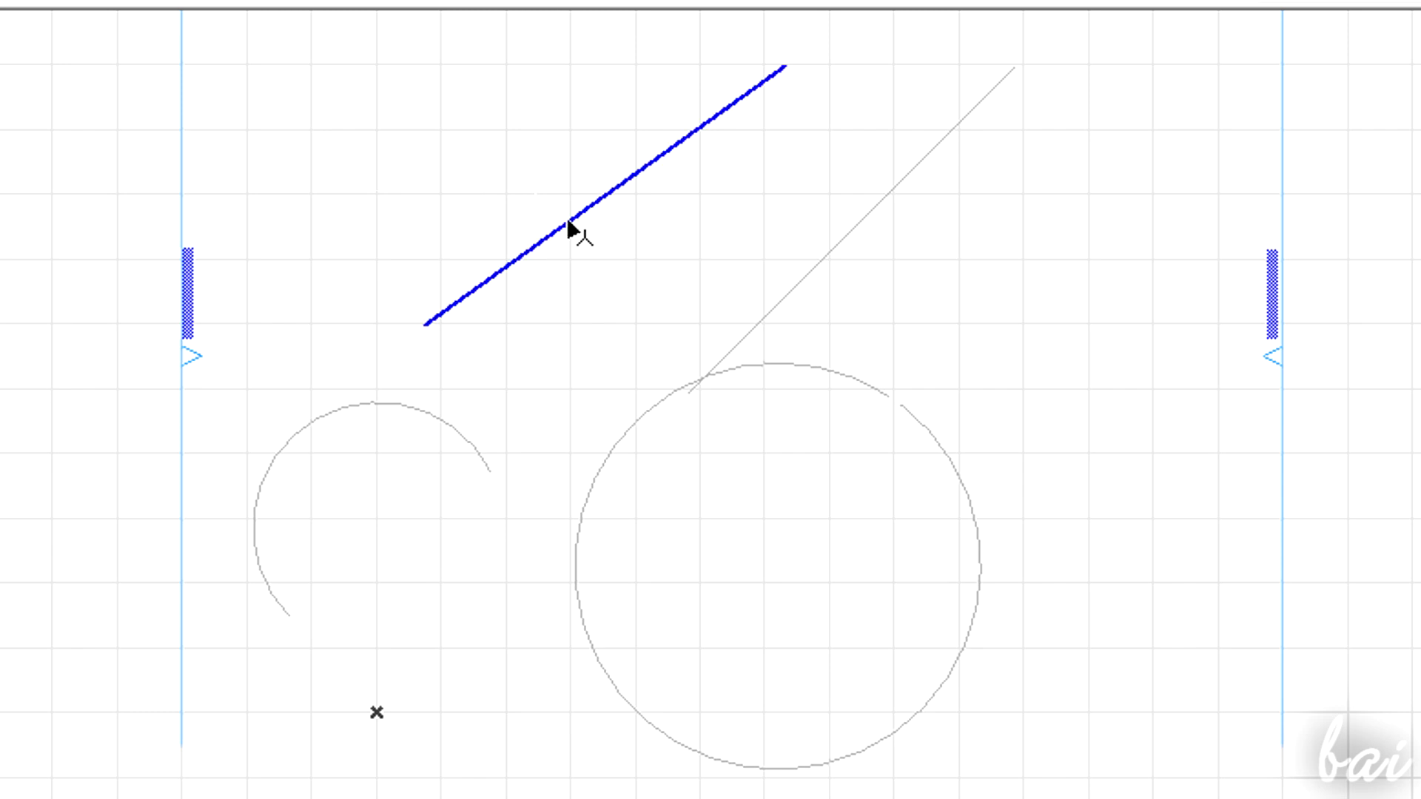
click(569, 228)
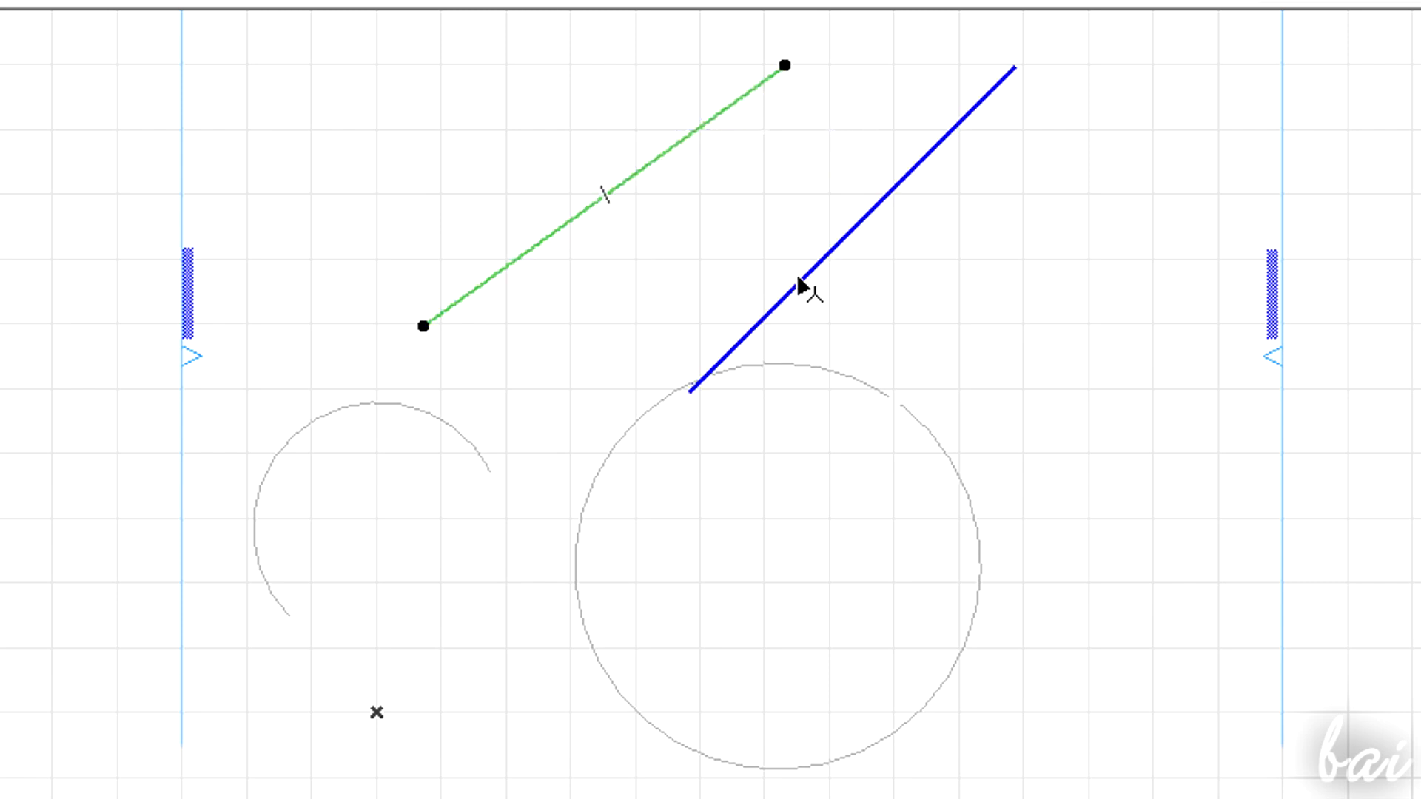
click(800, 286)
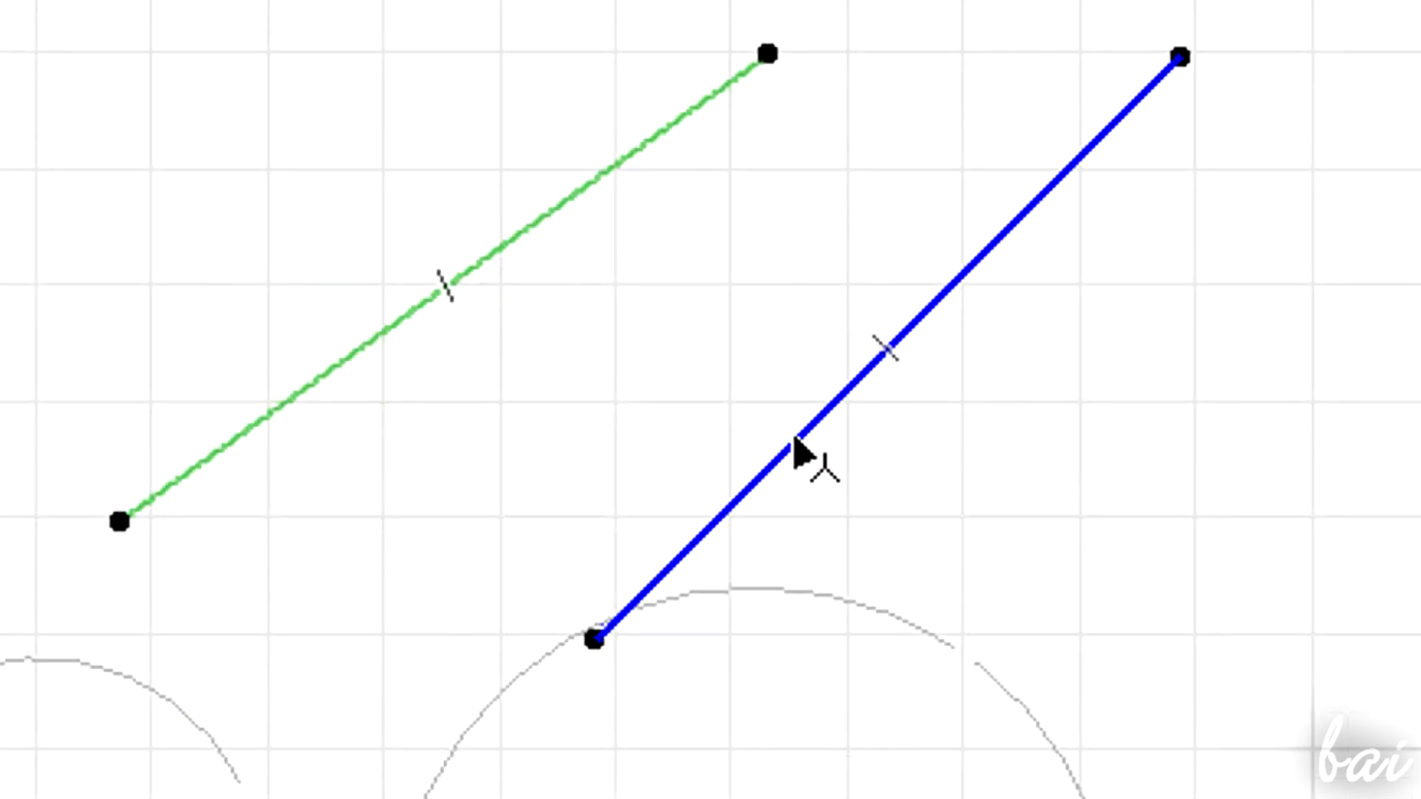
- Clear the selection, select all, deselect, then select only the large circle
click(801, 451)
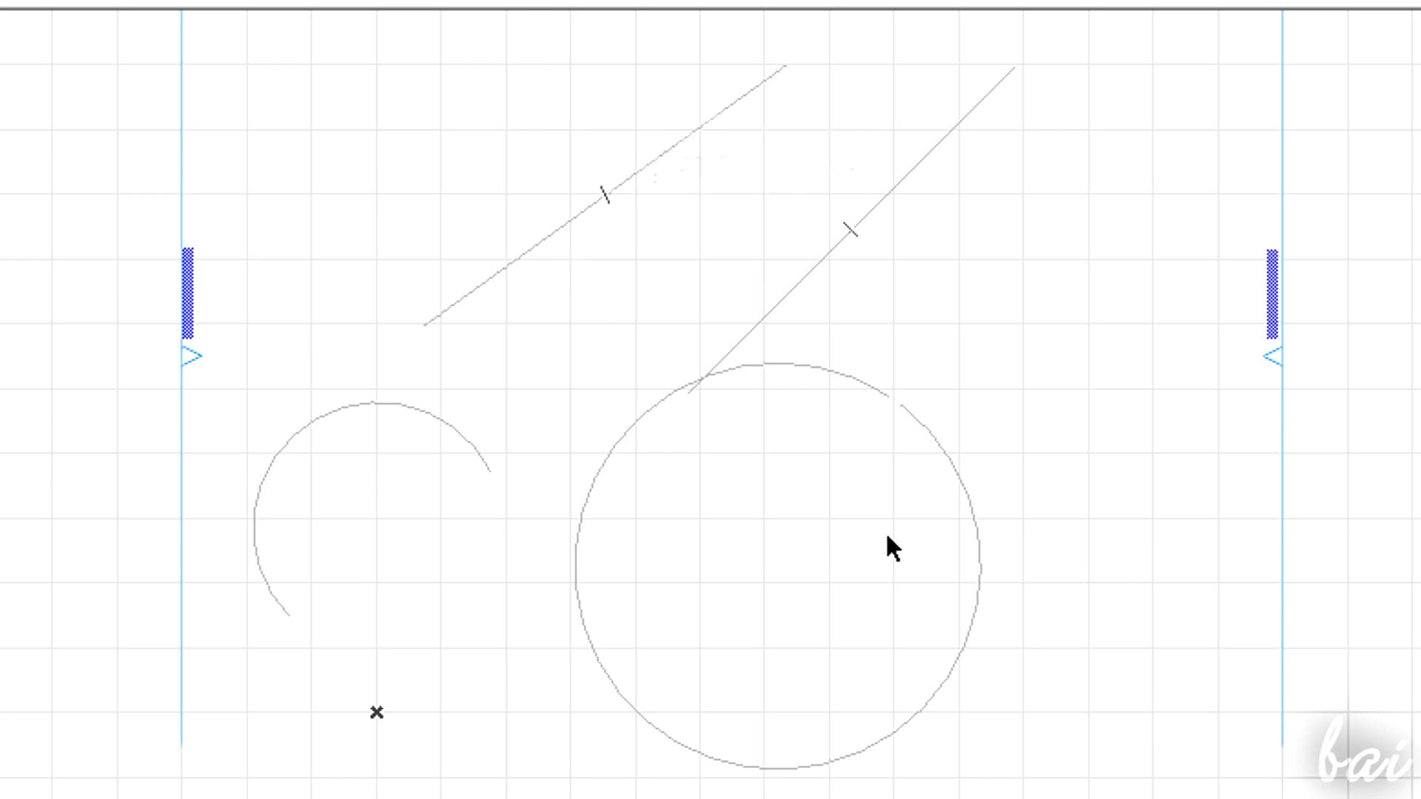
mouse_move(211, 93)
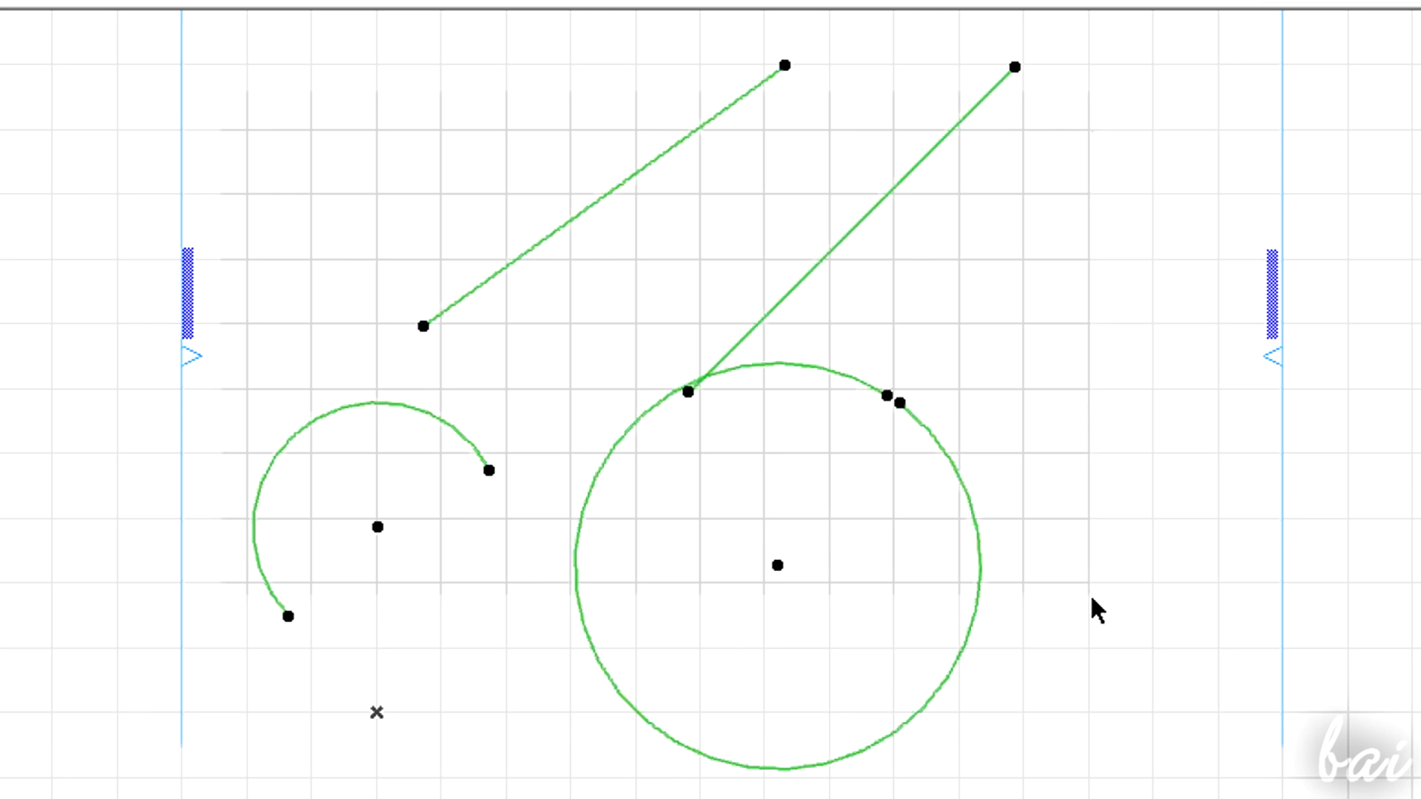
mouse_move(816, 471)
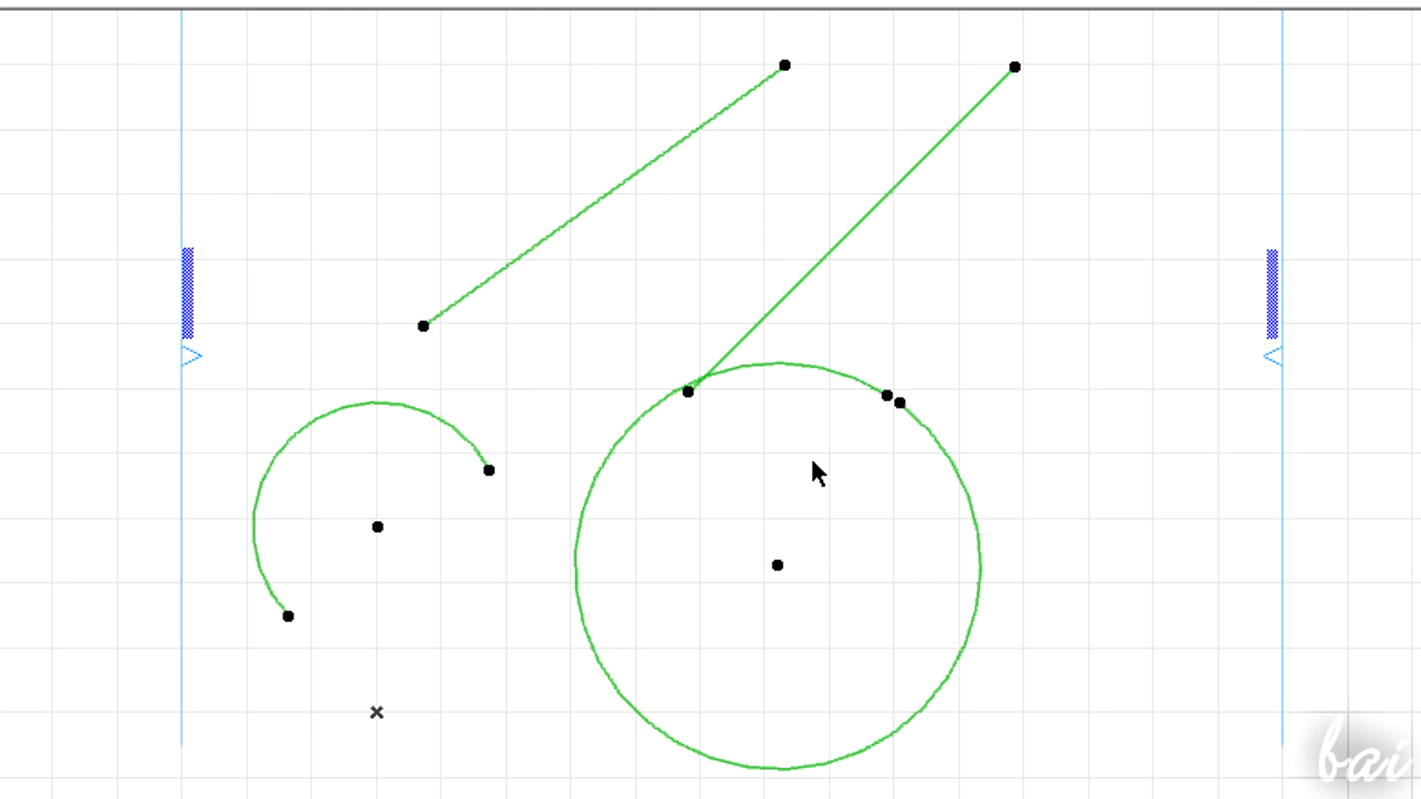
mouse_move(194, 552)
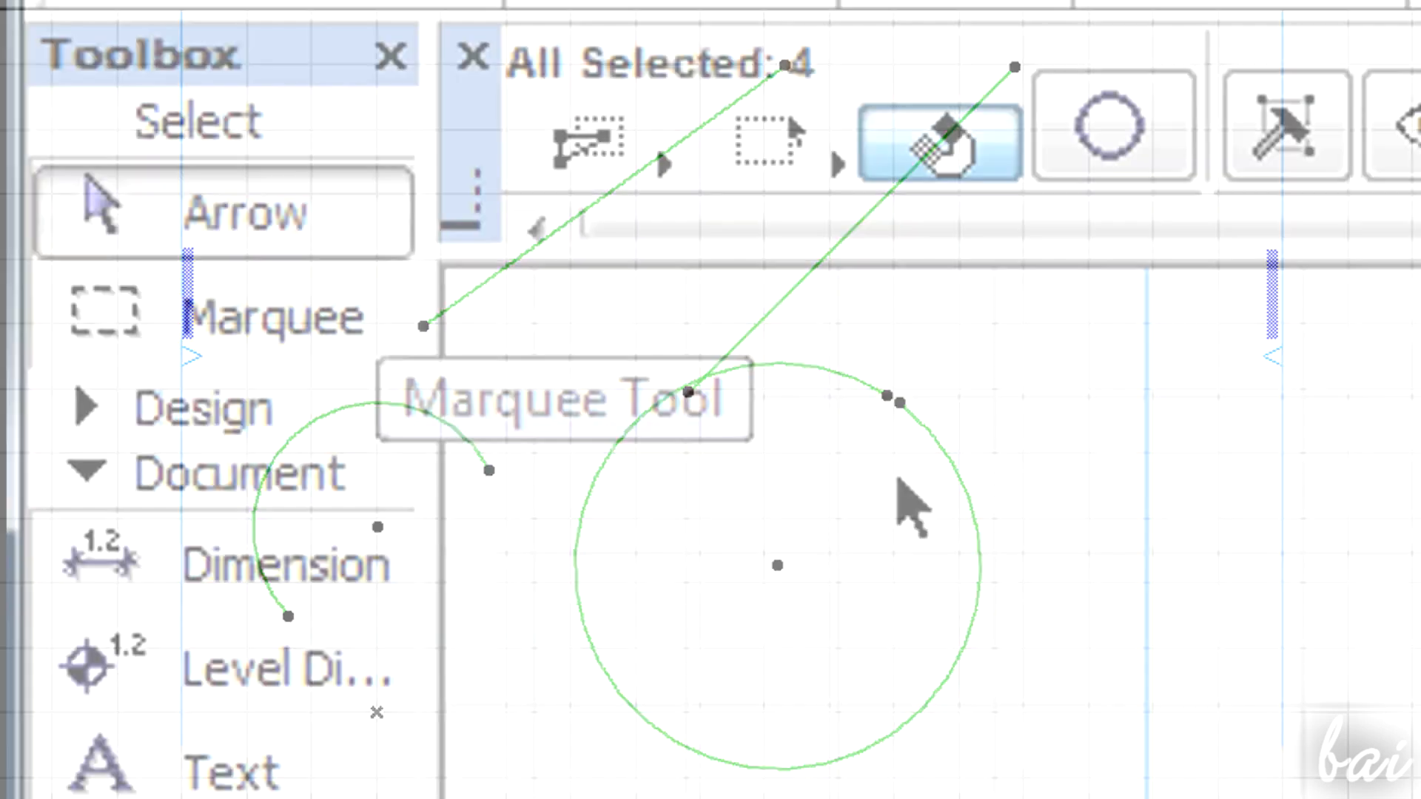
click(222, 213)
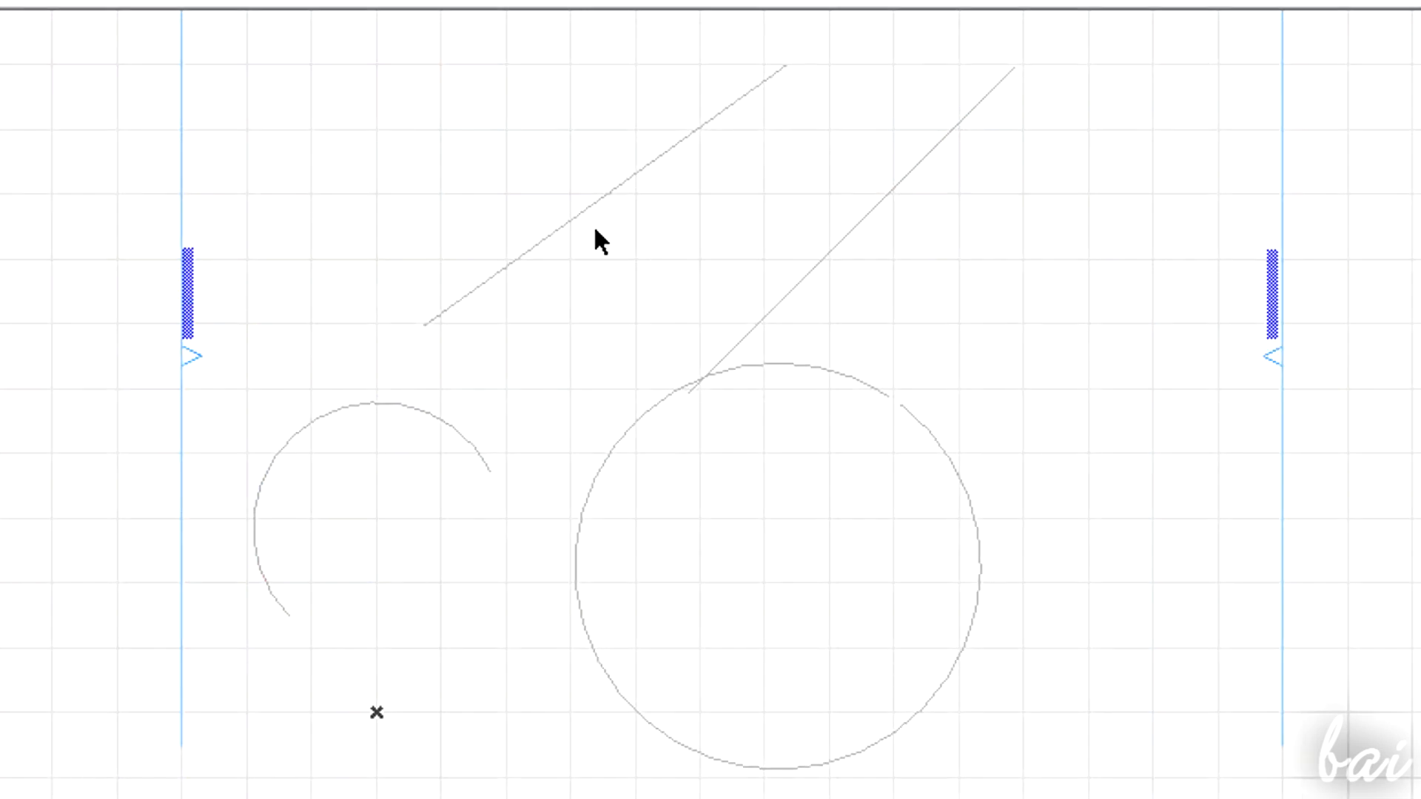
click(834, 299)
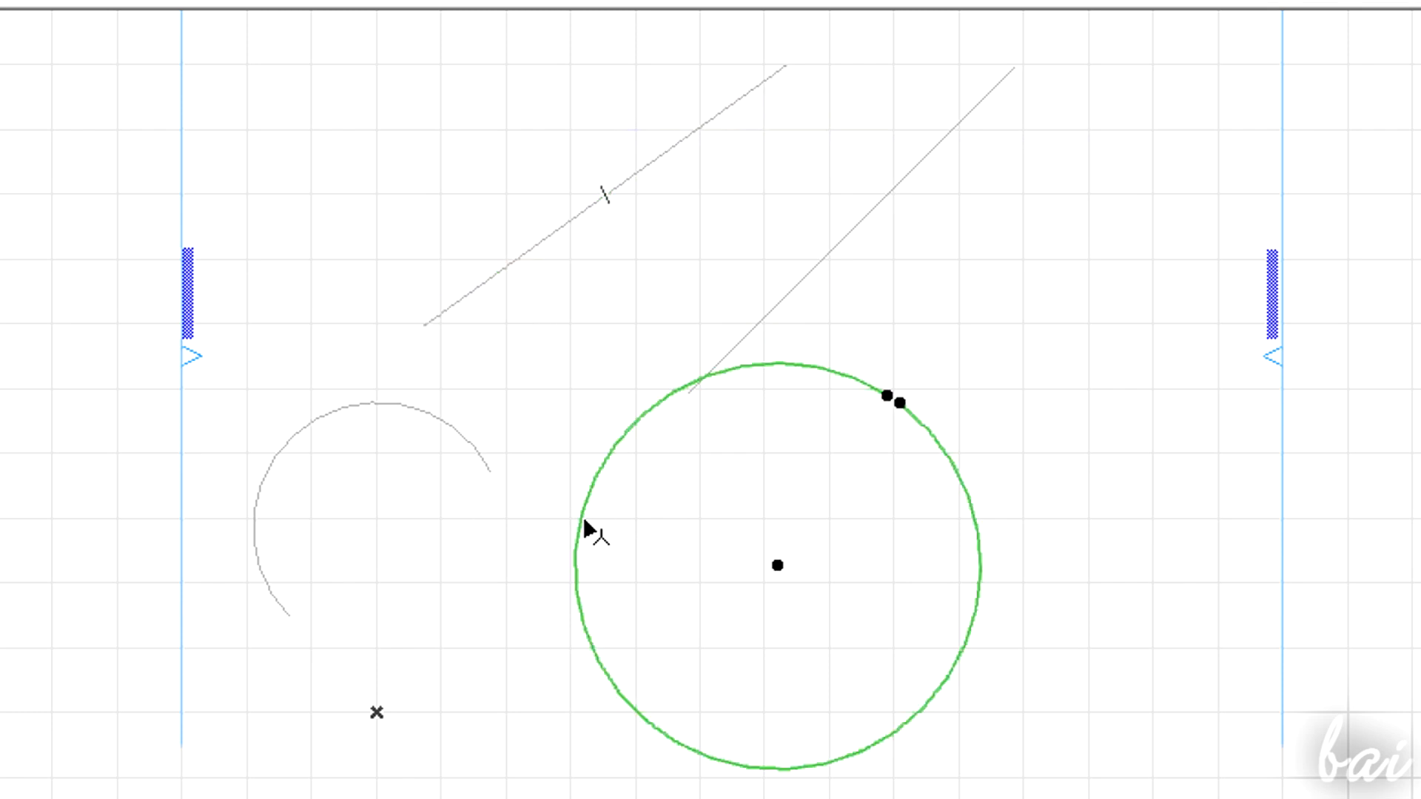
- Open the circle's context commands, then select the right-hand diagonal line
right_click(778, 564)
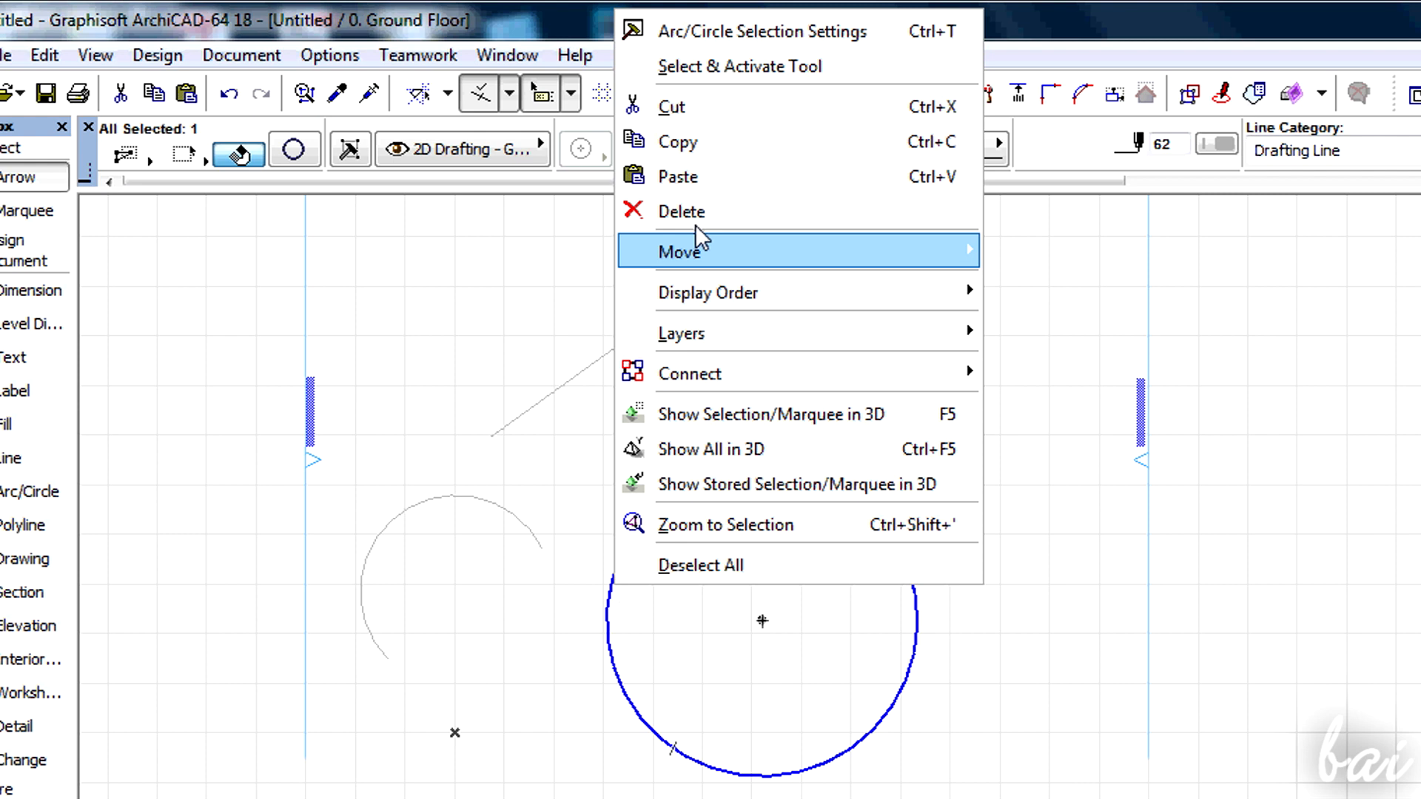
mouse_move(714, 467)
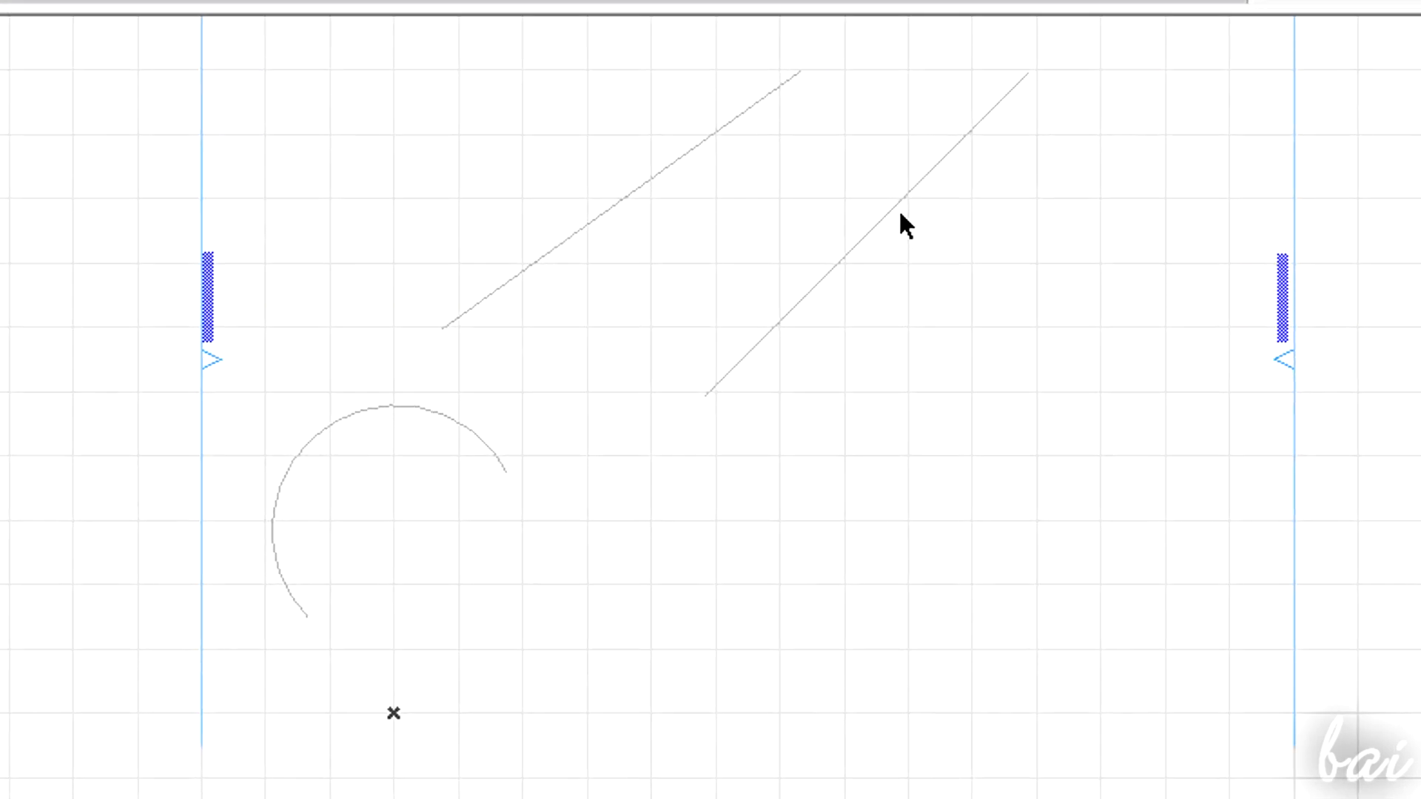
click(900, 219)
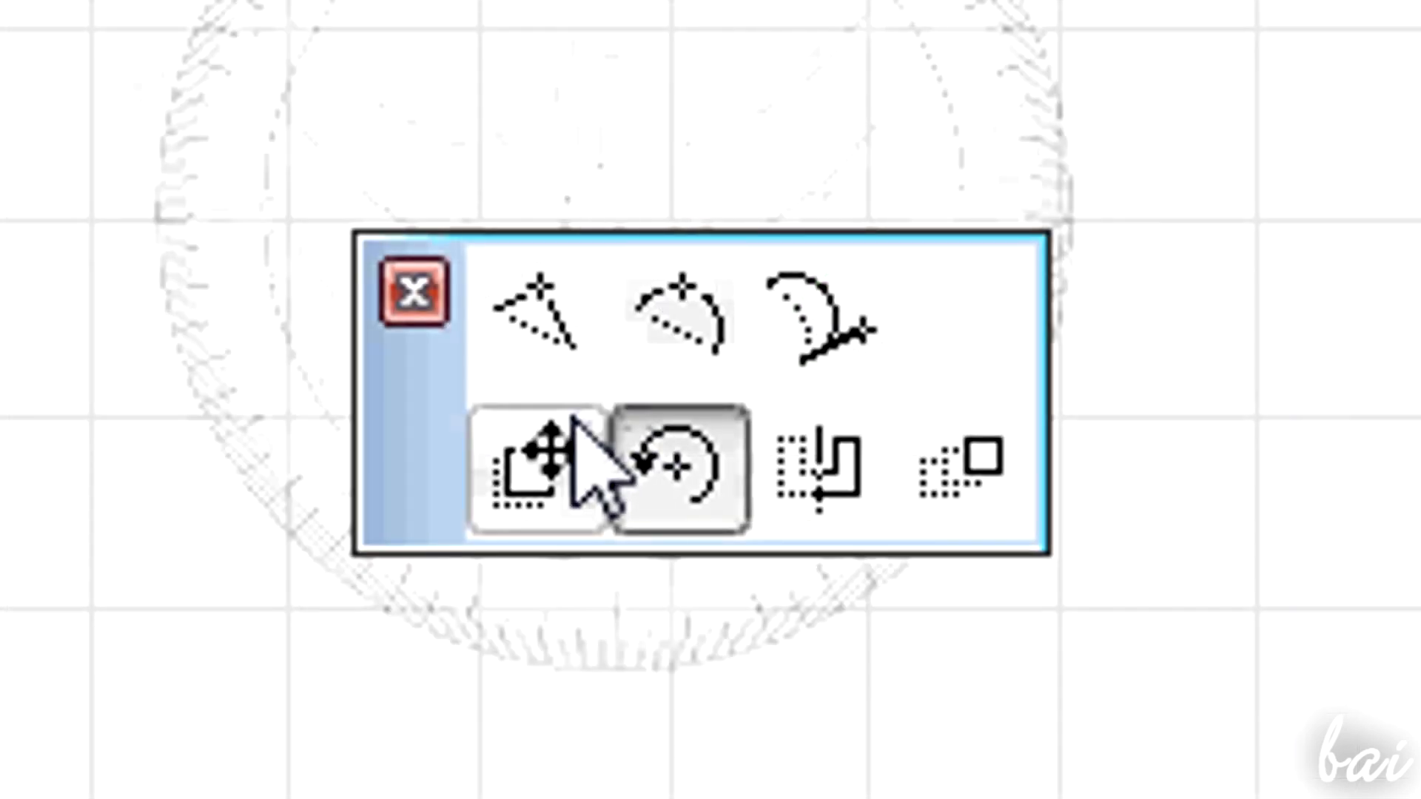
click(534, 461)
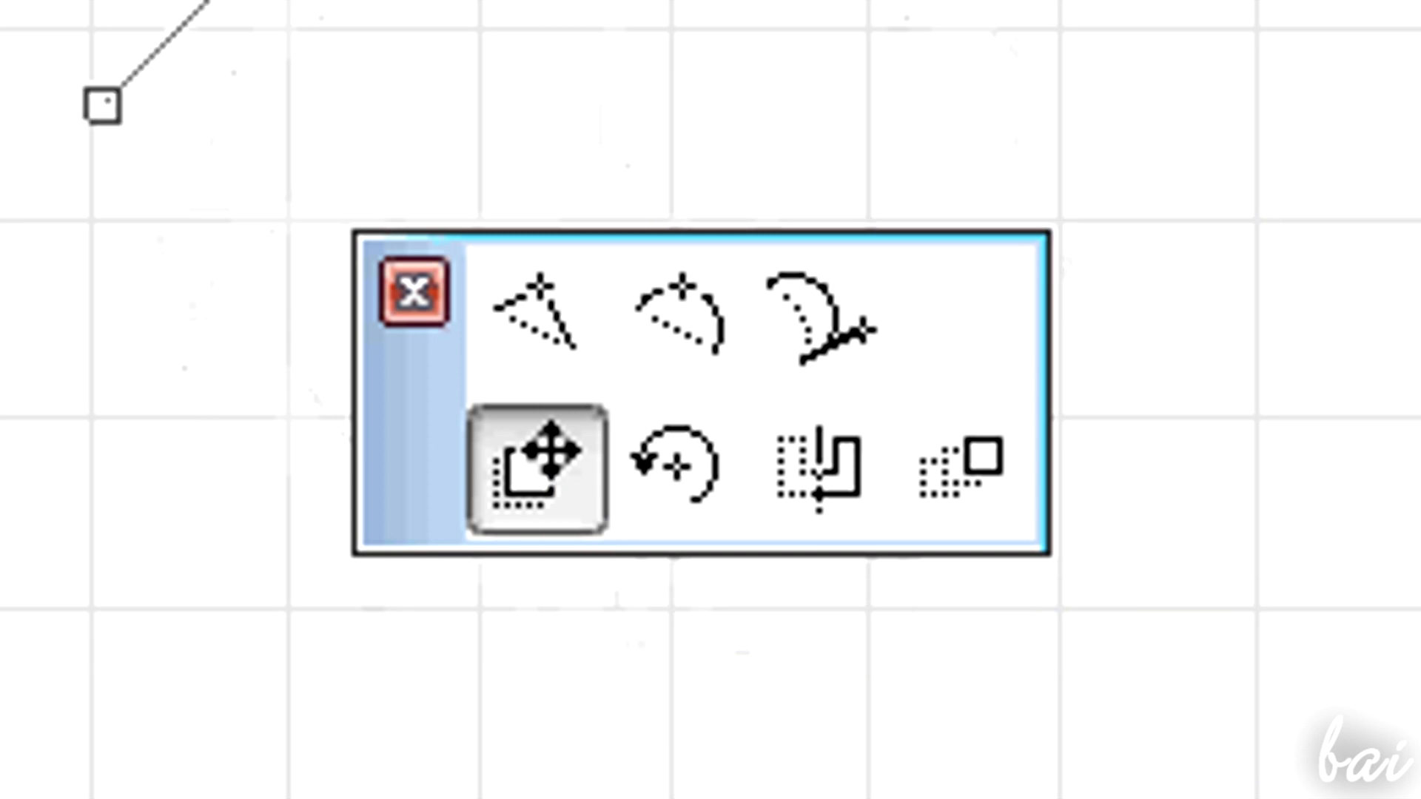
click(416, 292)
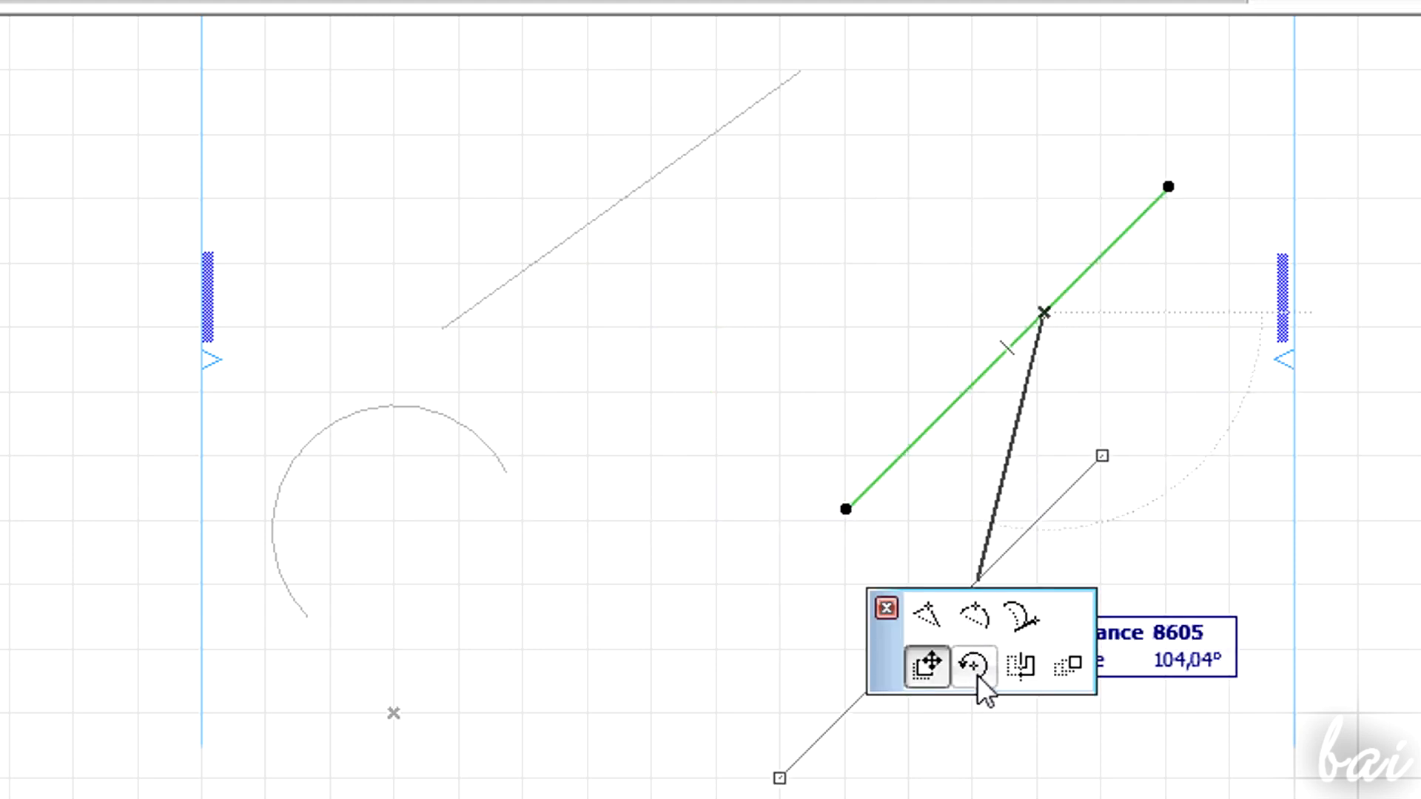
click(976, 668)
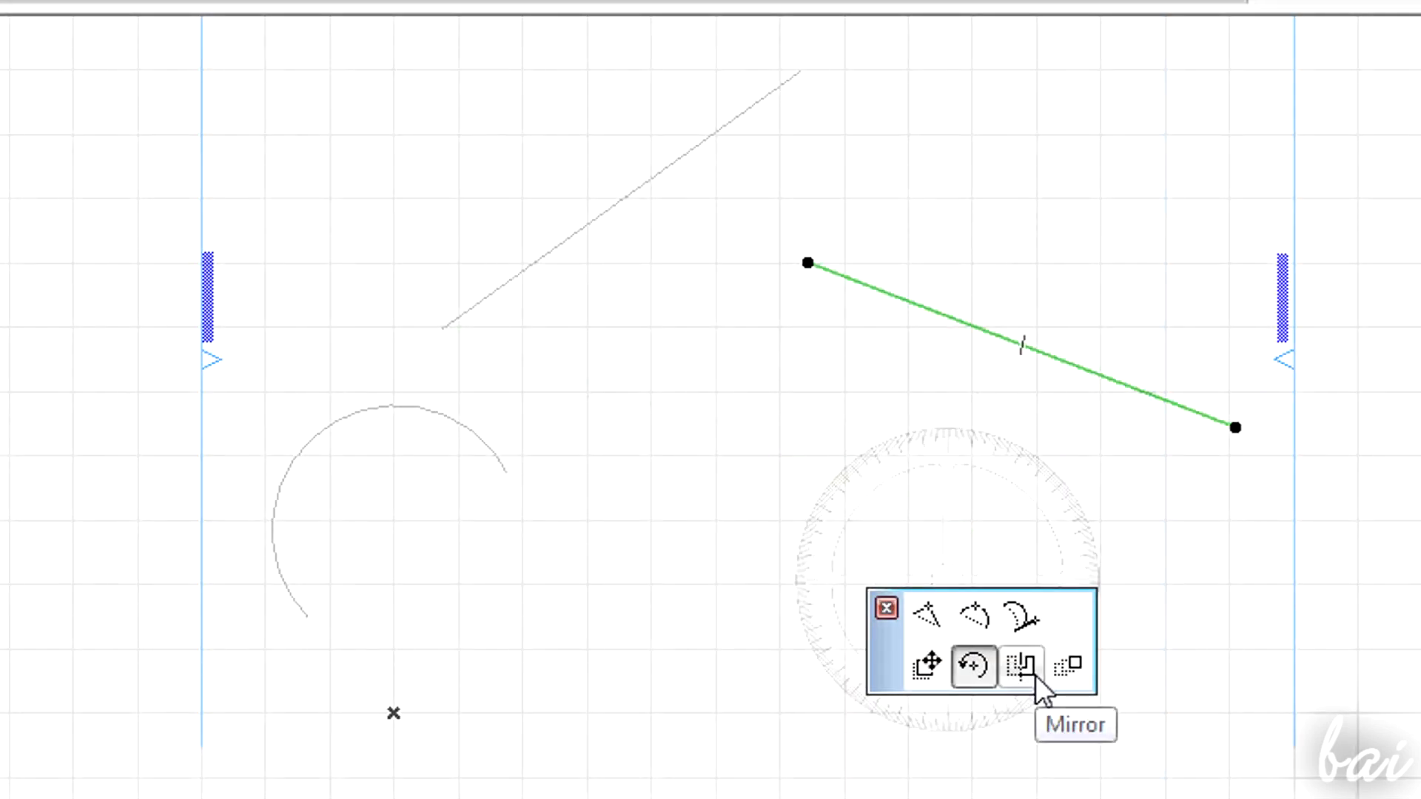
click(1023, 666)
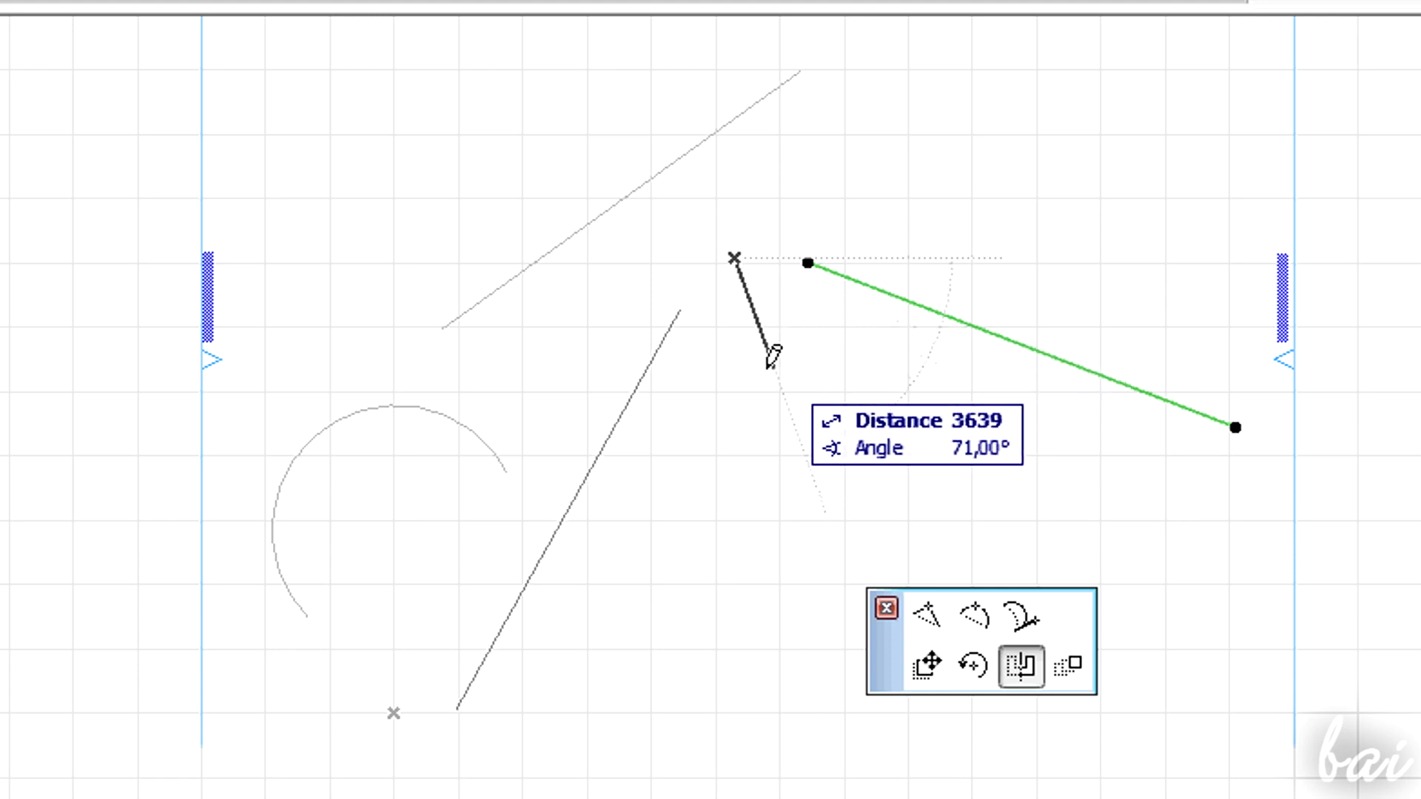
mouse_move(1058, 673)
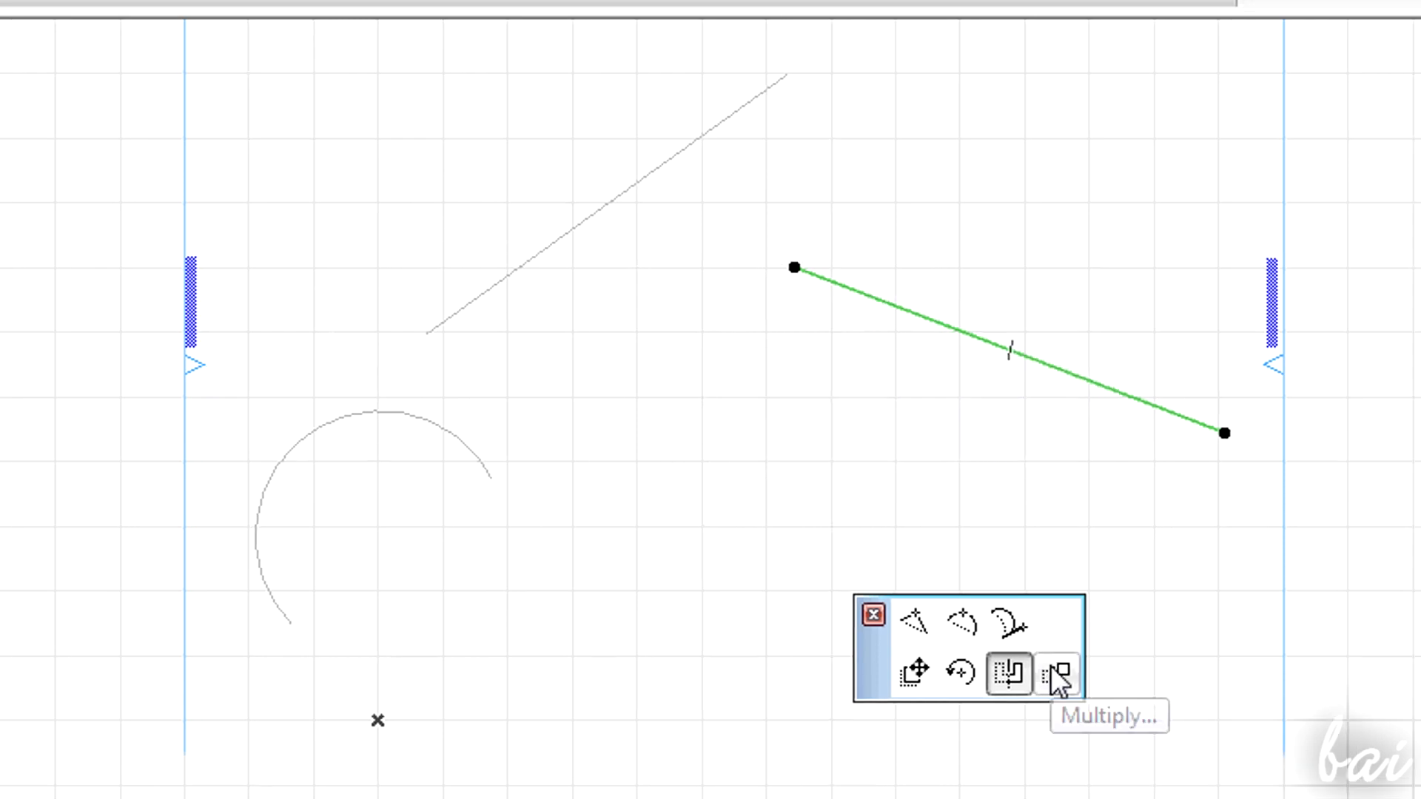
click(1057, 675)
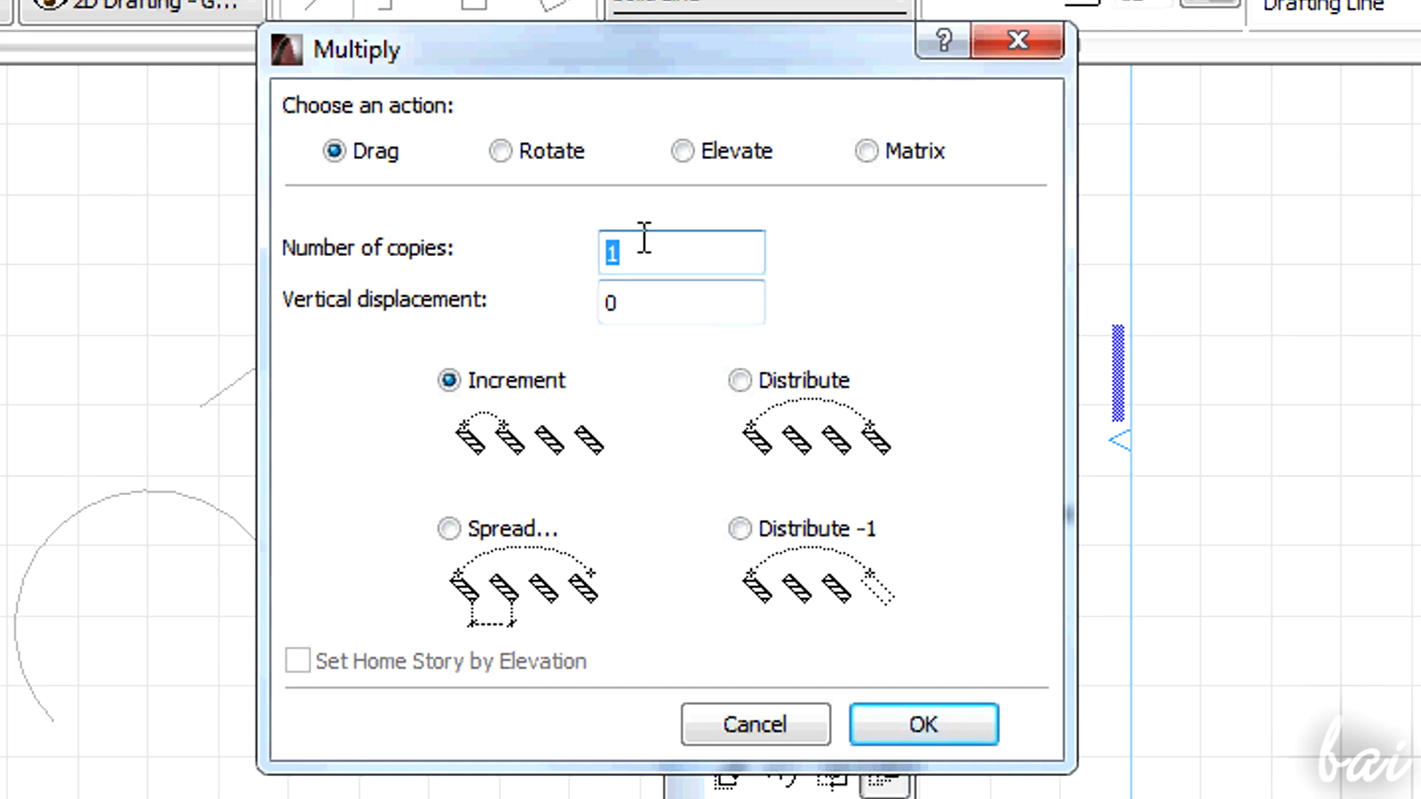
click(922, 724)
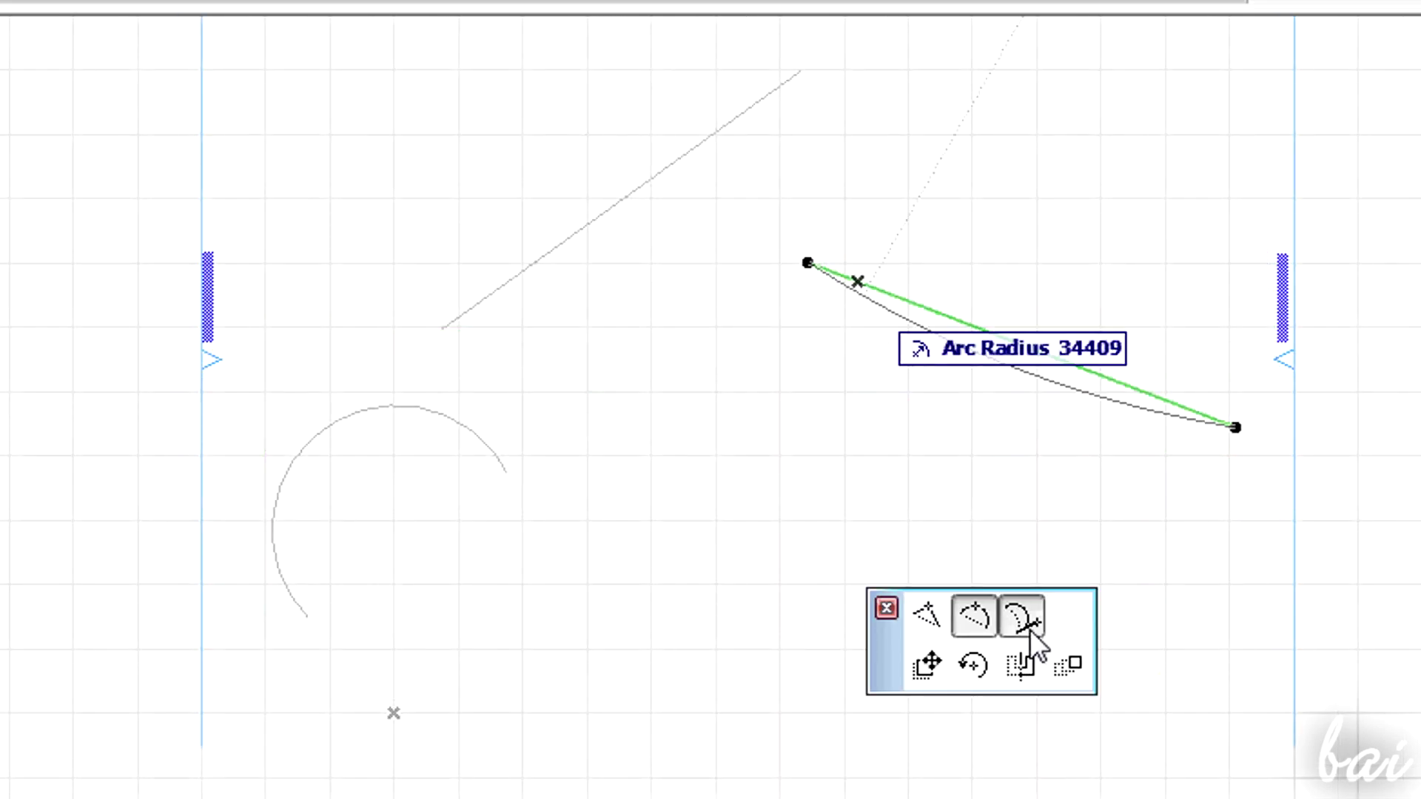
- Reposition the green line's left endpoint using pet-palette Insert Node and Curve Edge
click(1022, 619)
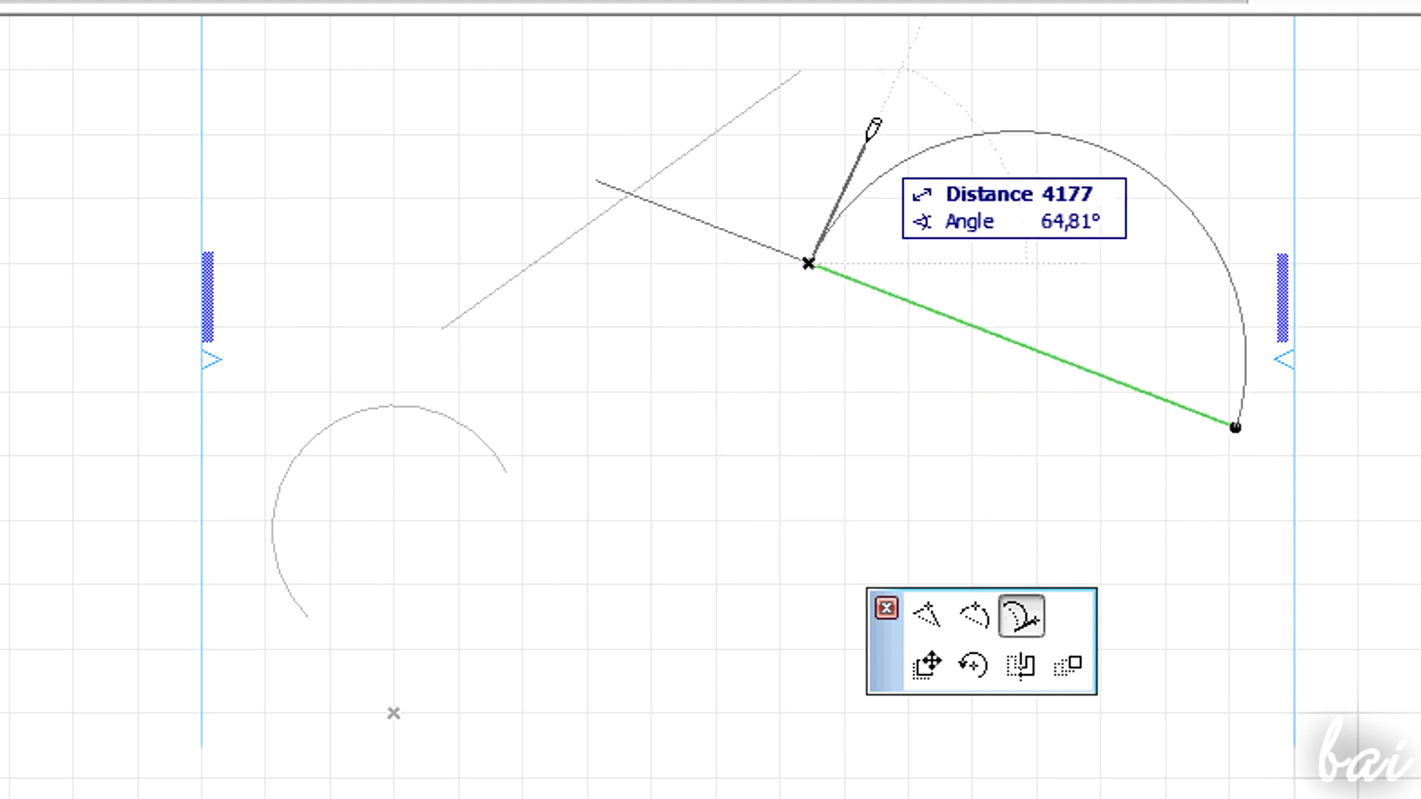
click(885, 608)
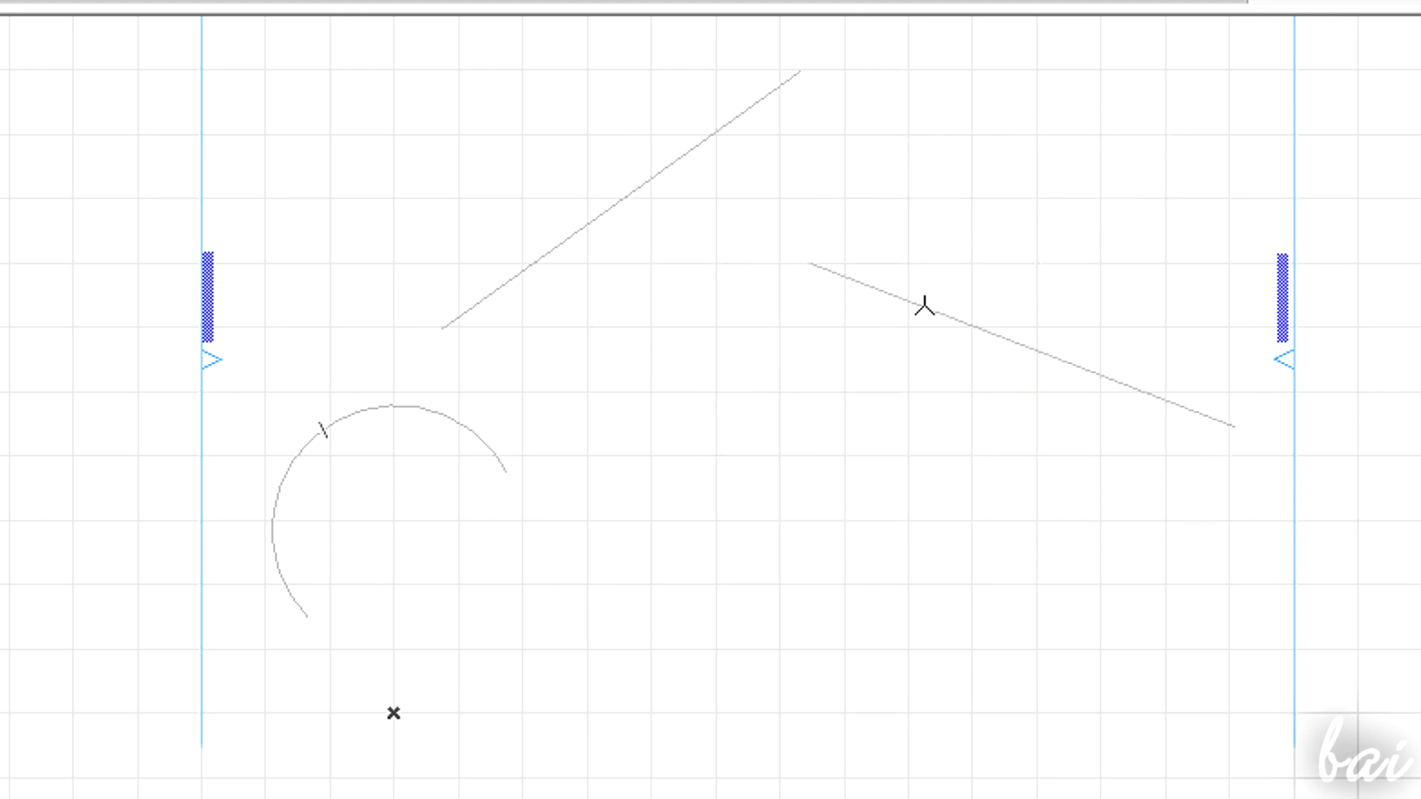
click(925, 305)
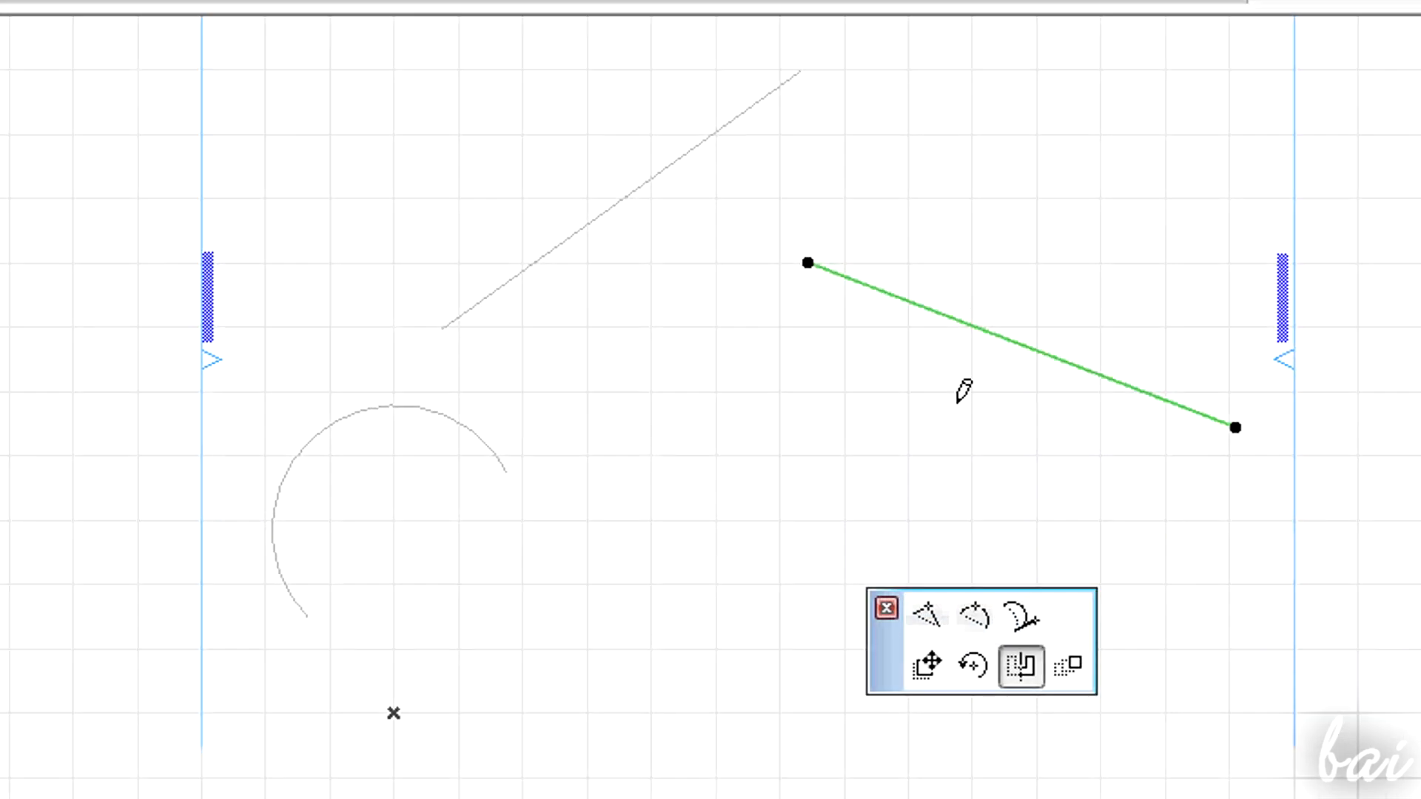
click(926, 617)
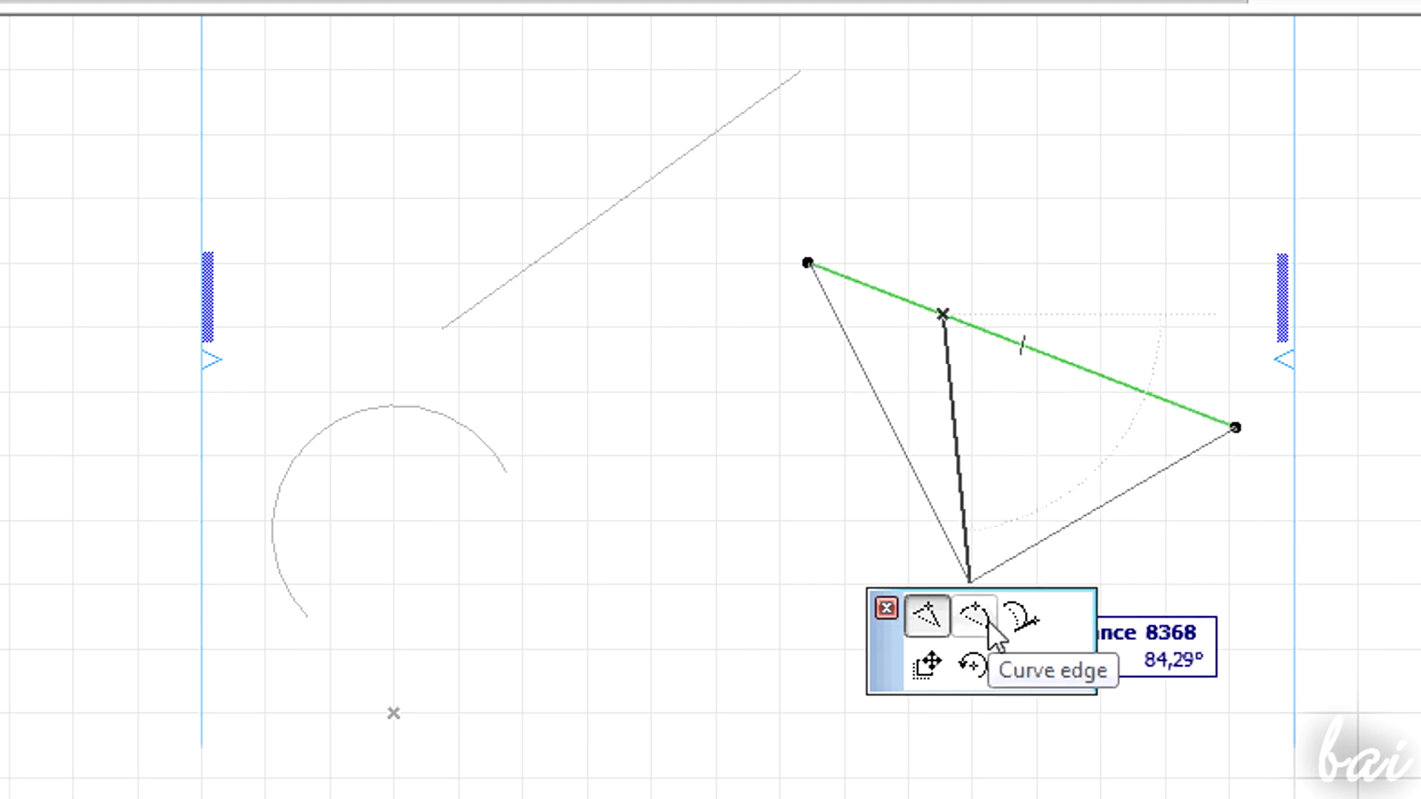
click(972, 615)
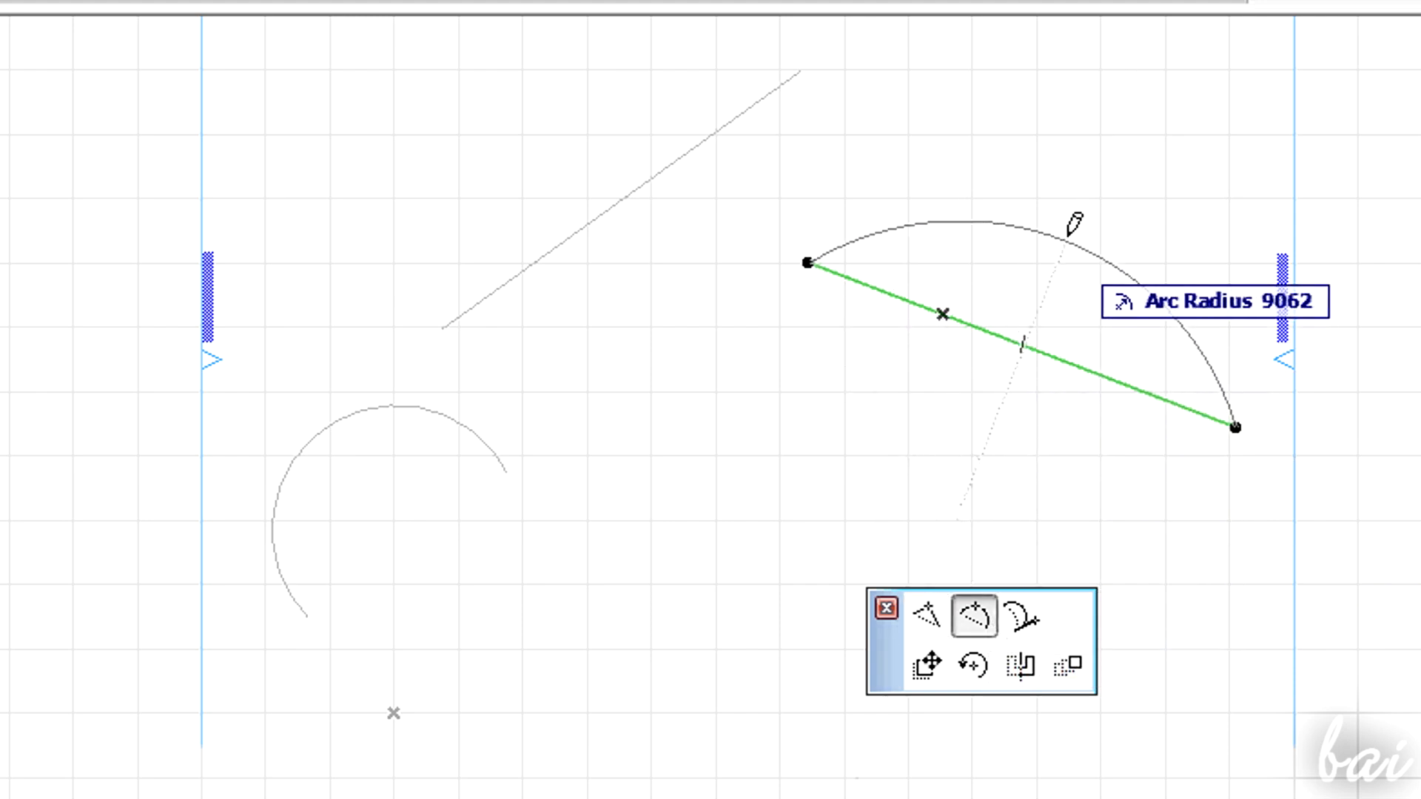
click(1021, 618)
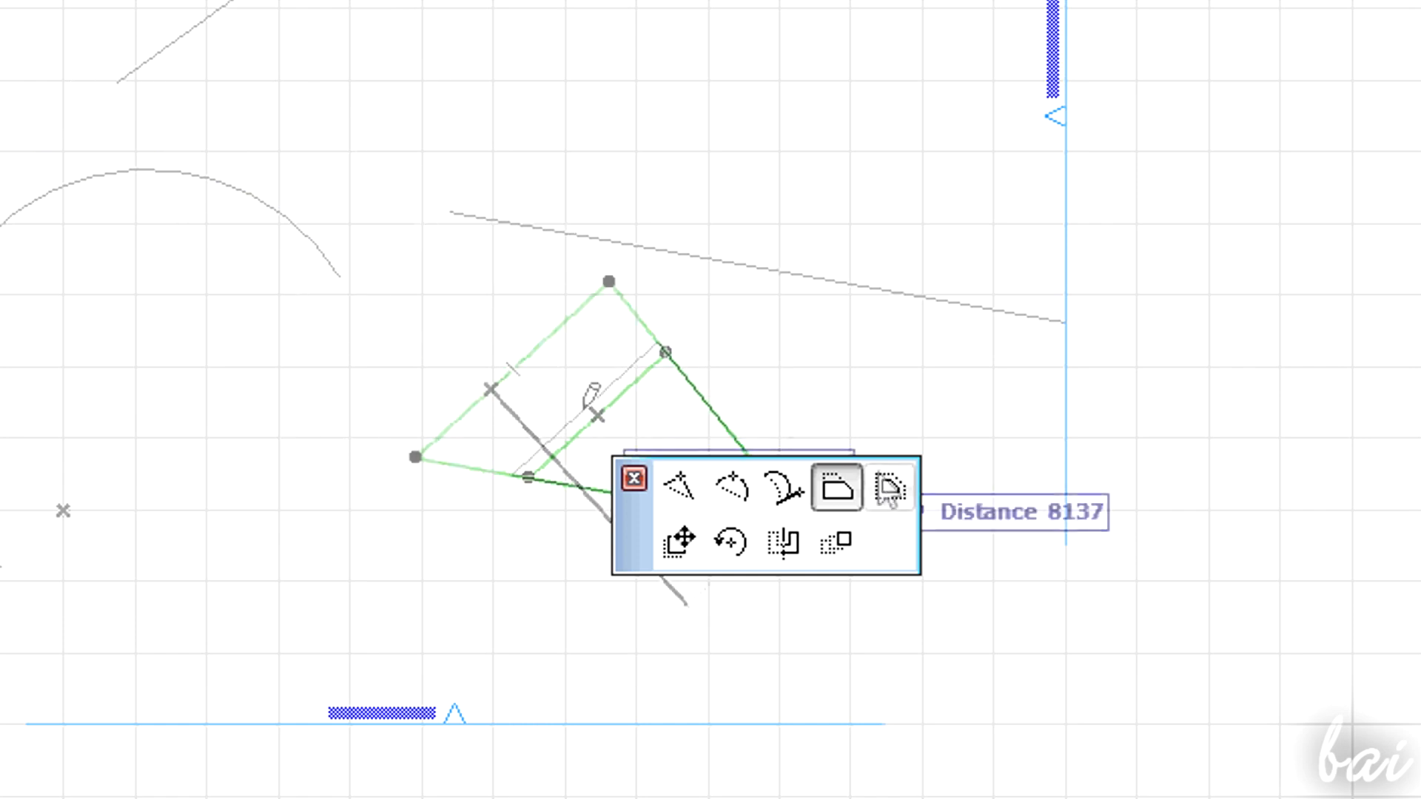
click(889, 488)
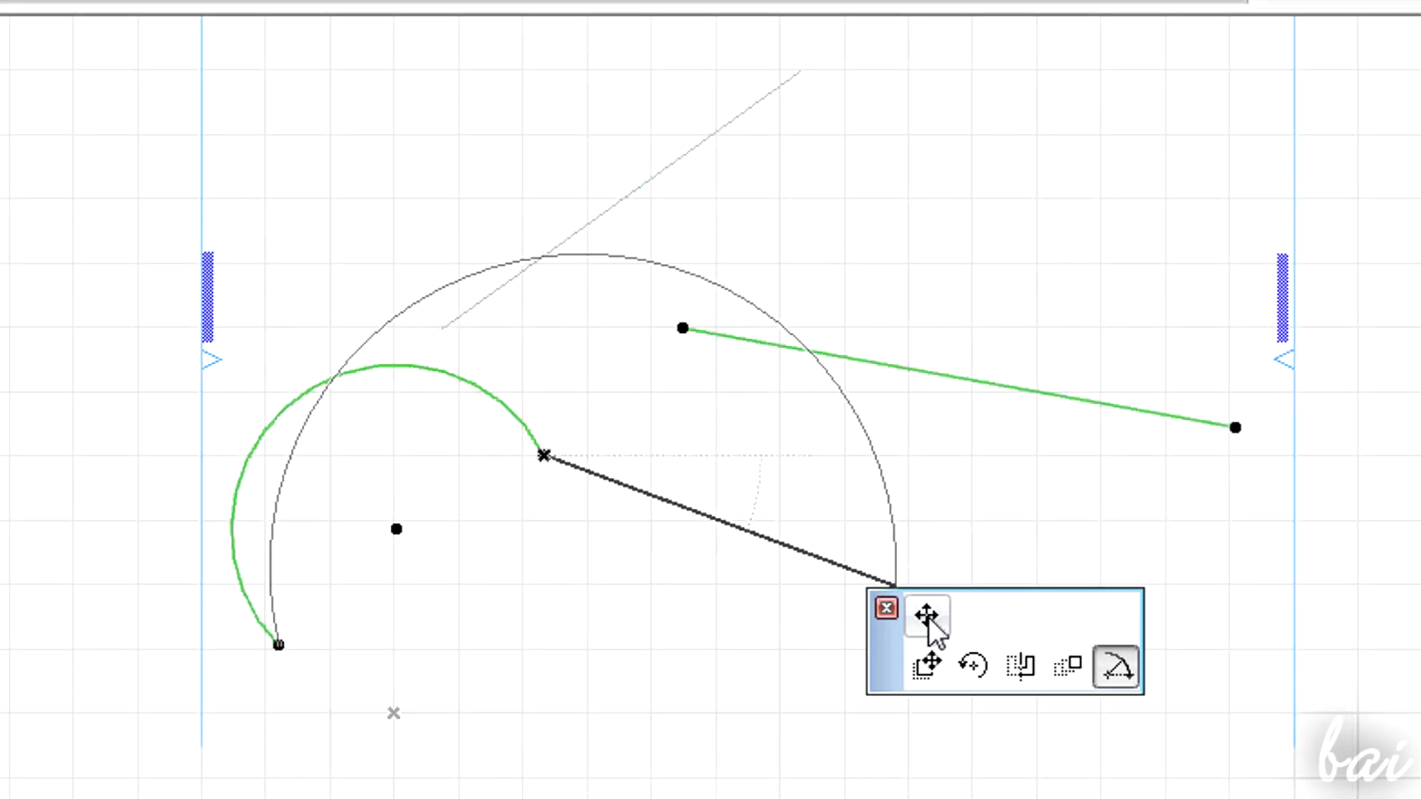
click(926, 615)
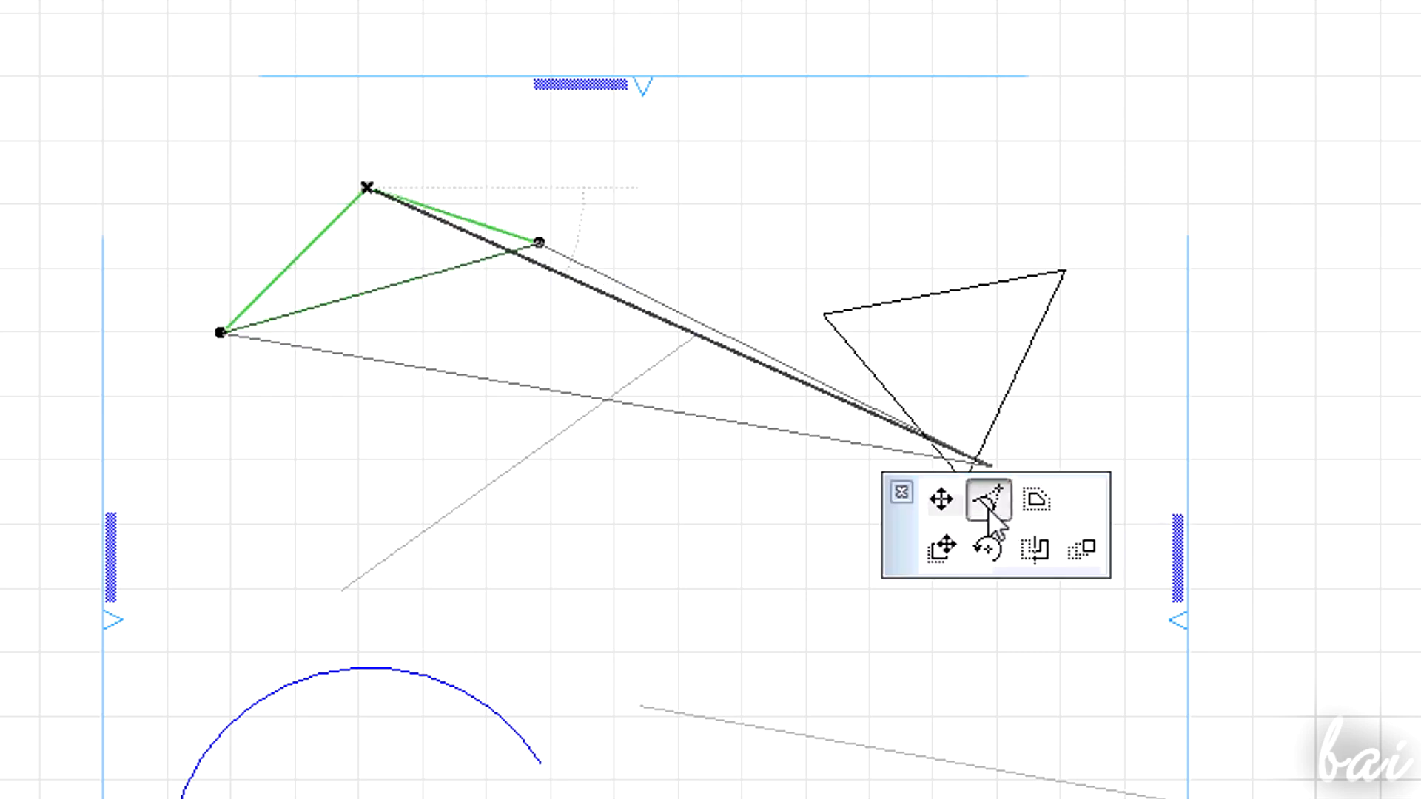
click(988, 500)
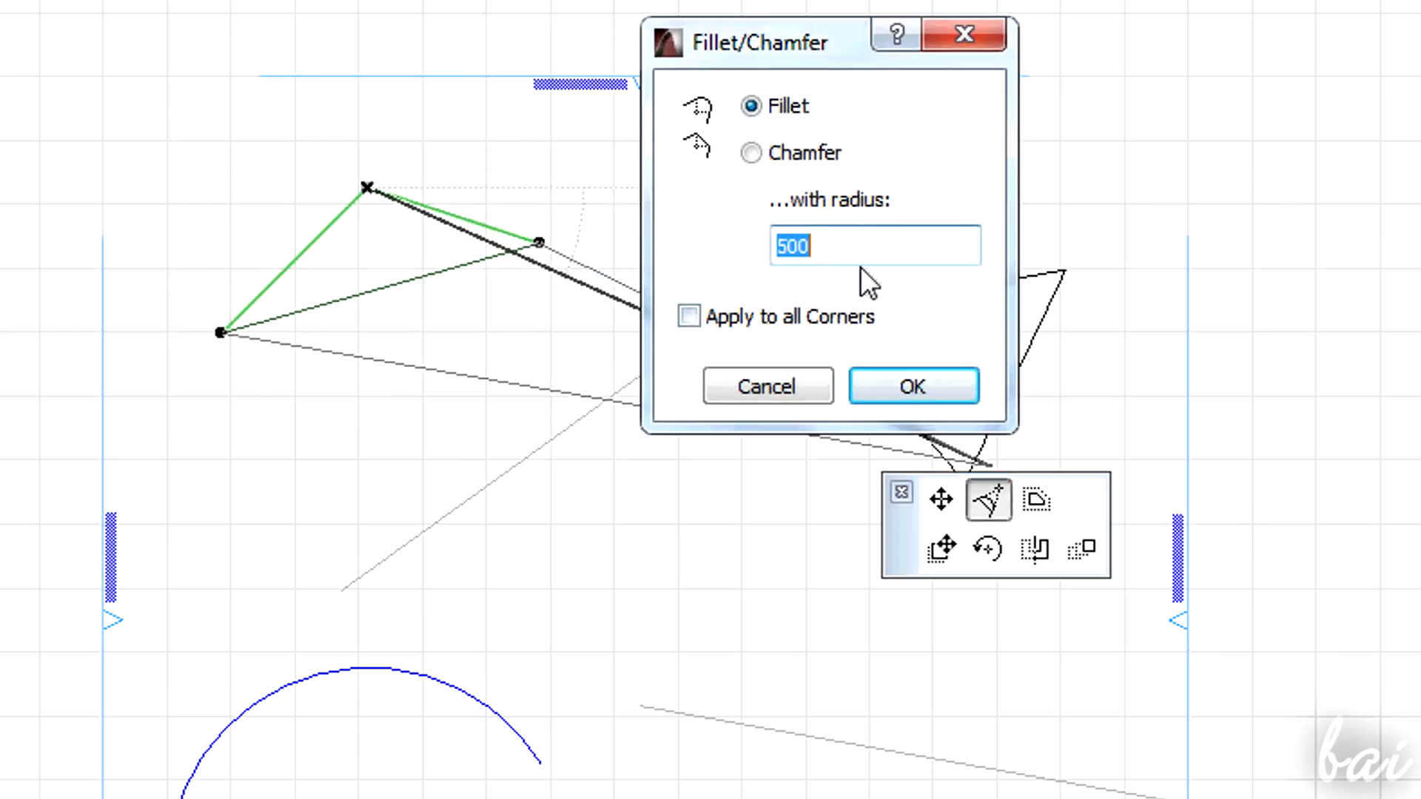
click(912, 385)
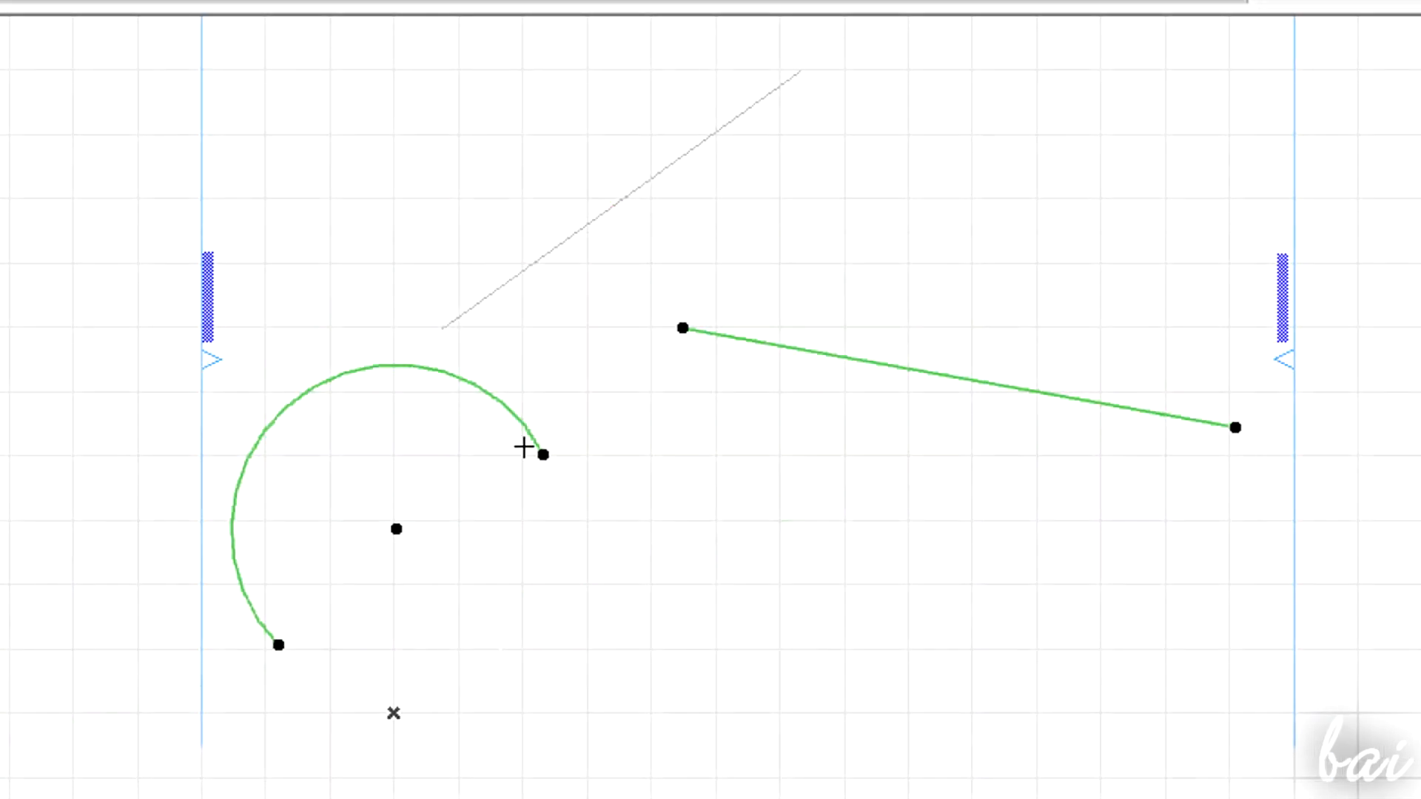
click(545, 454)
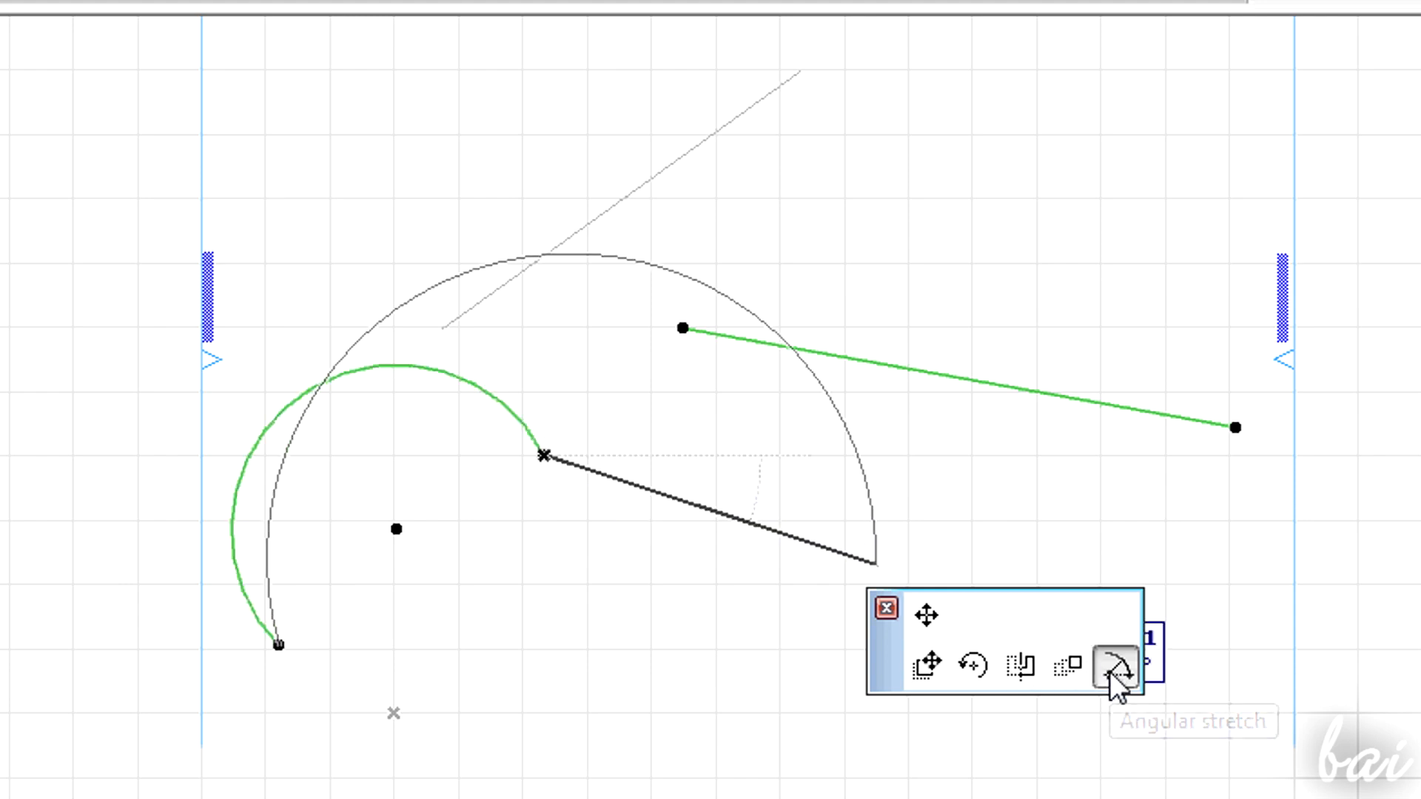
click(1116, 664)
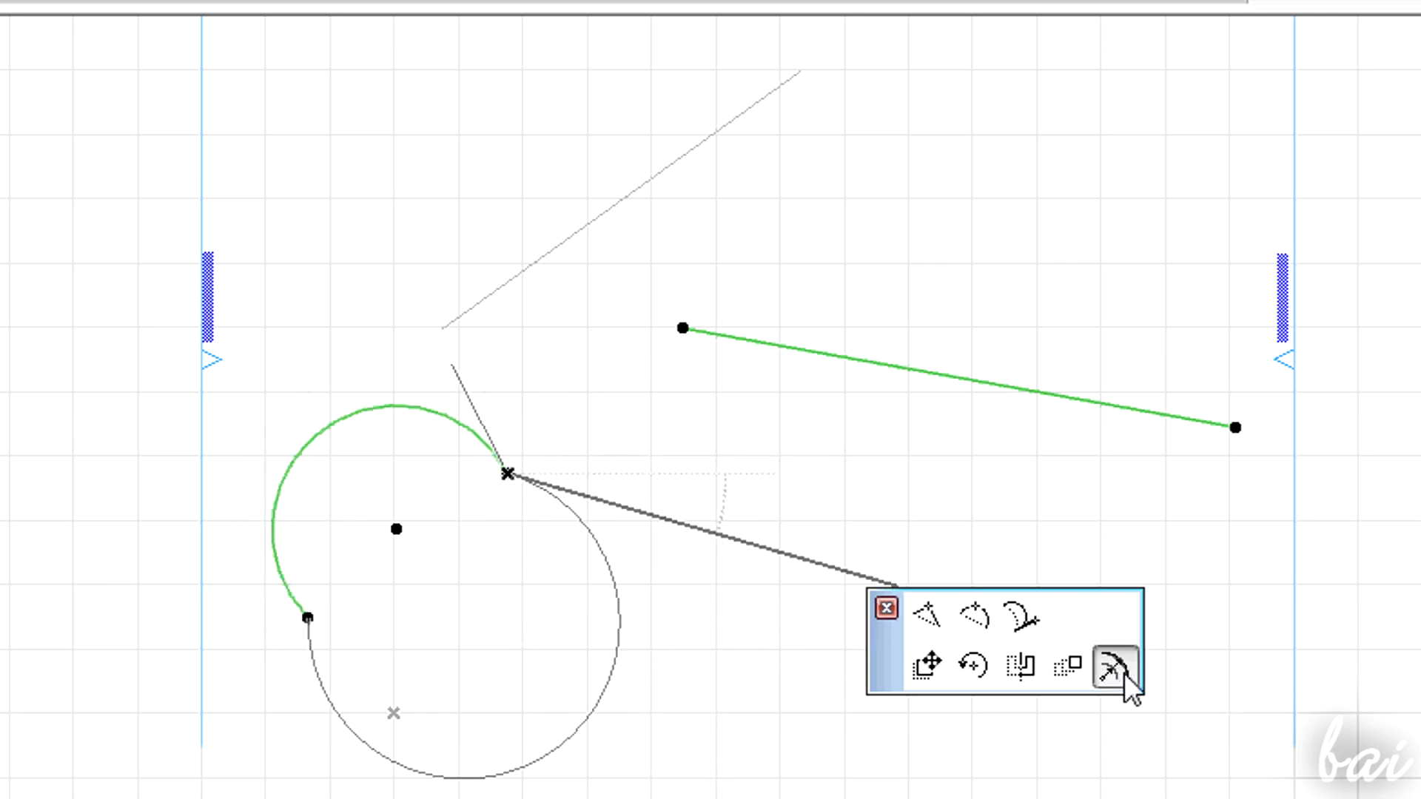
click(1115, 666)
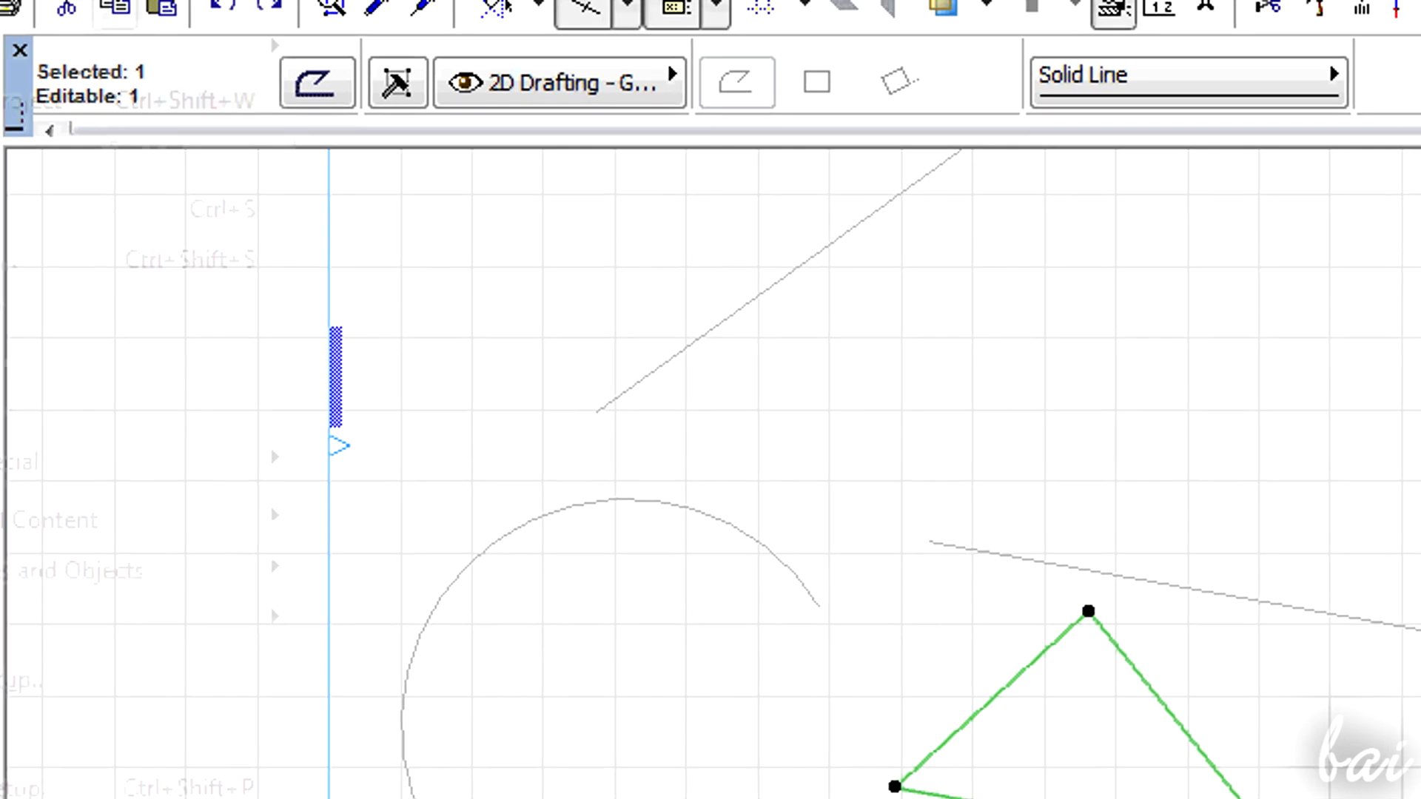
- Open the File menu to start saving the project as tut
click(85, 82)
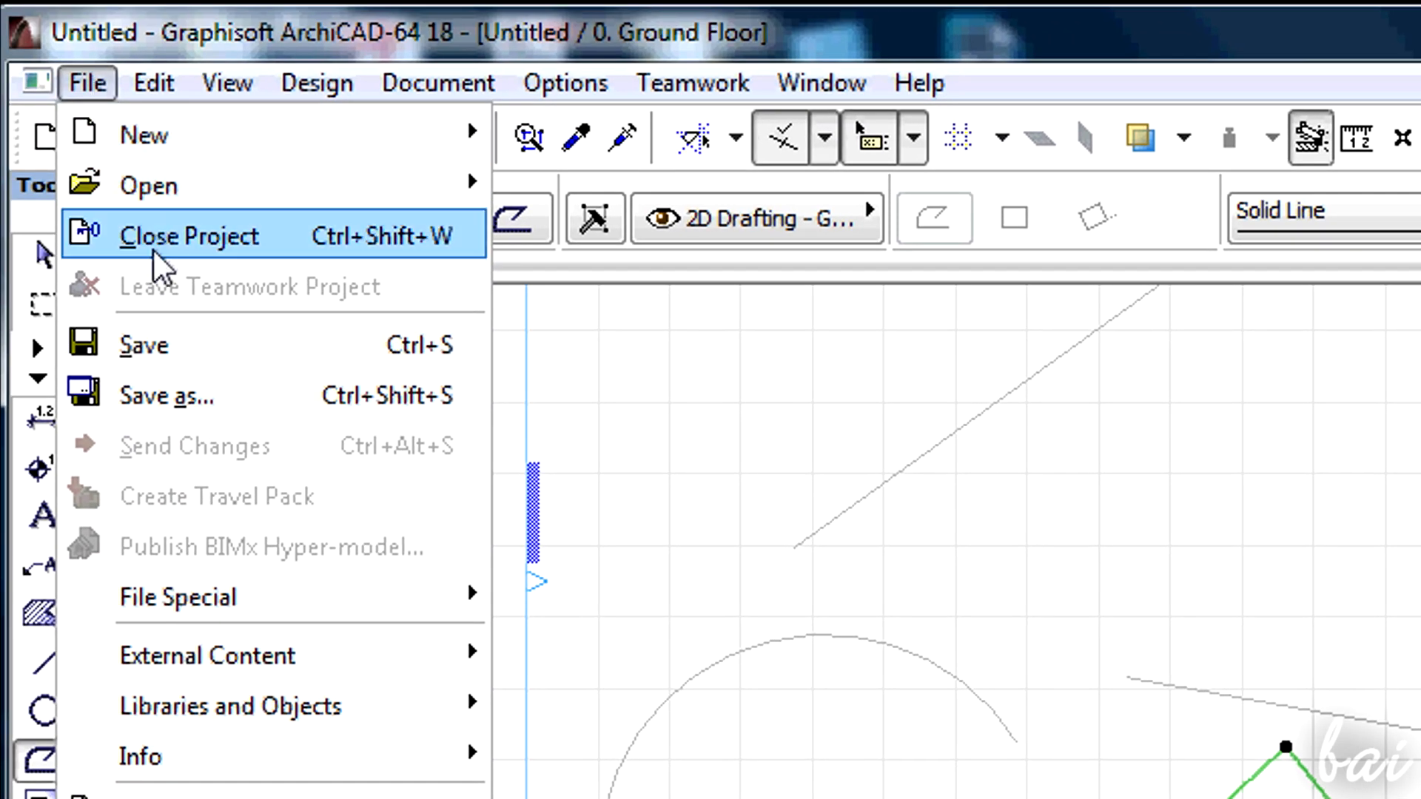
mouse_move(209, 396)
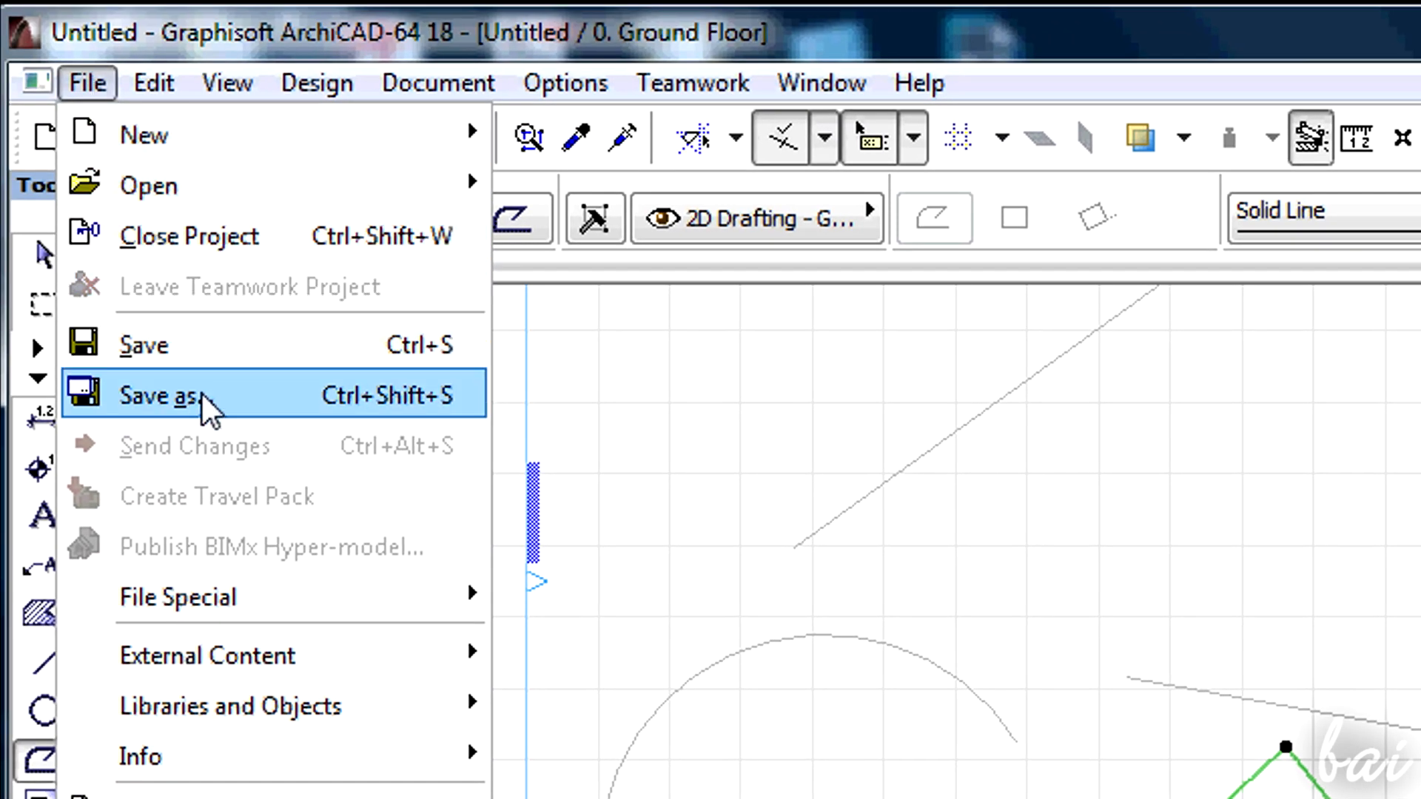
mouse_move(204, 417)
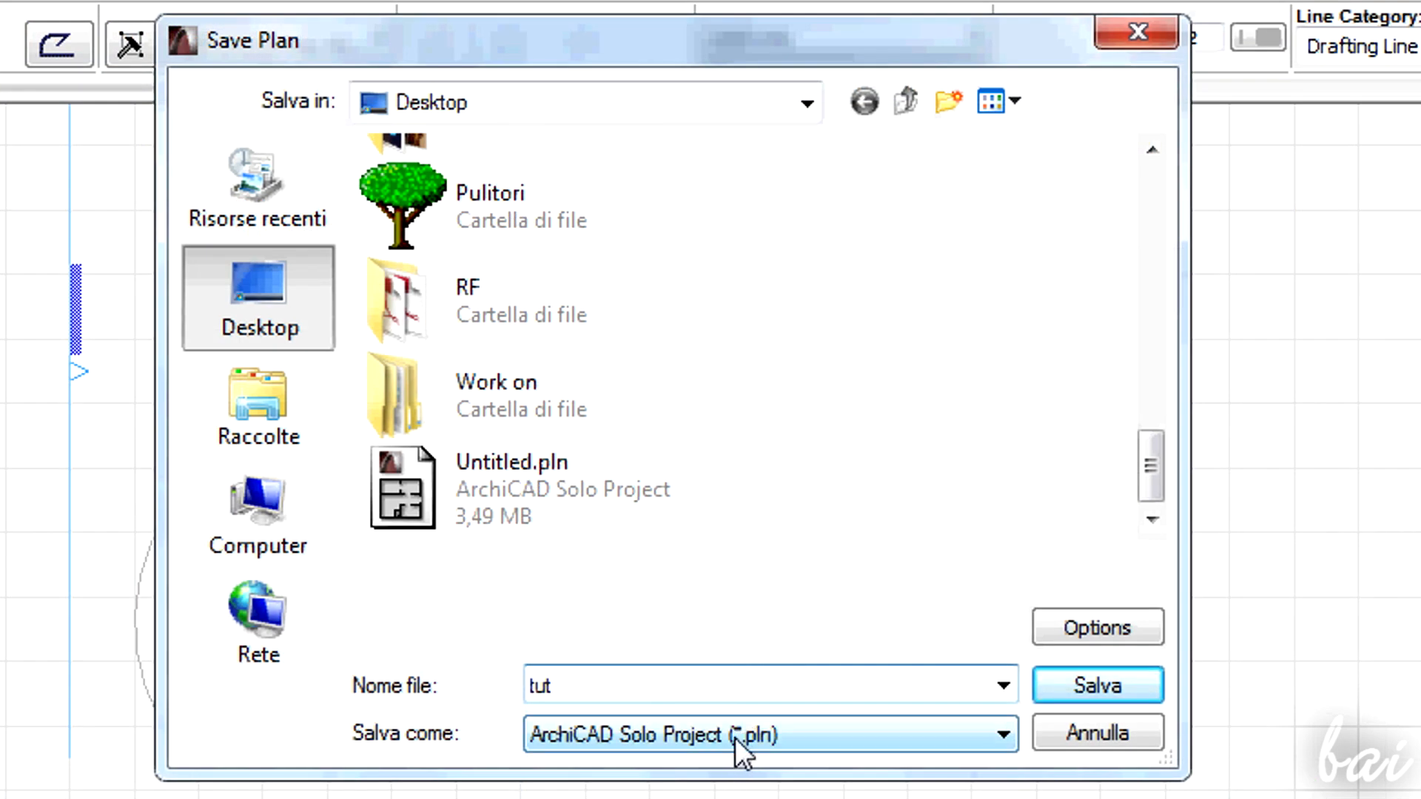
- Save the plan as a PDF named 'tut' after reviewing Document Options
click(1001, 734)
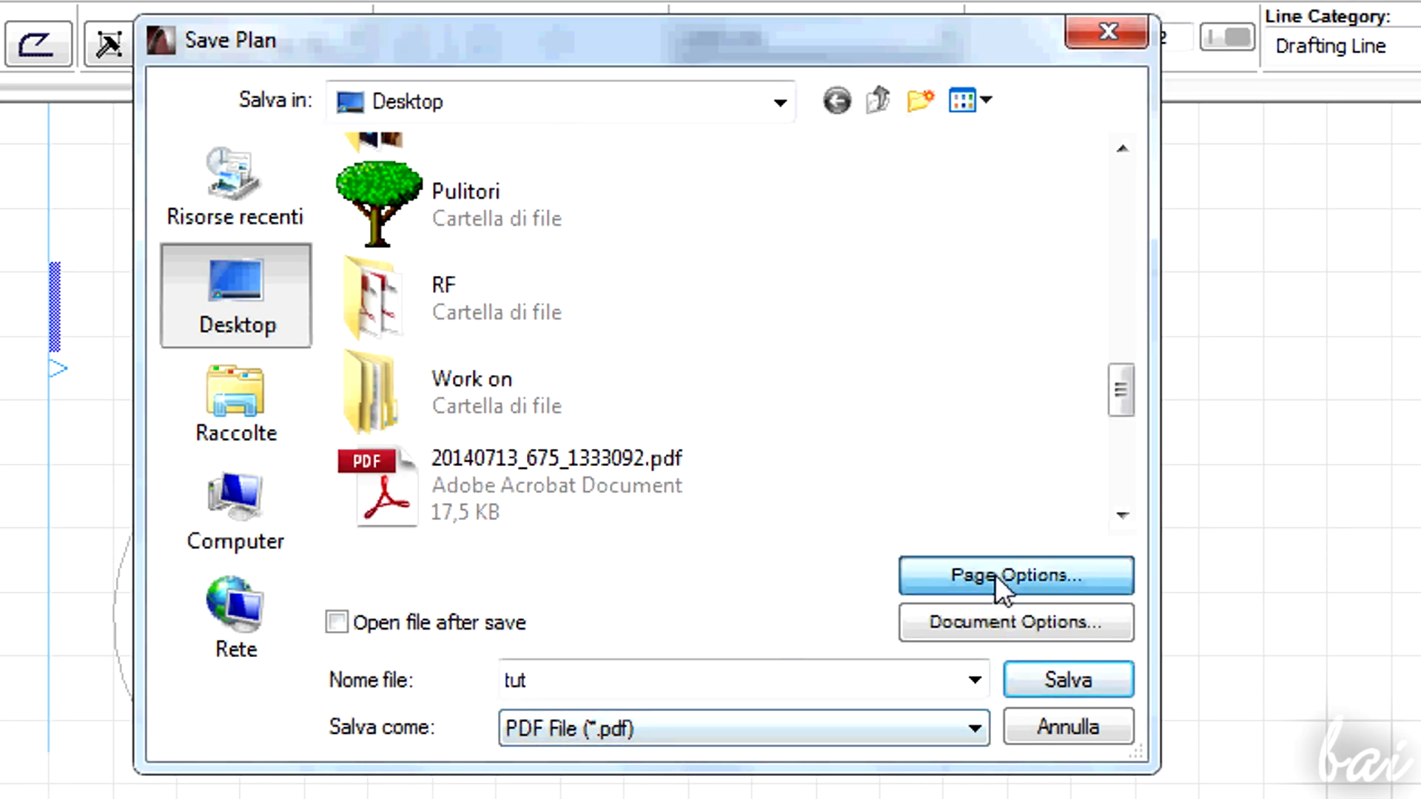
mouse_move(1069, 602)
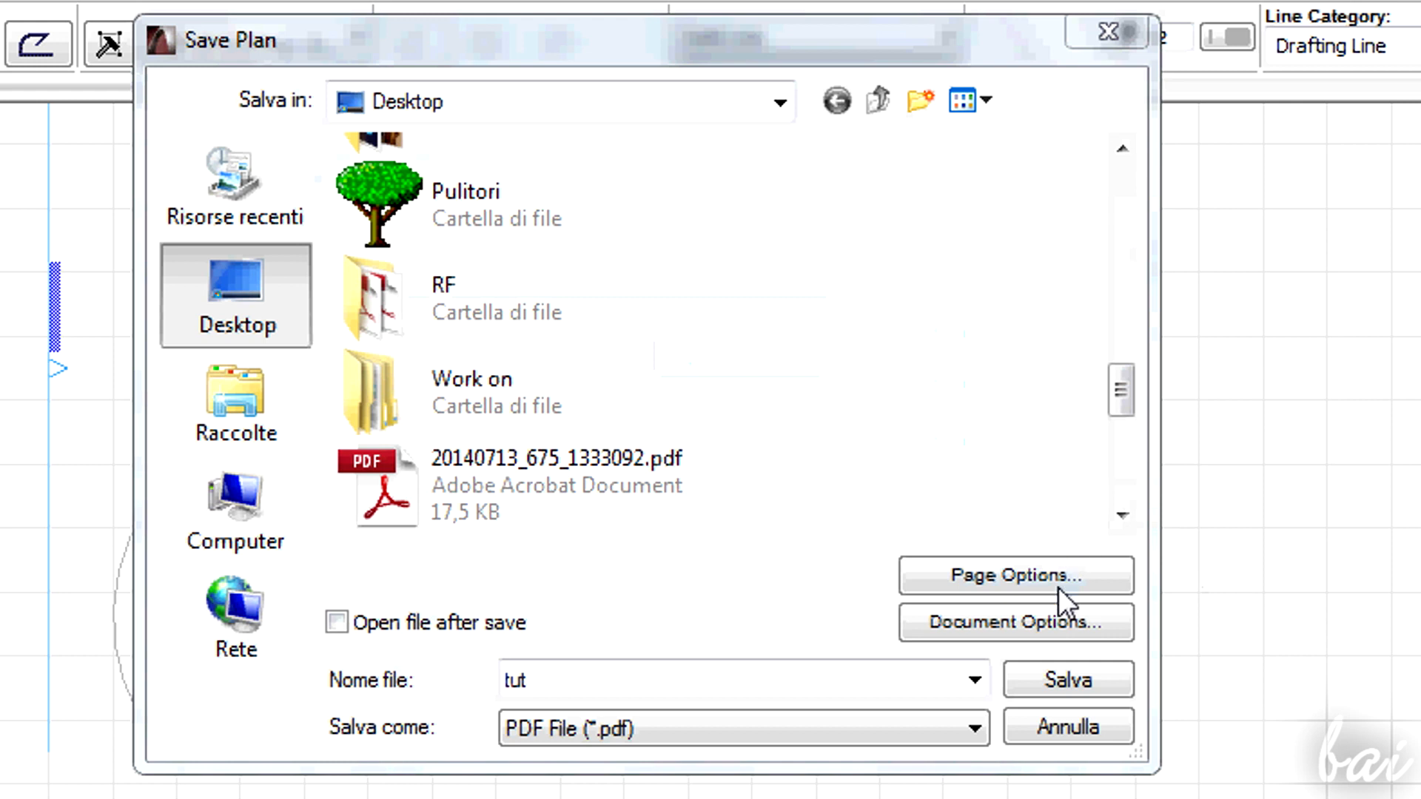
click(1016, 621)
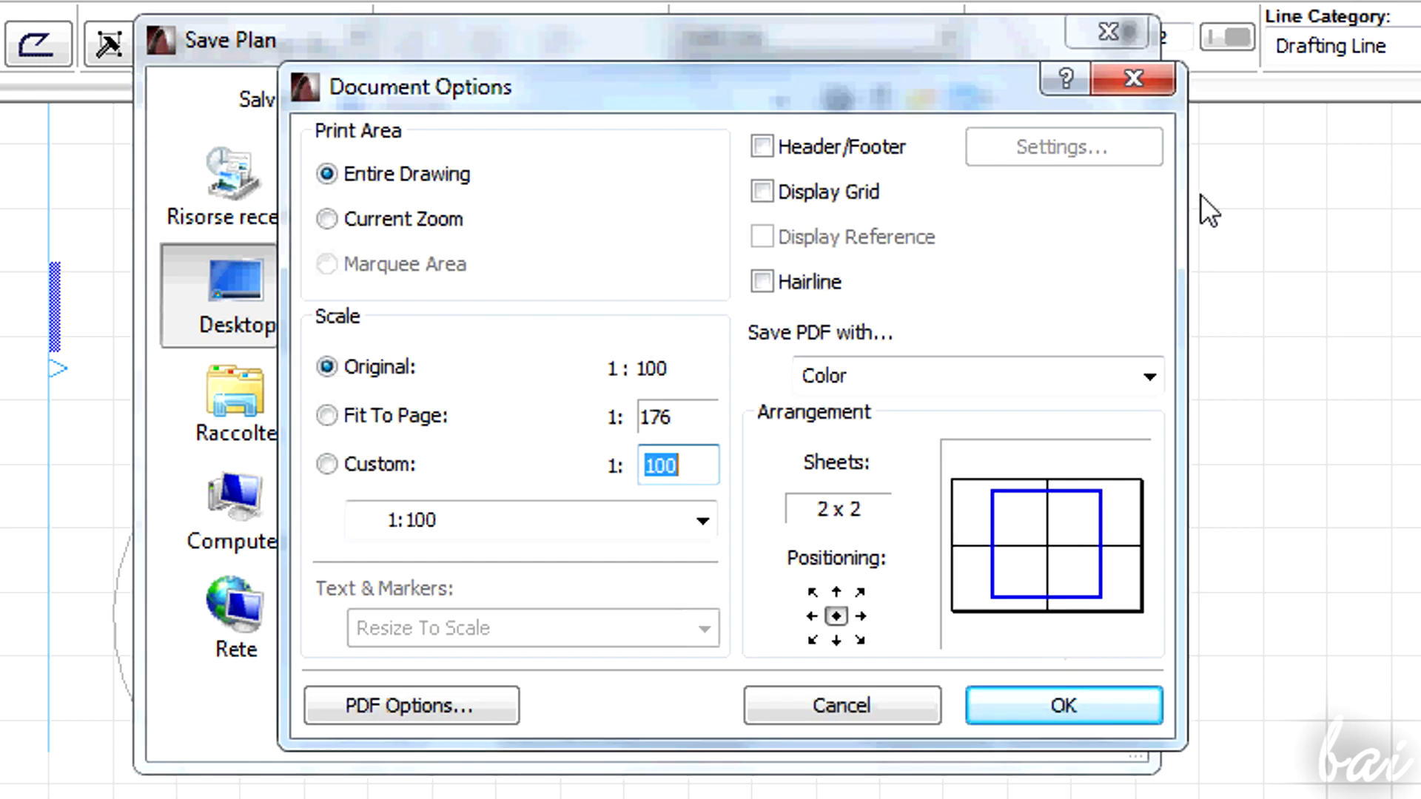
click(1062, 706)
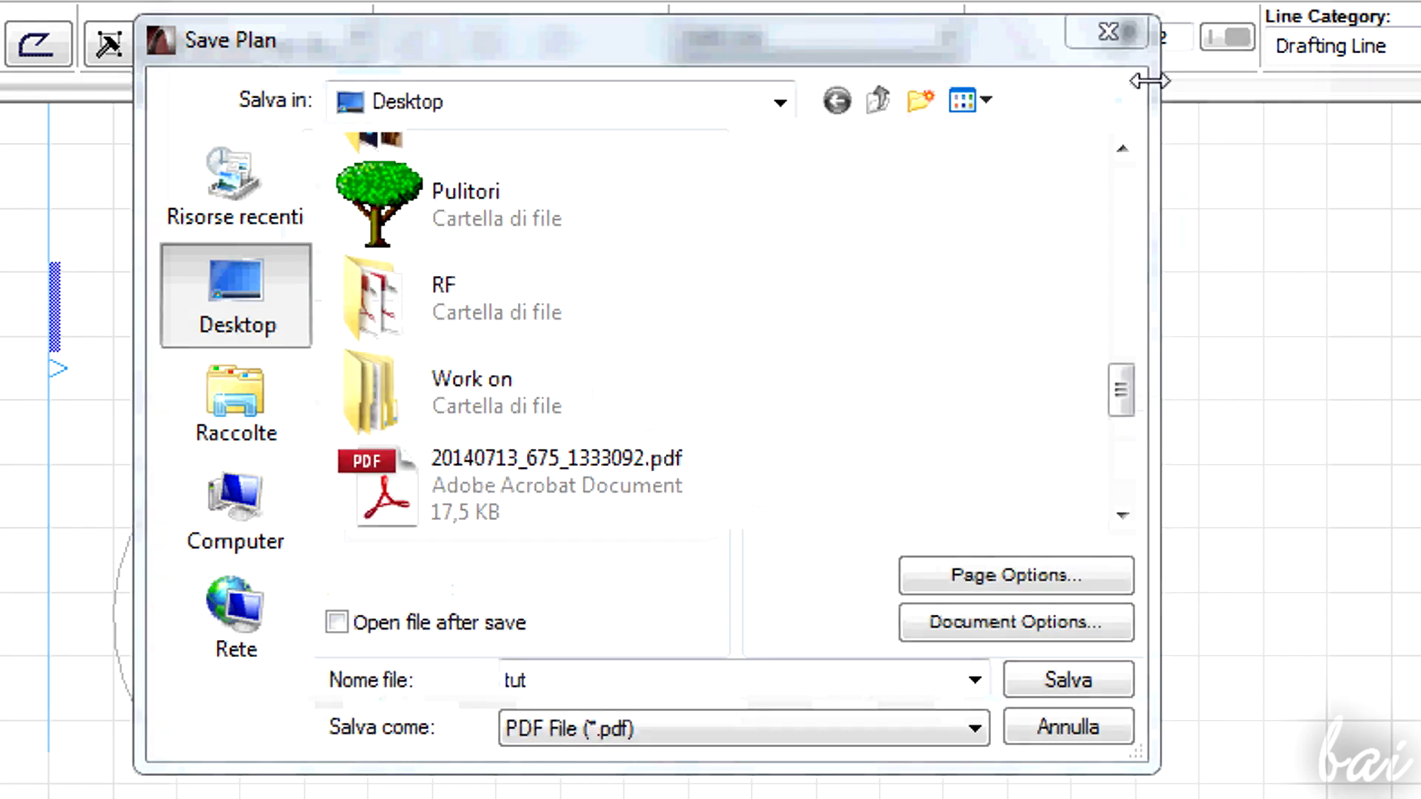
click(1066, 679)
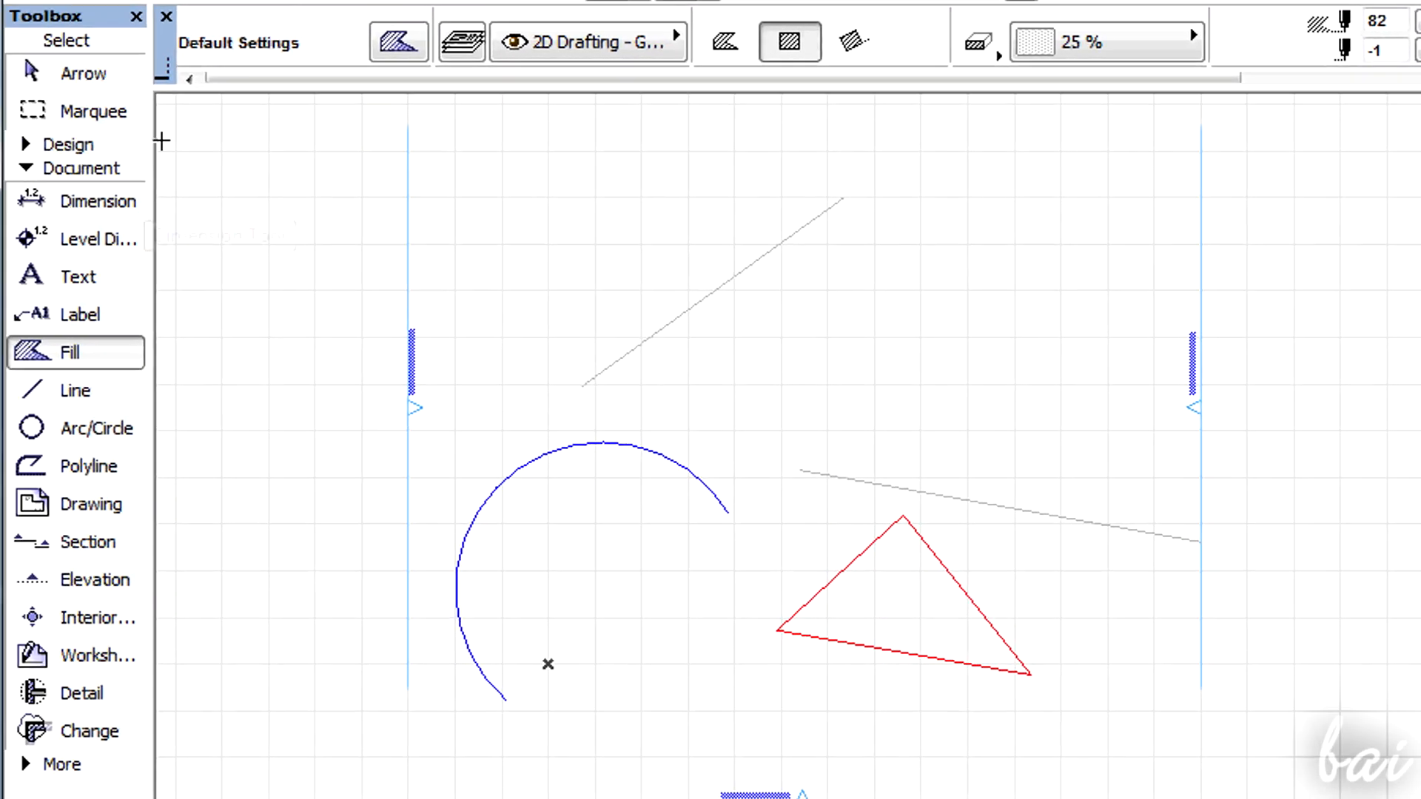
- Switch to the Marquee tool in the Toolbox
click(93, 111)
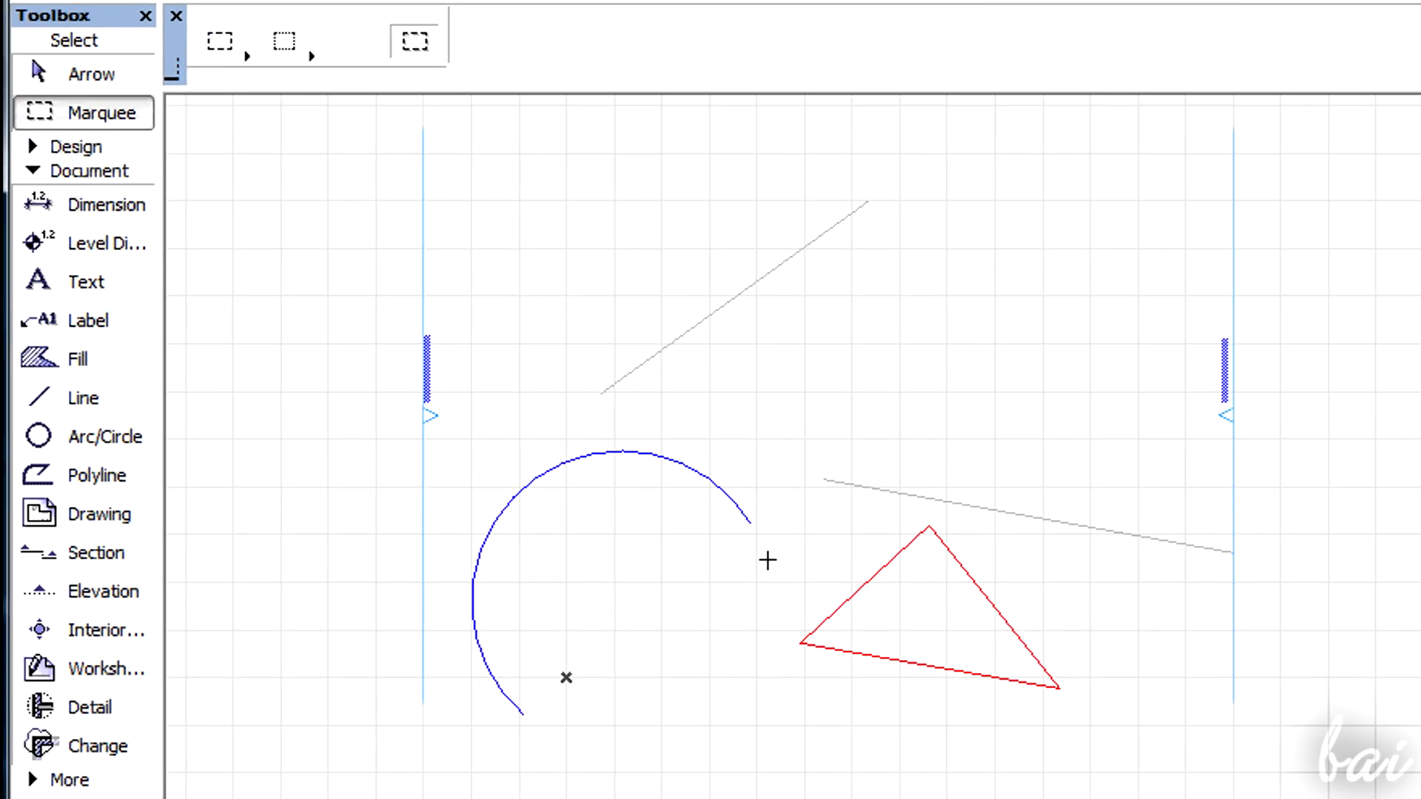
mouse_move(783, 523)
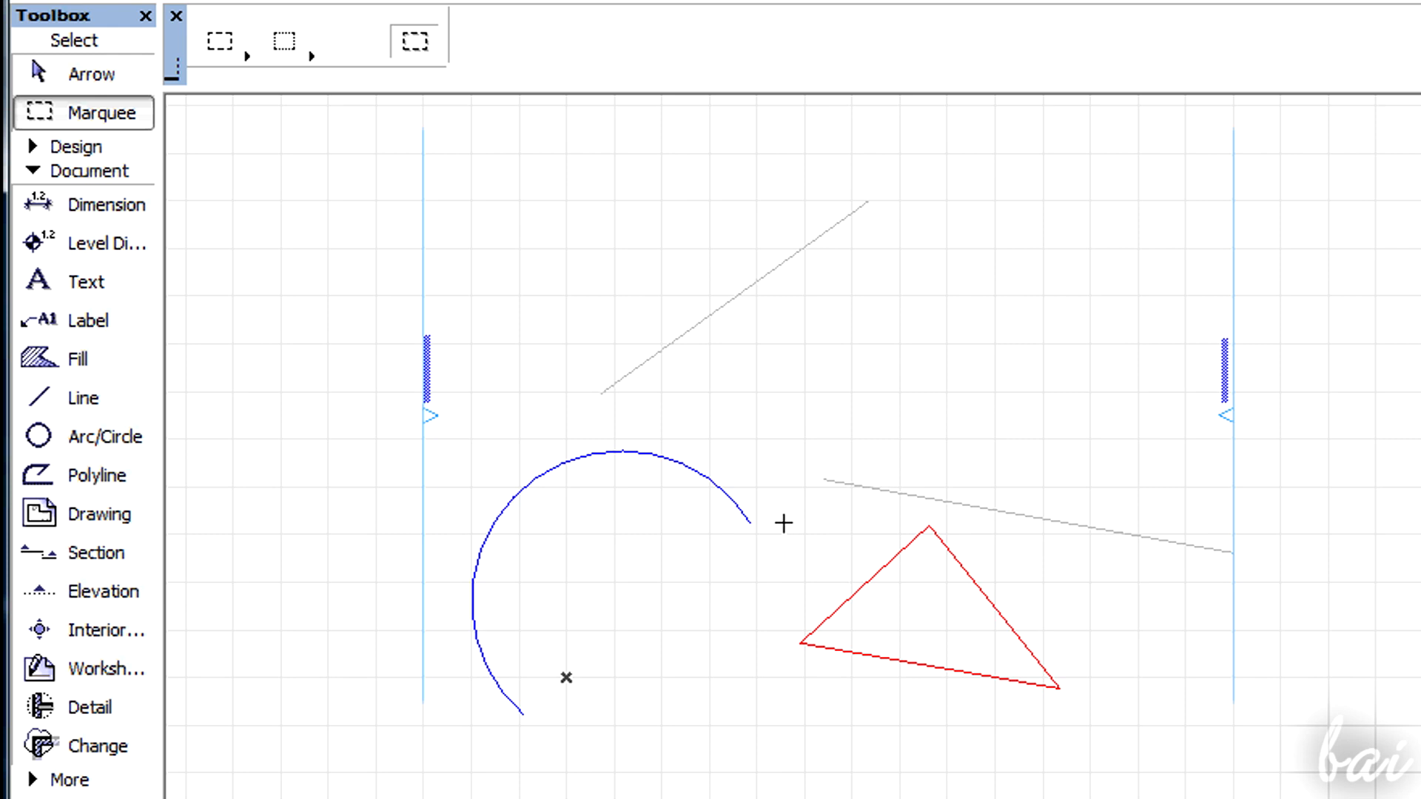